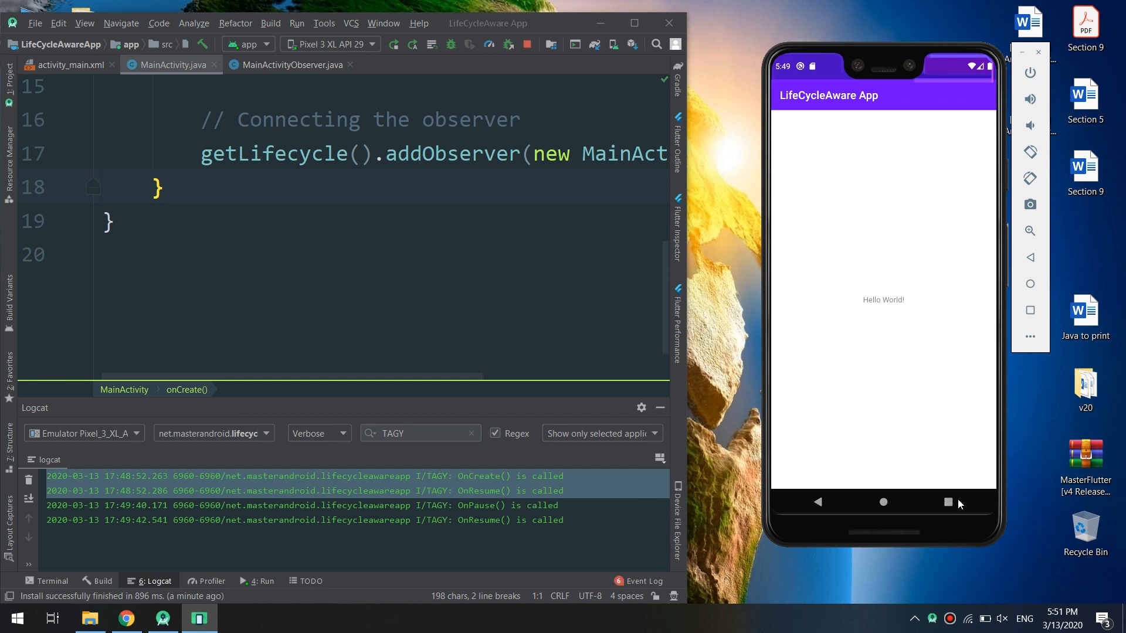
- Swipe LifeCycleAware App away from Recents and relaunch it to see fresh lifecycle logs
{"action": "left_click", "coordinate": [882, 503]}
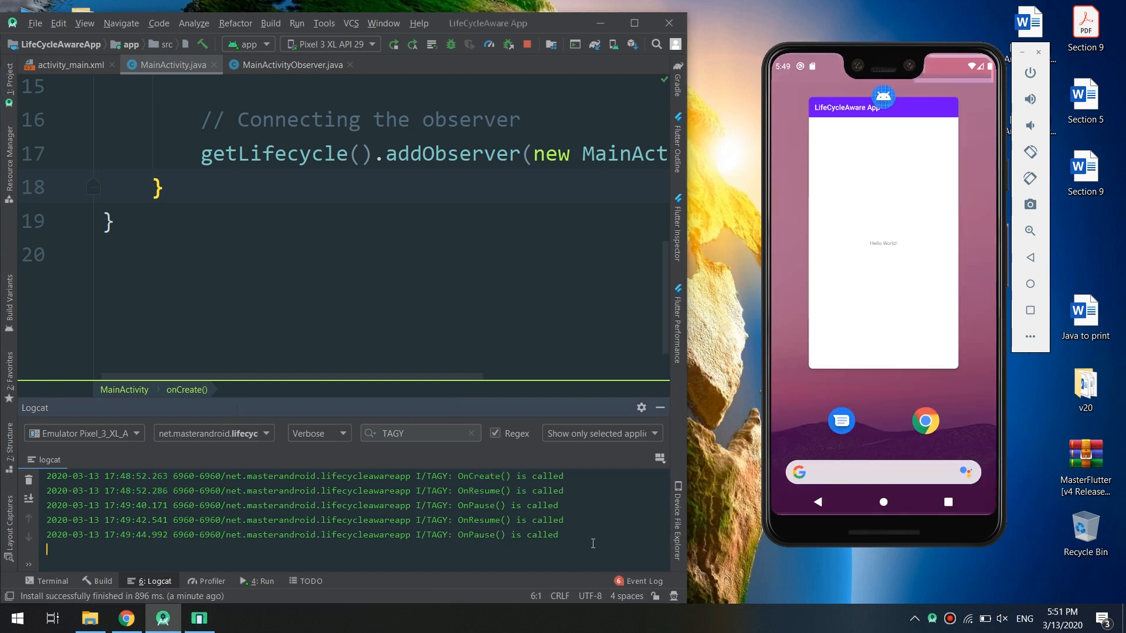
{"action": "left_click_drag", "start_coordinate": [243, 520], "coordinate": [558, 534]}
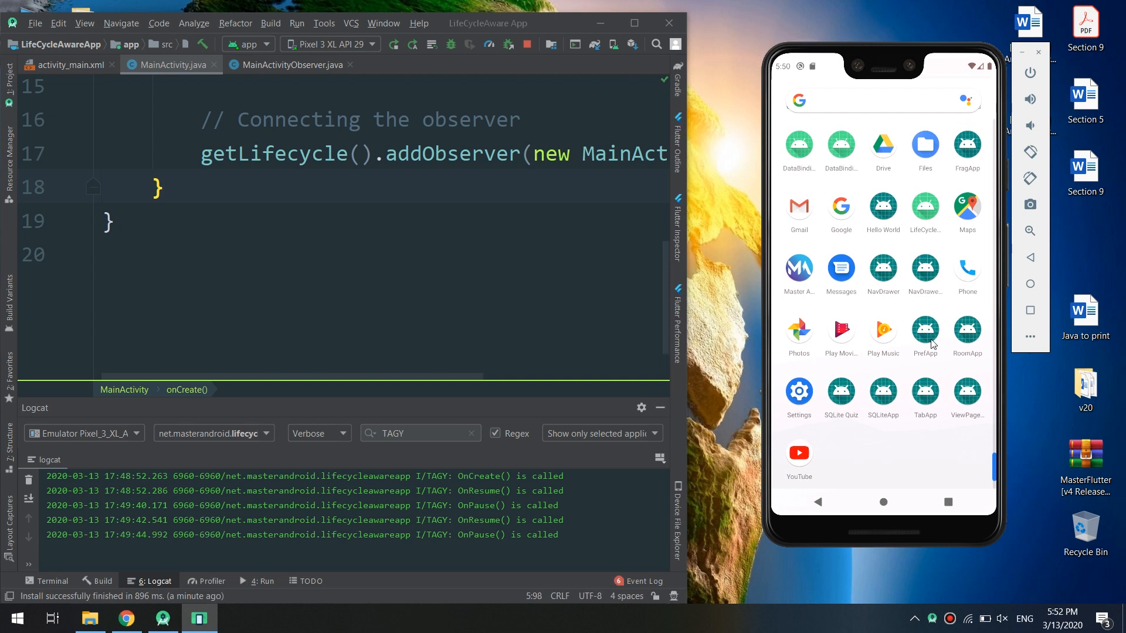
{"action": "mouse_move", "coordinate": [976, 452]}
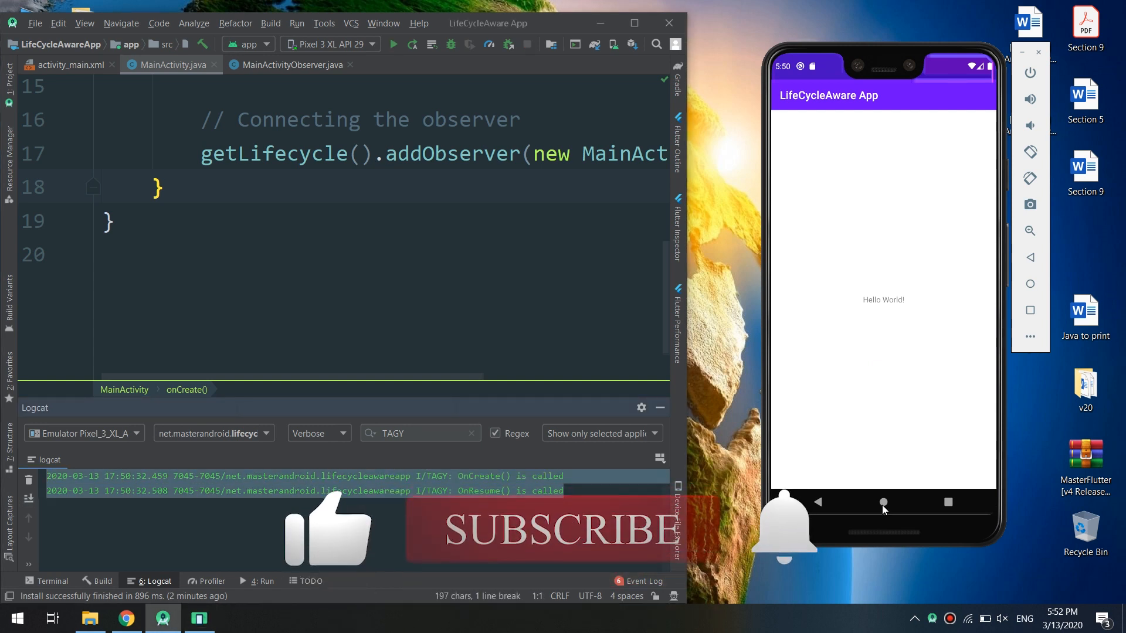
{"action": "left_click", "coordinate": [881, 503]}
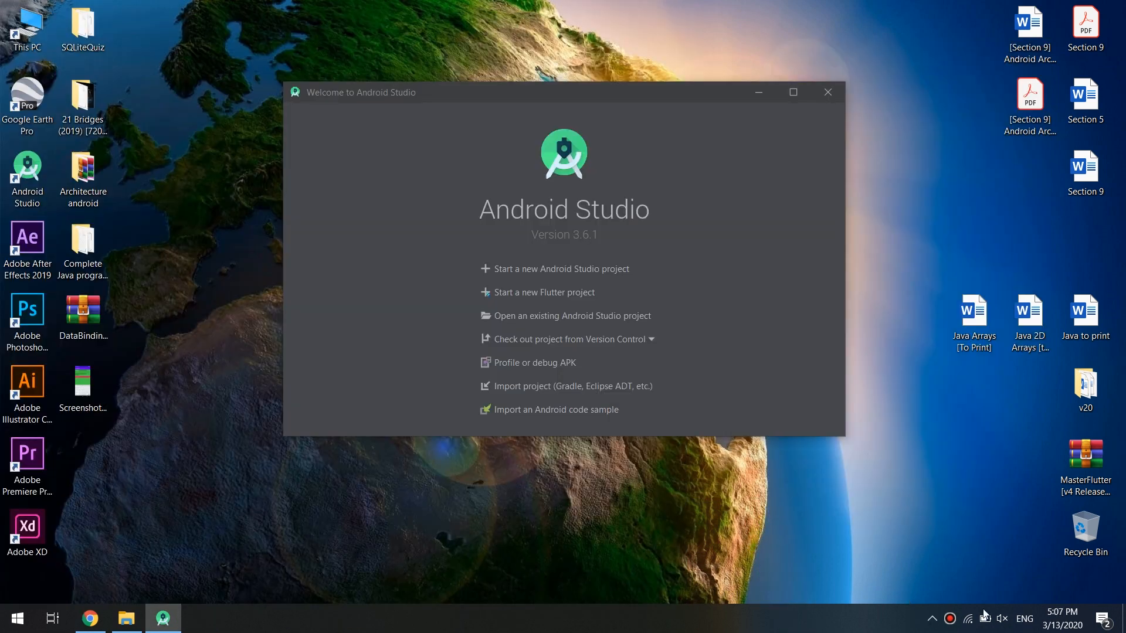
{"action": "mouse_move", "coordinate": [560, 268]}
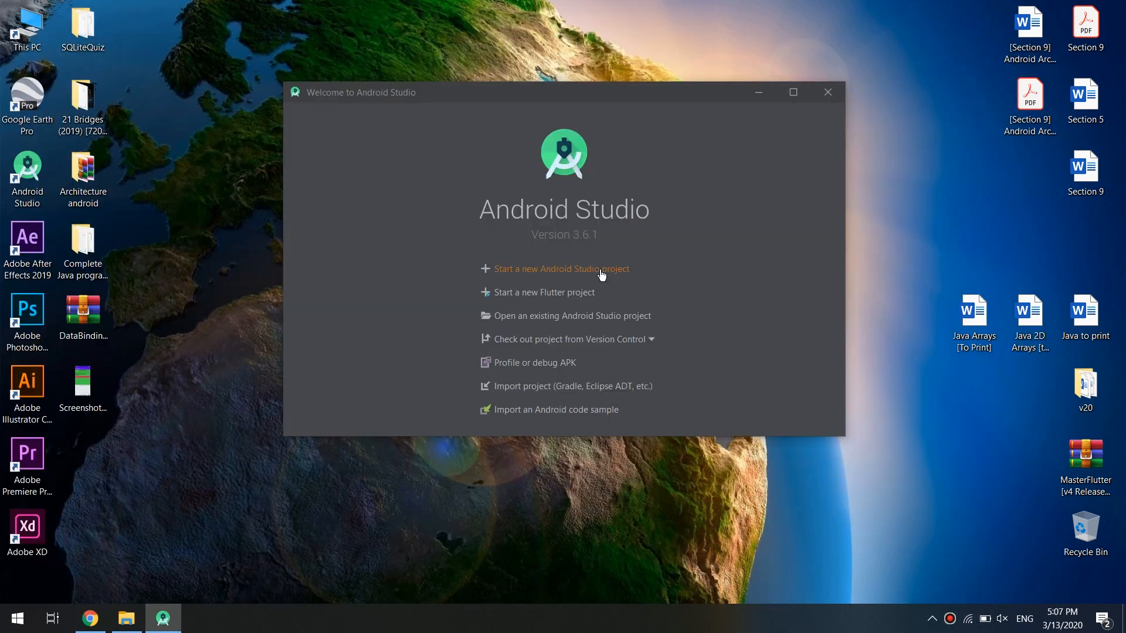
- Create a new Empty Activity Java project named LifeCycleAware App
{"action": "left_click", "coordinate": [556, 269]}
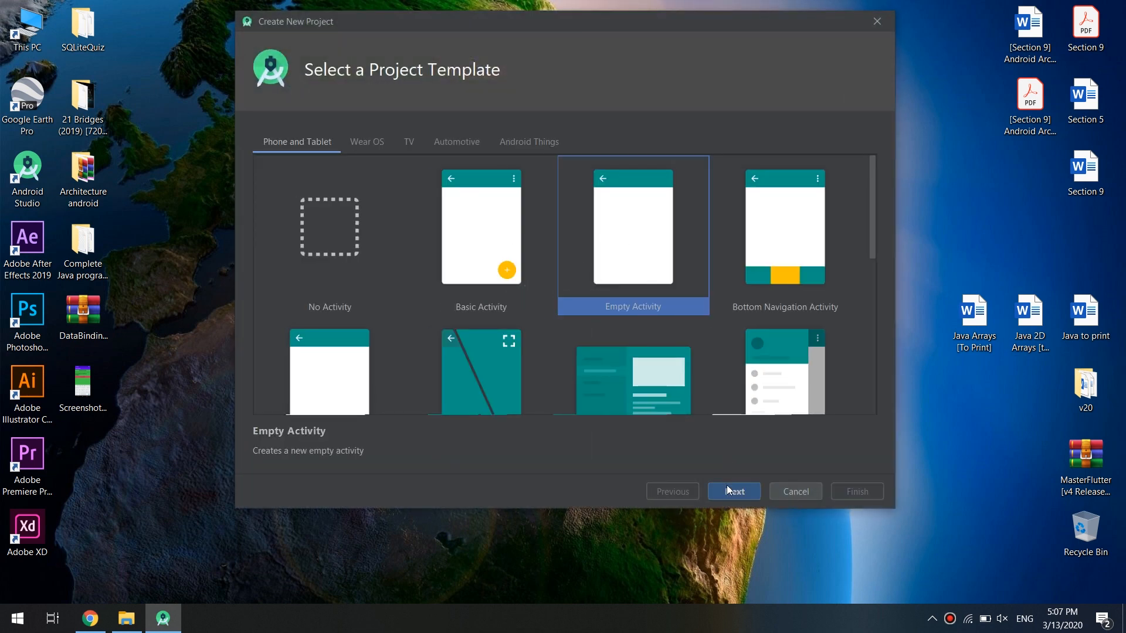
{"action": "left_click", "coordinate": [733, 491]}
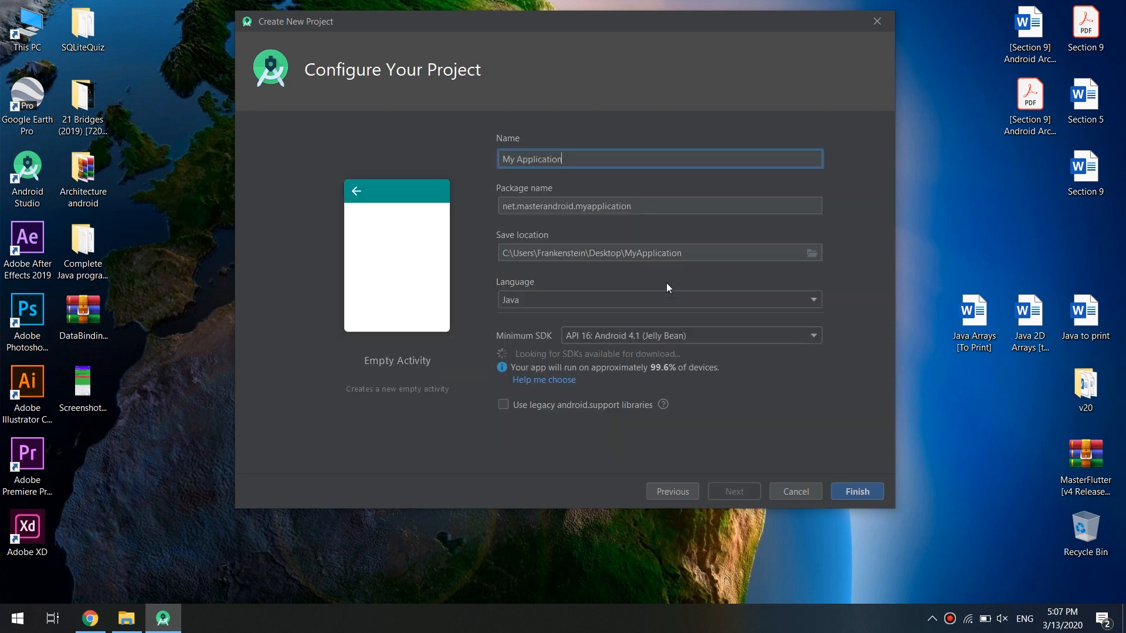
{"action": "type", "text": "LifeCycleAwar"}
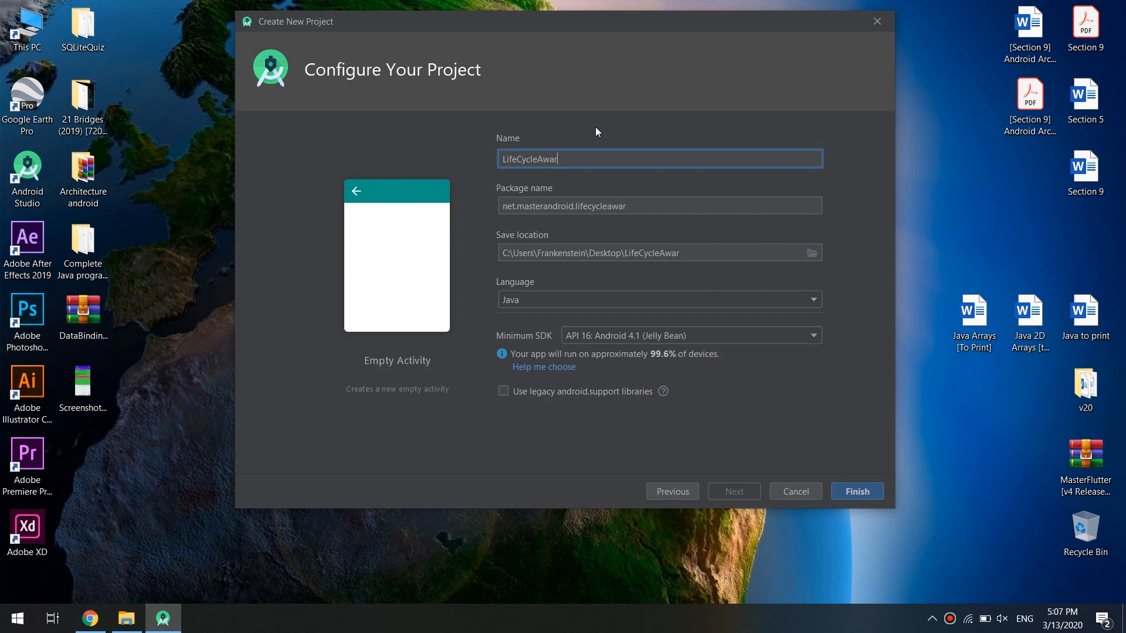
{"action": "type", "text": "eAP"}
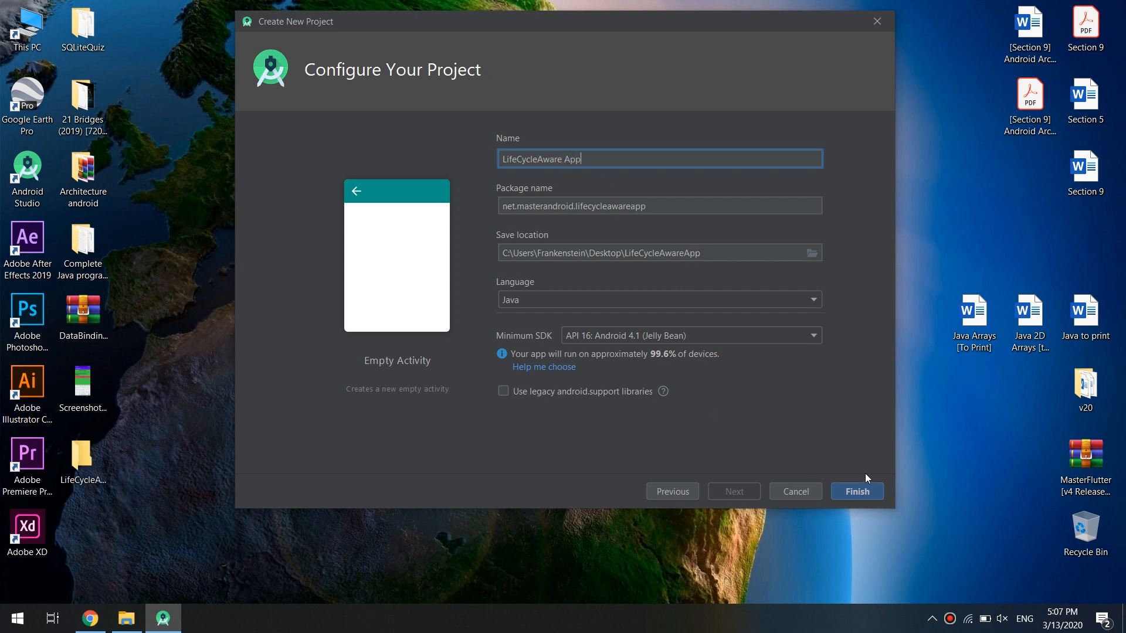
{"action": "left_click", "coordinate": [856, 492]}
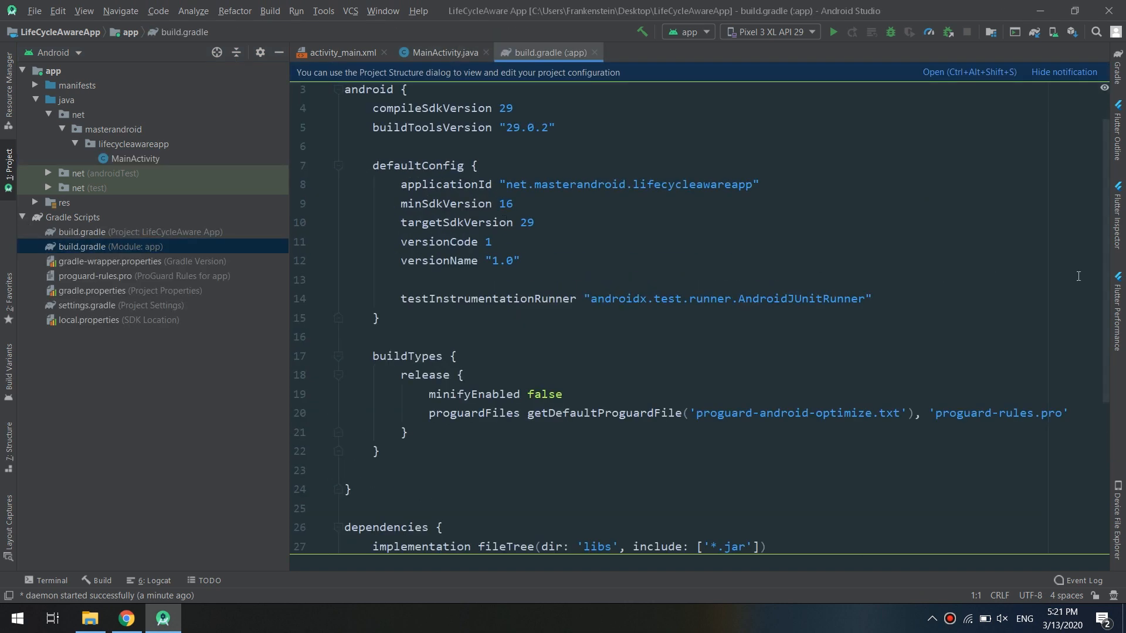
- Add blank lines after the last entry in build.gradle's dependencies block
{"action": "scroll", "scroll_direction": "down", "scroll_amount": 3}
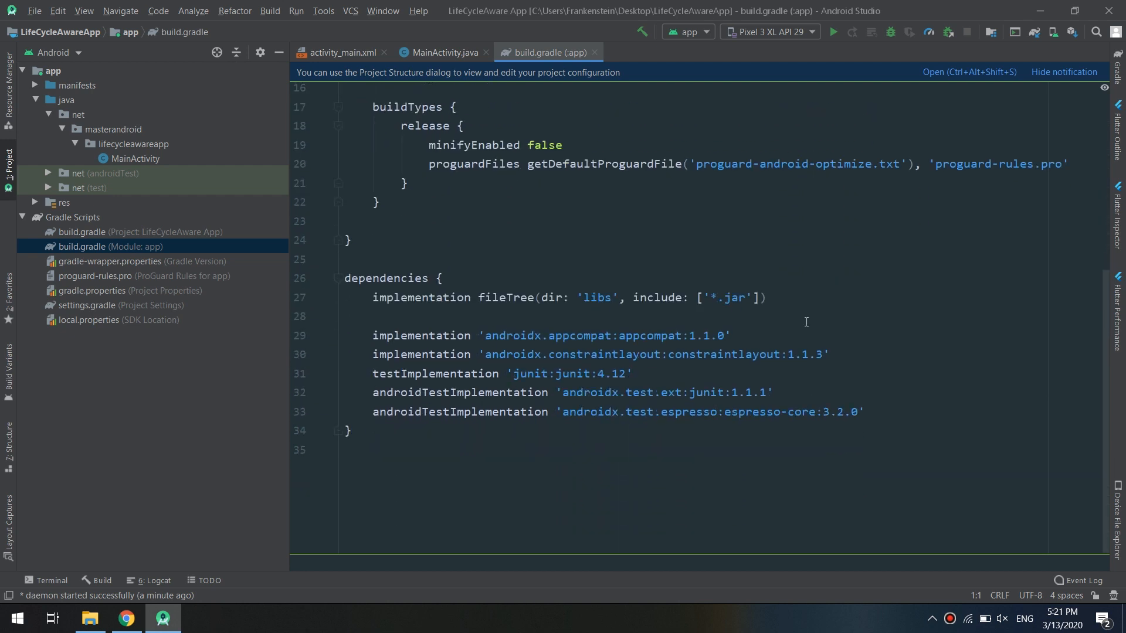
{"action": "left_click", "coordinate": [768, 297]}
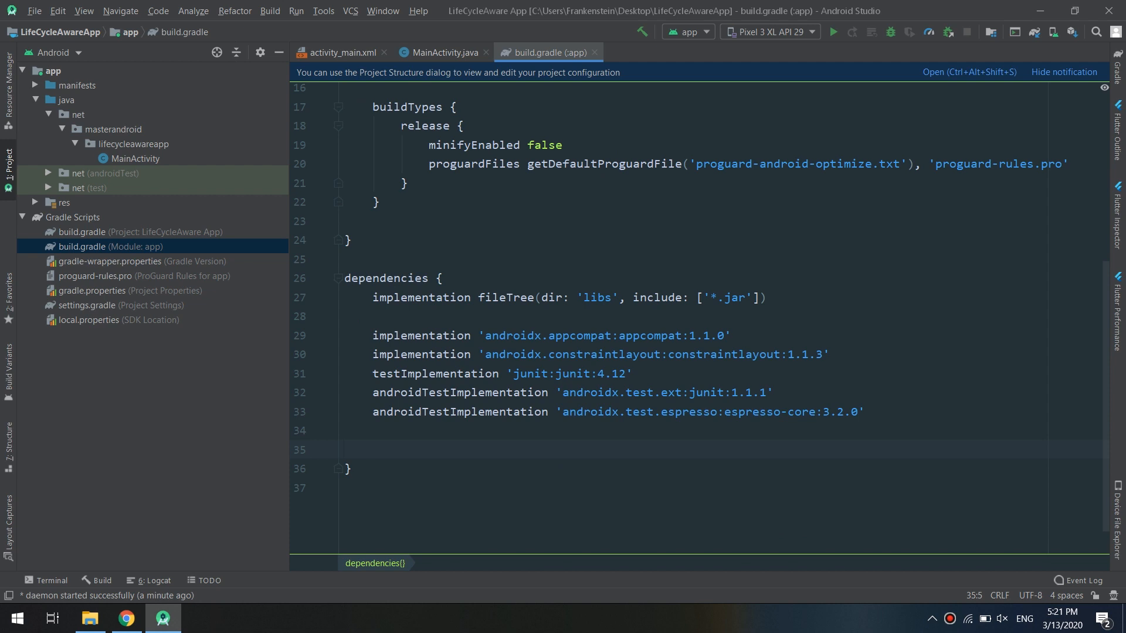
{"action": "key", "text": "enter"}
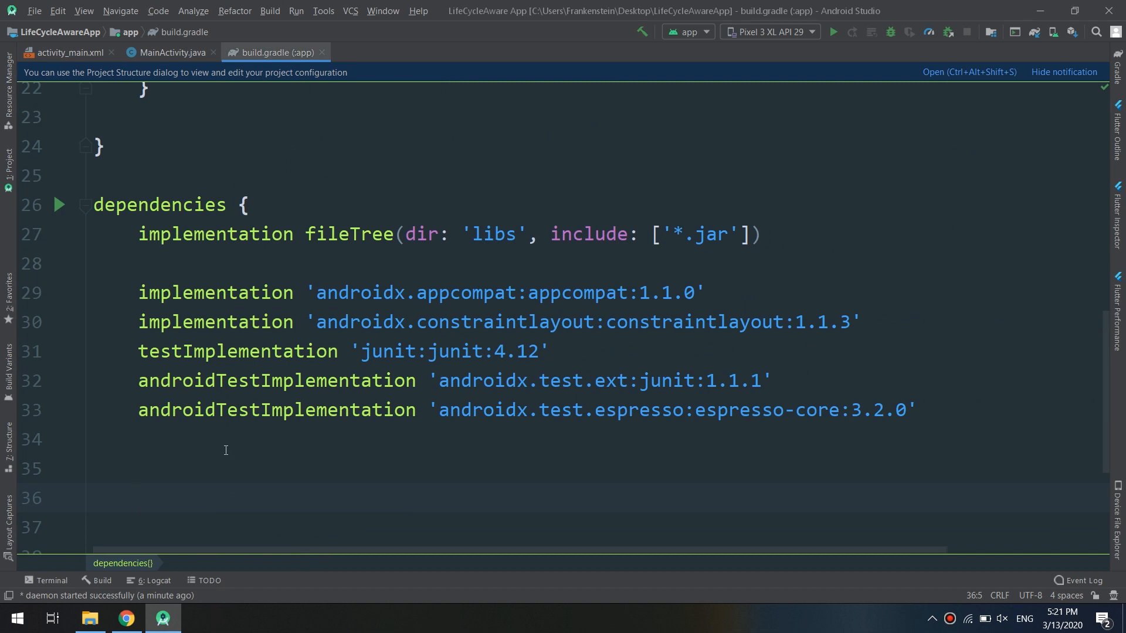
- Define lifecycle_version = "2.2.0" in the dependencies block
{"action": "type", "text": "def l"}
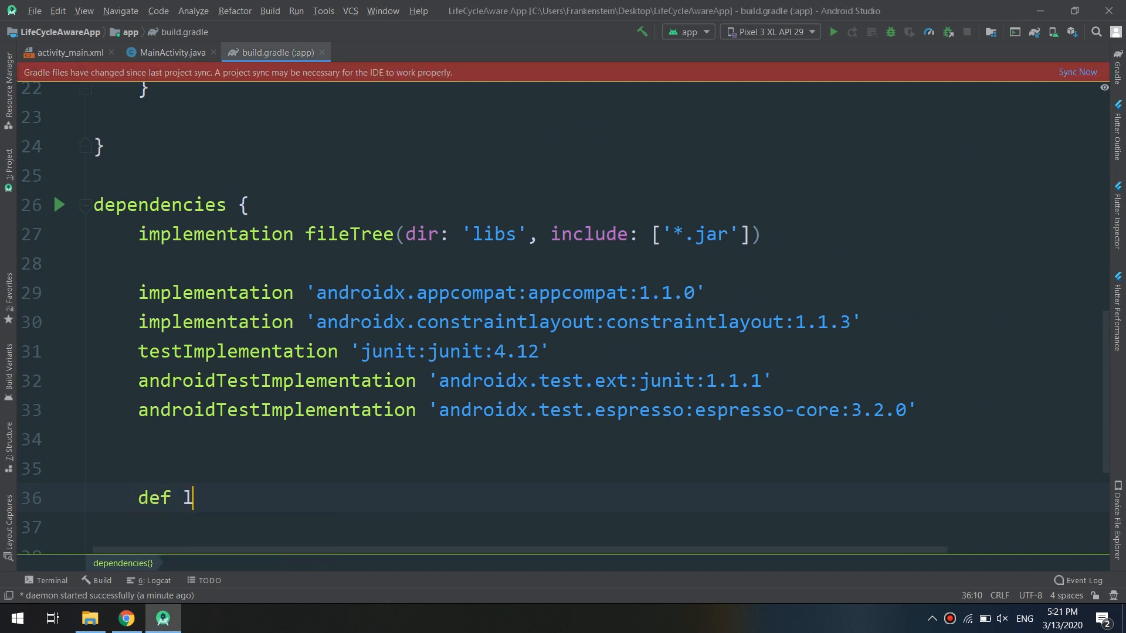
{"action": "type", "text": "ifecycle+"}
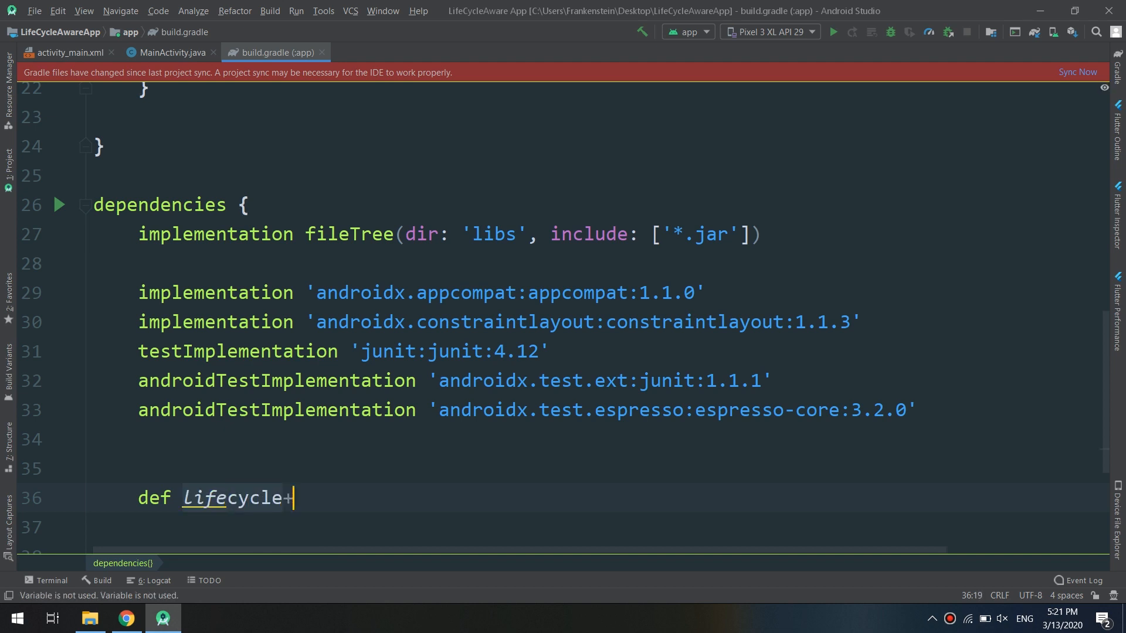
{"action": "type", "text": "_version ="}
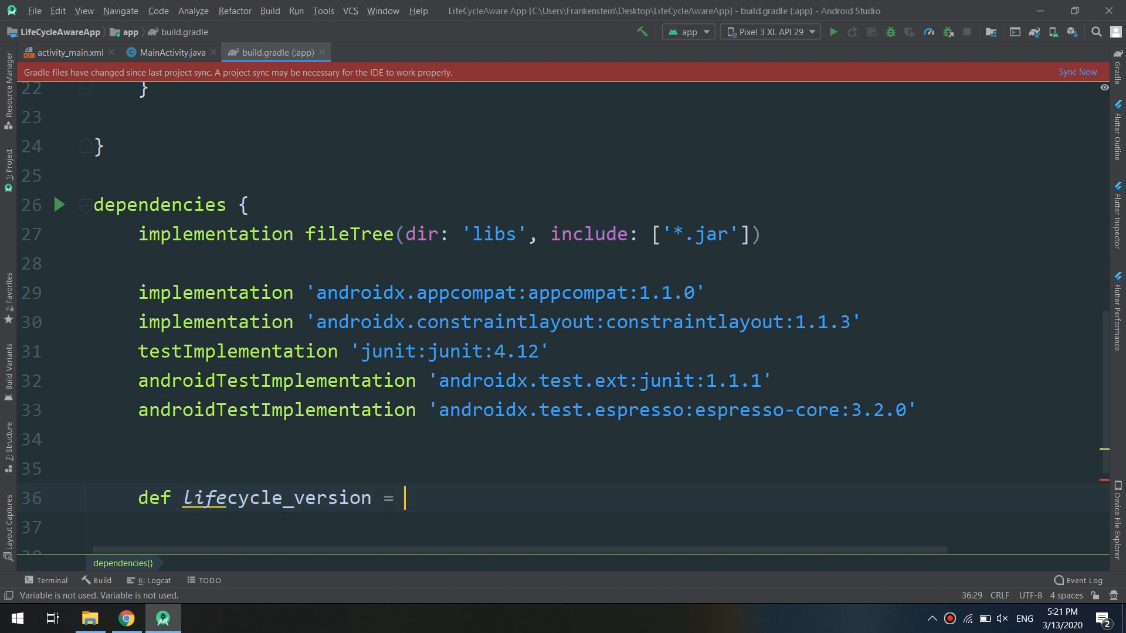
{"action": "type", "text": "\"La\""}
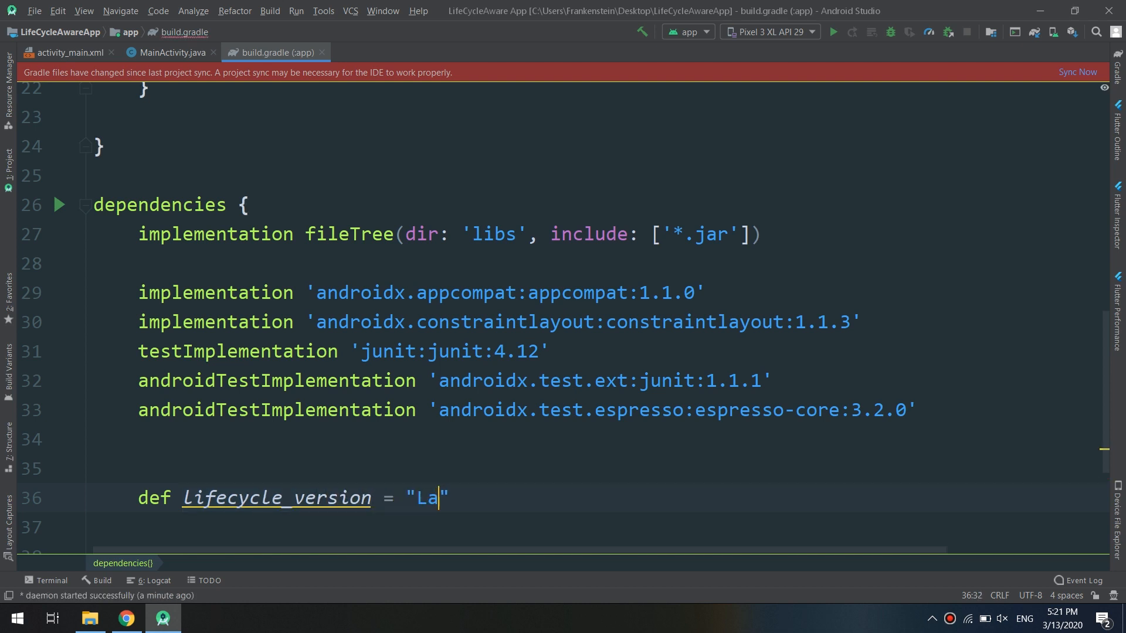
{"action": "type", "text": "test Vers"}
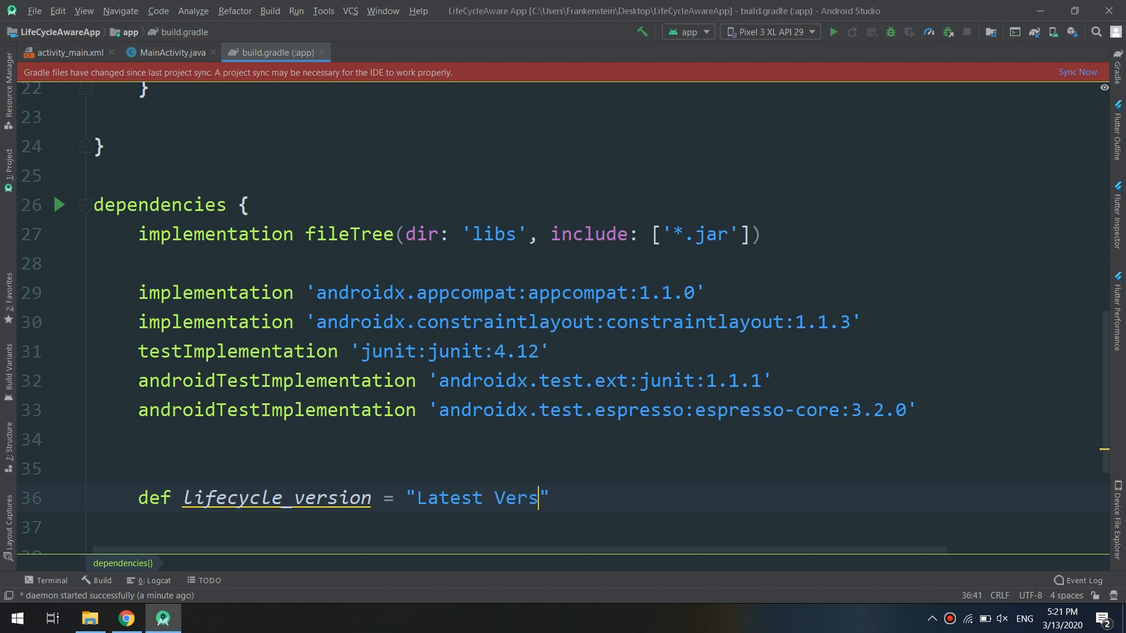
{"action": "key", "text": "BackSpace"}
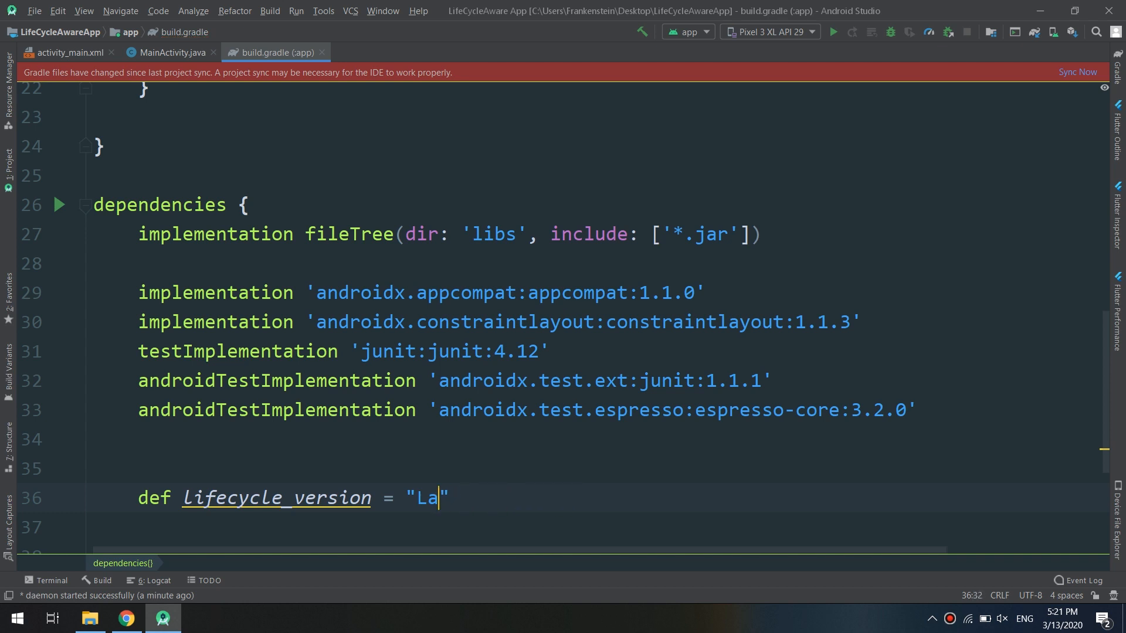
{"action": "key", "text": "BackSpace"}
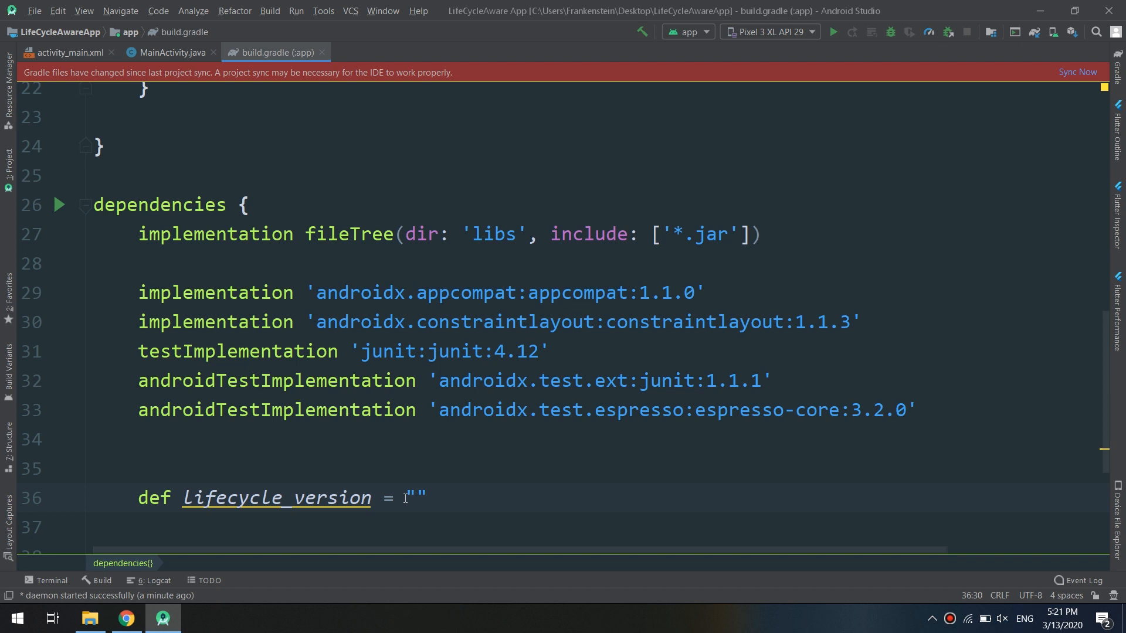
{"action": "type", "text": "2.2.0"}
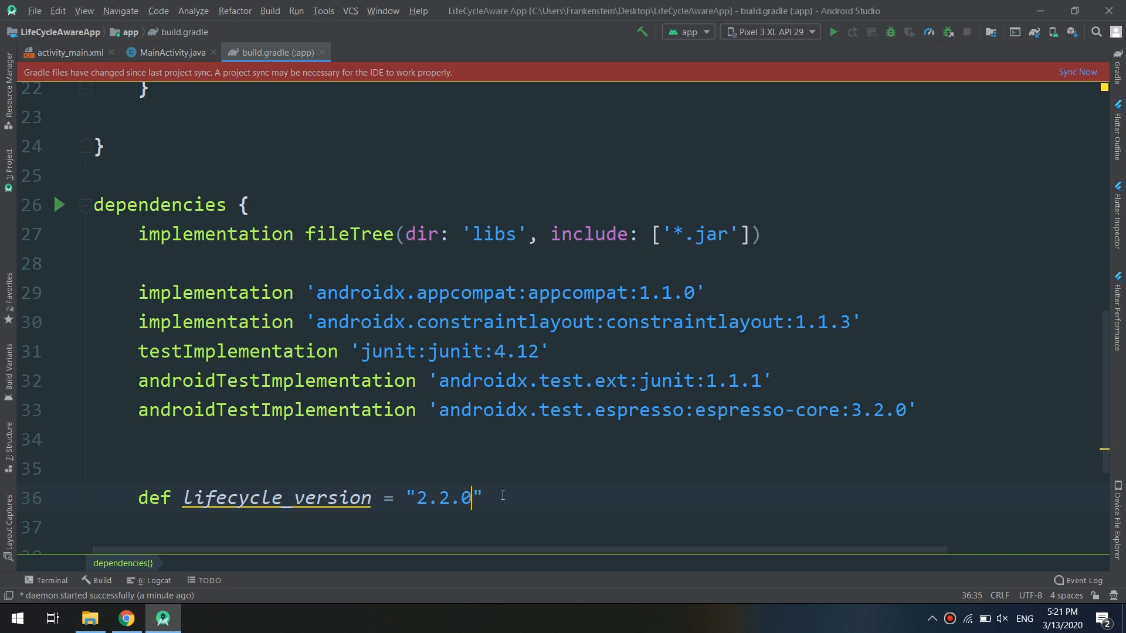
{"action": "key", "text": "enter"}
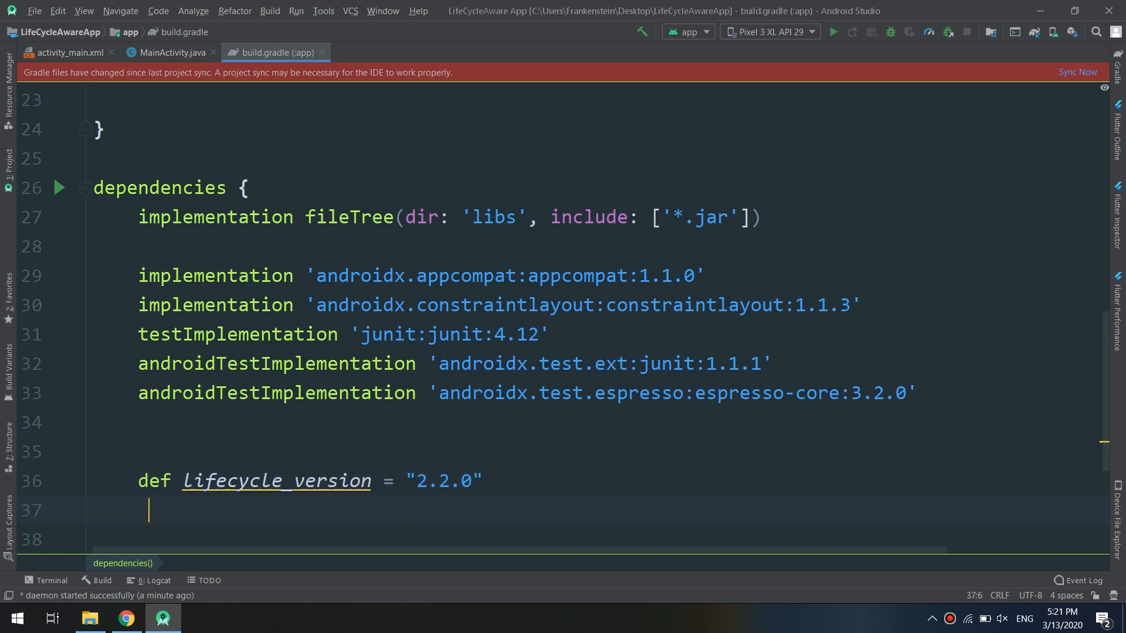
- Add the implementation dependency androidx.lifecycle:lifecycle-runtime:$lifecycle_version
{"action": "type", "text": "impleme"}
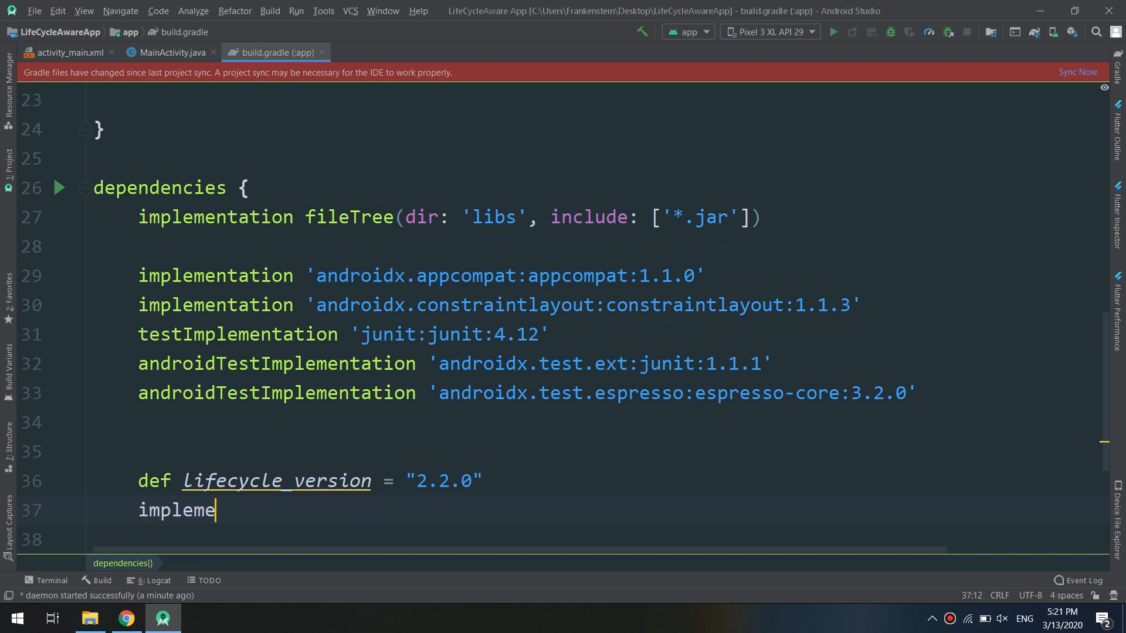
{"action": "type", "text": "ntation \"androidx.lifecycle:lifecycle-runtime:$lifecycle_version"}
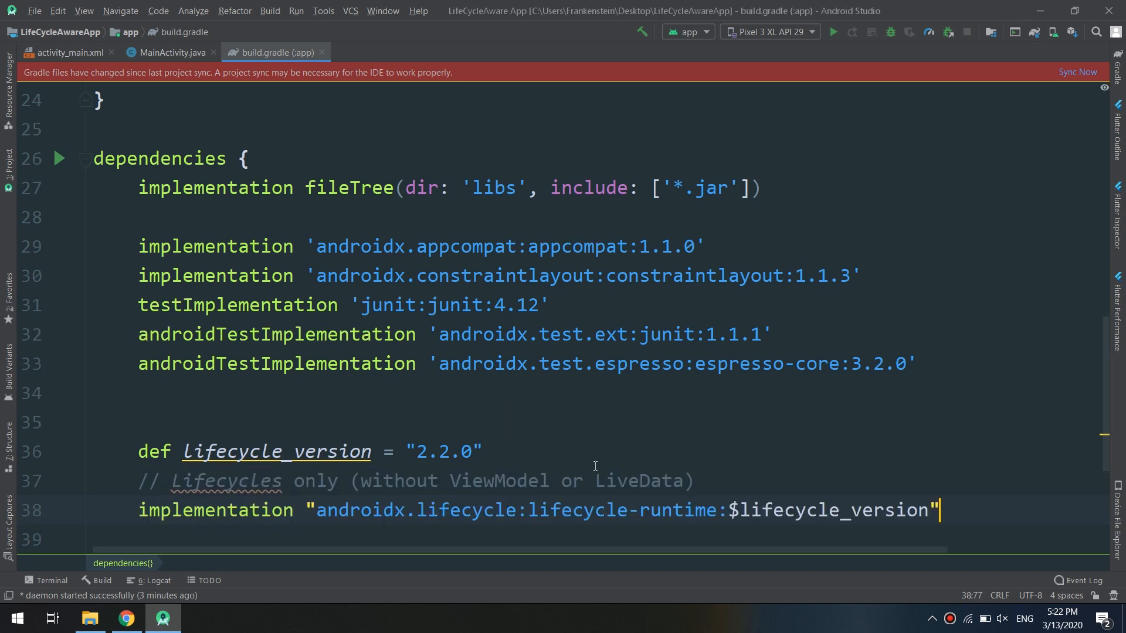
{"action": "scroll", "scroll_direction": "down", "scroll_amount": 3}
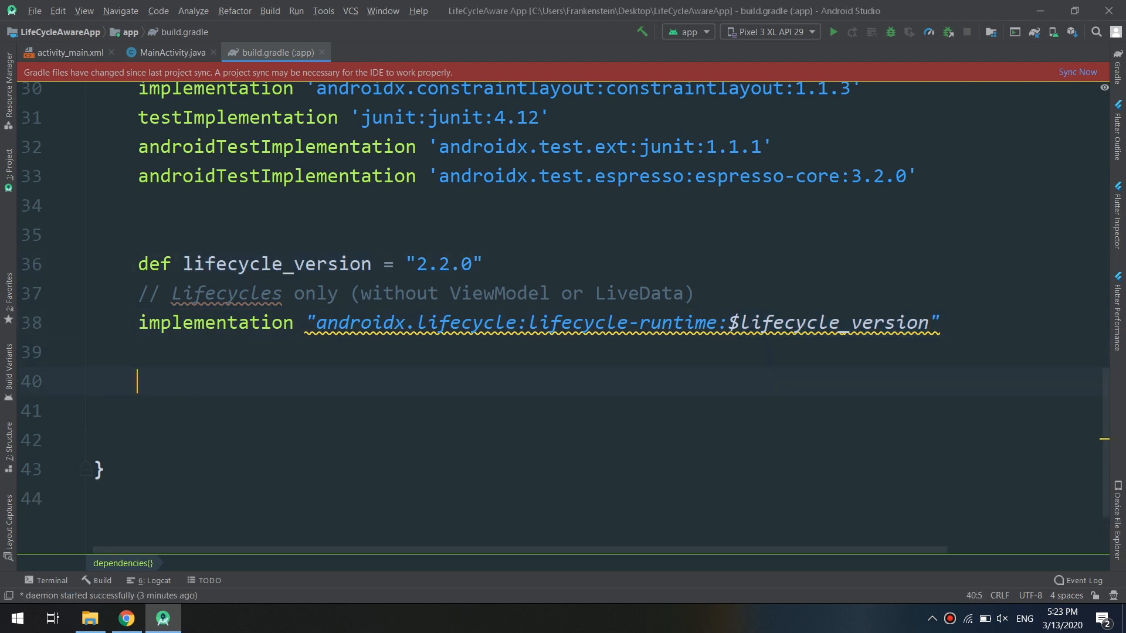
- Add the '// Annotation processor' comment and annotationProcessor lifecycle-compiler:$lifecycle_version dependency
{"action": "type", "text": "//"}
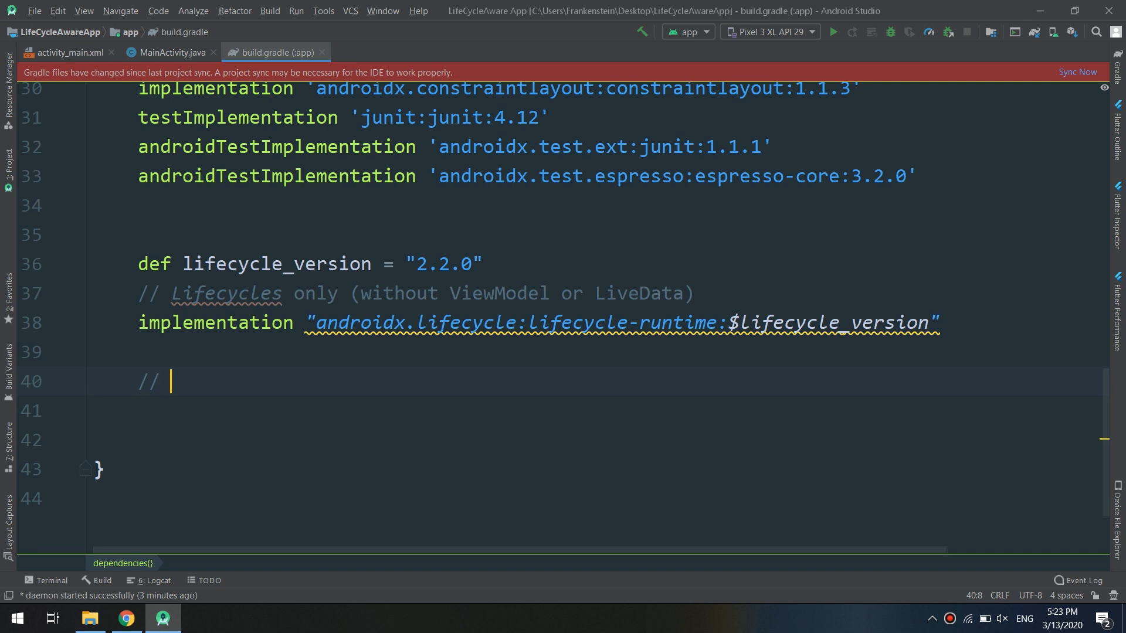
{"action": "type", "text": "Annotati"}
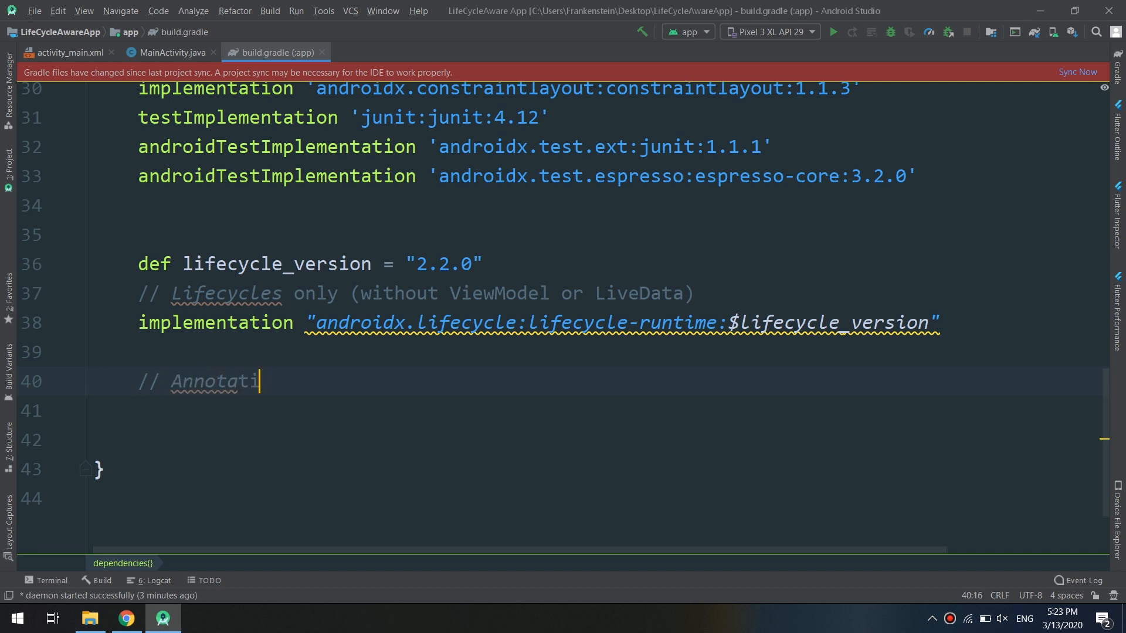
{"action": "type", "text": "on pro"}
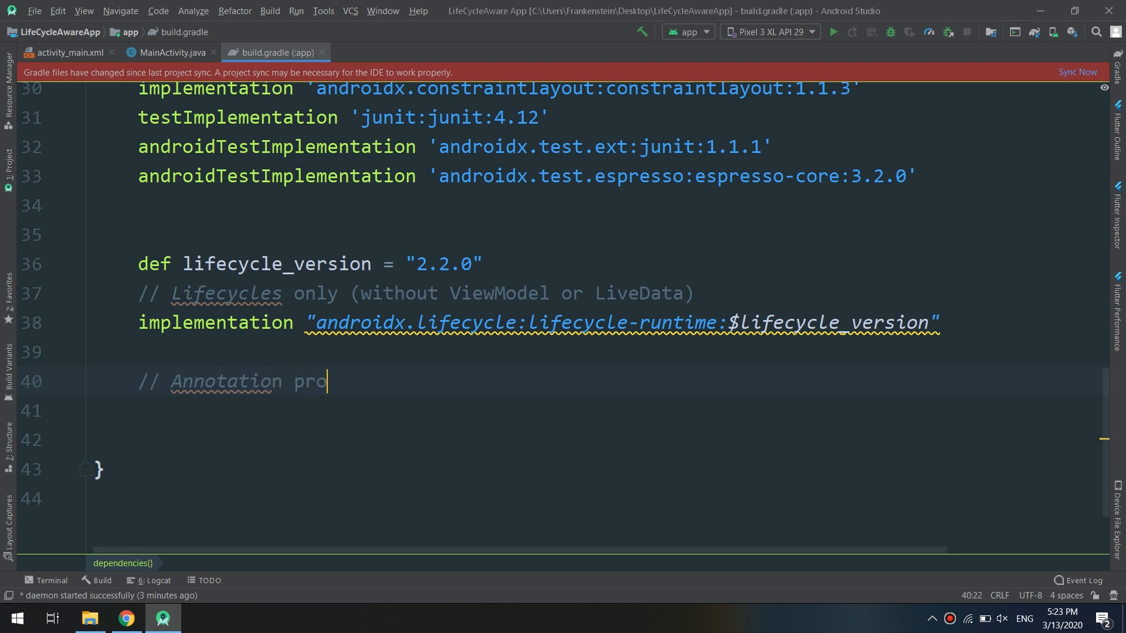
{"action": "type", "text": "cessor:"}
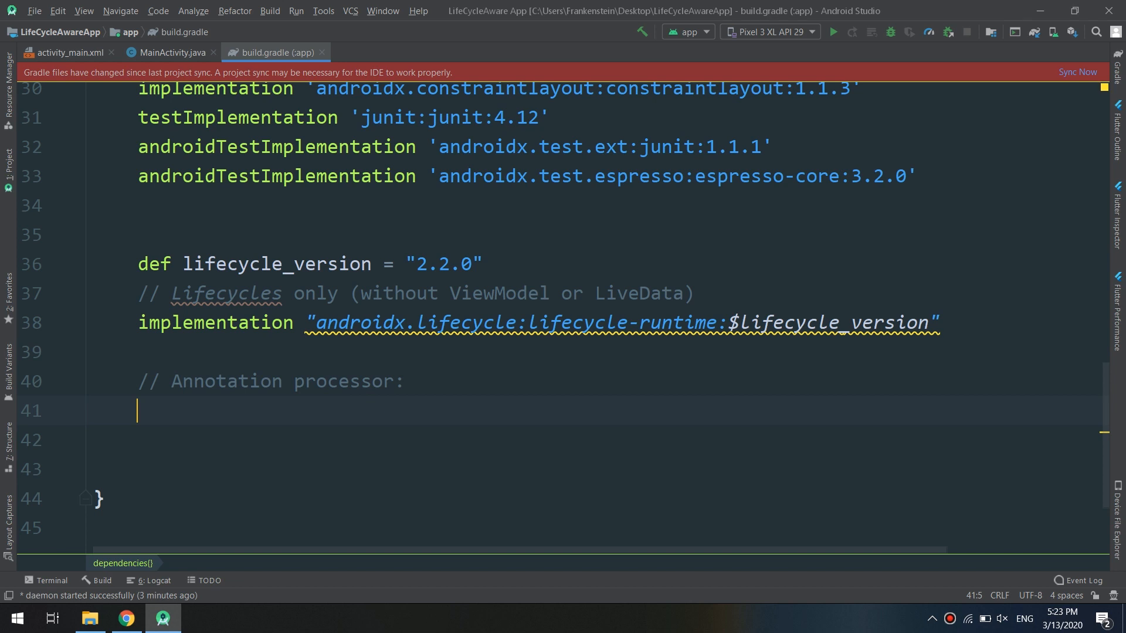
{"action": "type", "text": "annotationProcessor \"androidx.lifecycle:lifecycle-compiler:$lifecycle_version\""}
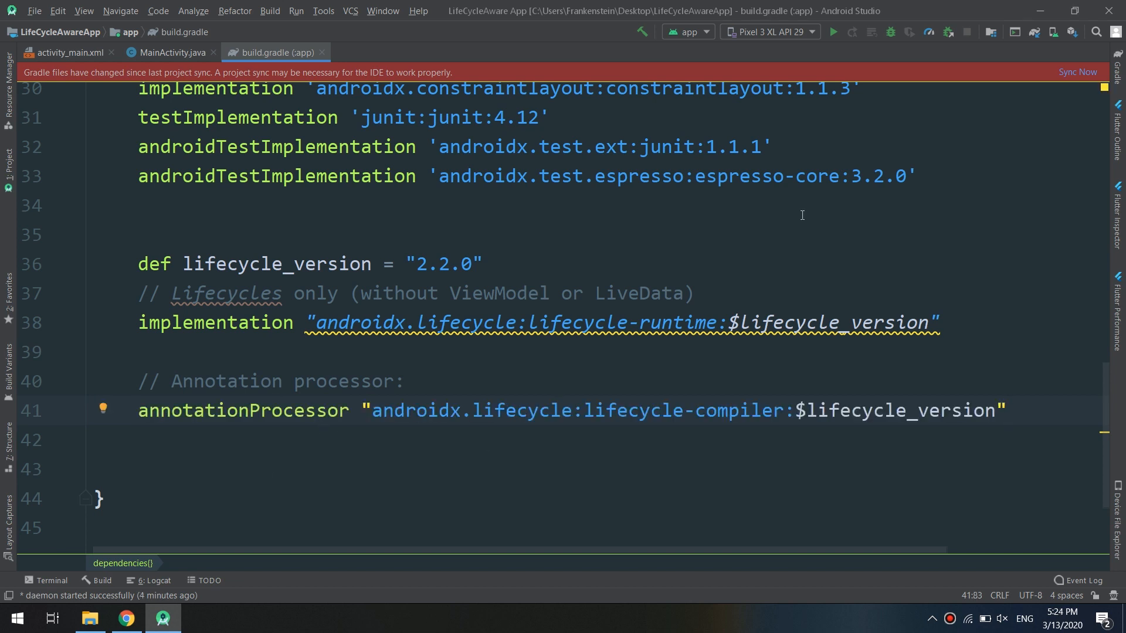
- Sync the Gradle project with the new dependencies and return to MainActivity.java
{"action": "left_click", "coordinate": [1076, 72]}
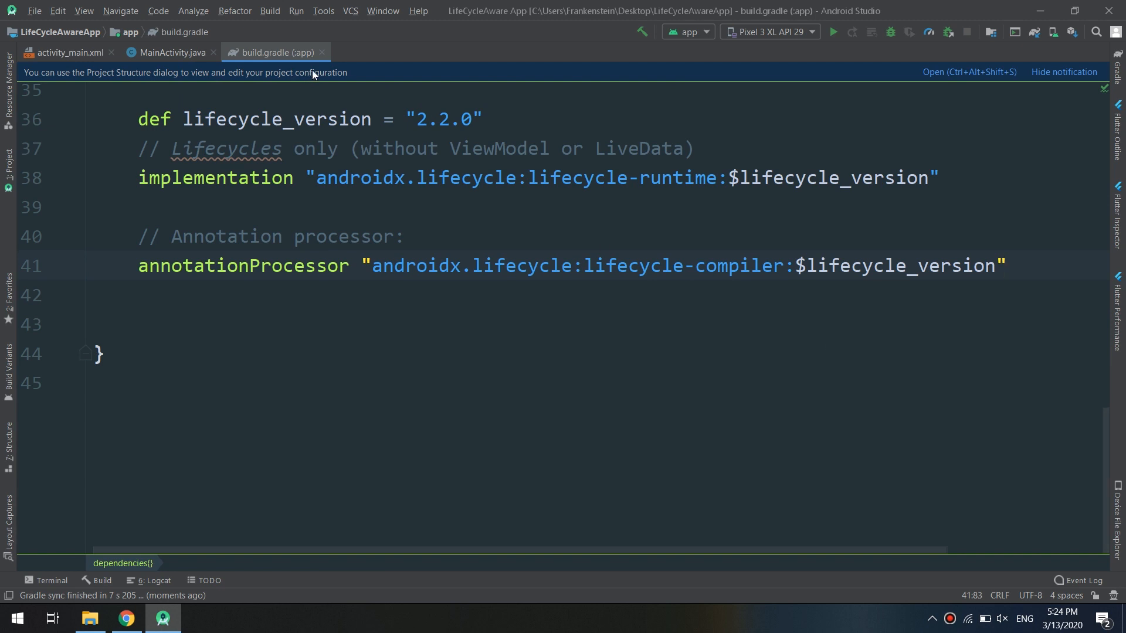
{"action": "left_click", "coordinate": [169, 51]}
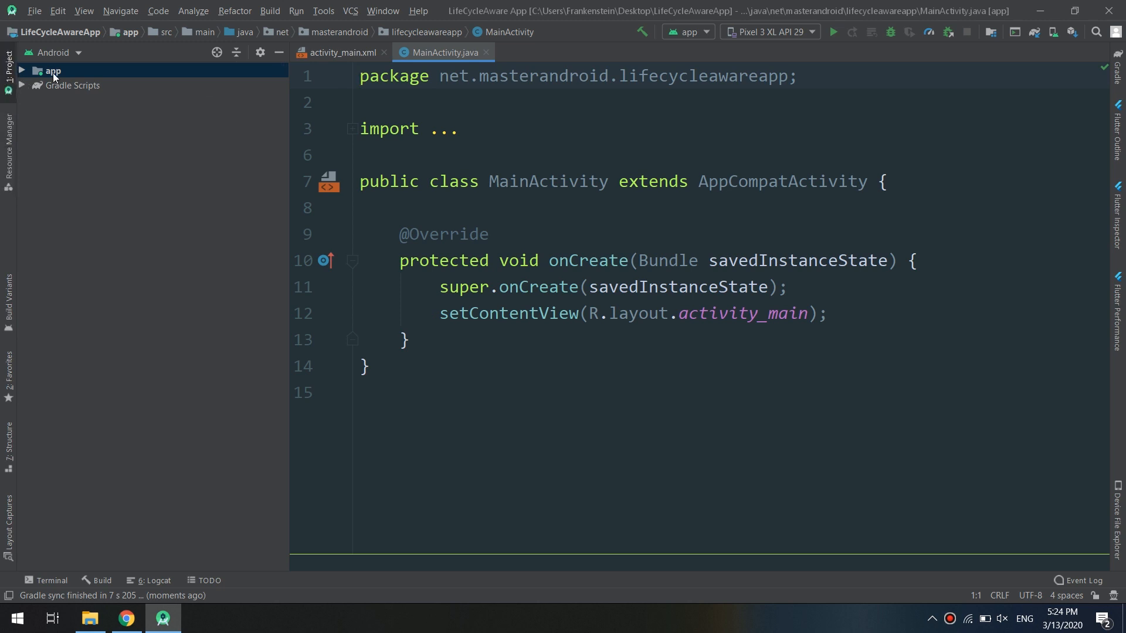
- Create a new Java class MainActivityObserver in the lifecycleawareapp package
{"action": "left_click", "coordinate": [35, 70]}
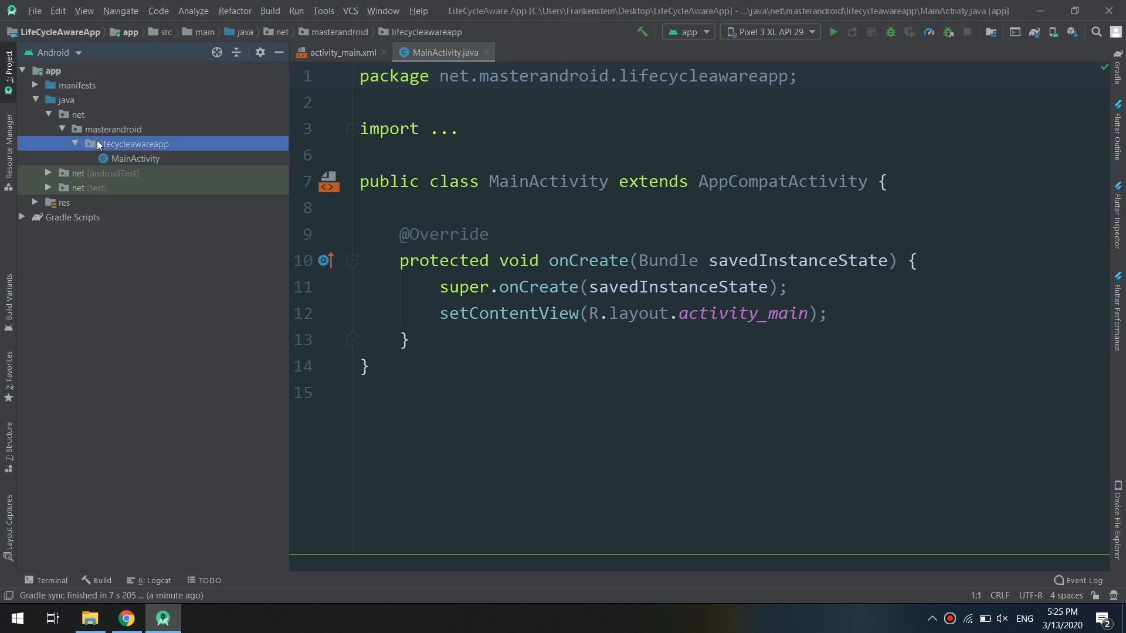
{"action": "right_click", "coordinate": [132, 143]}
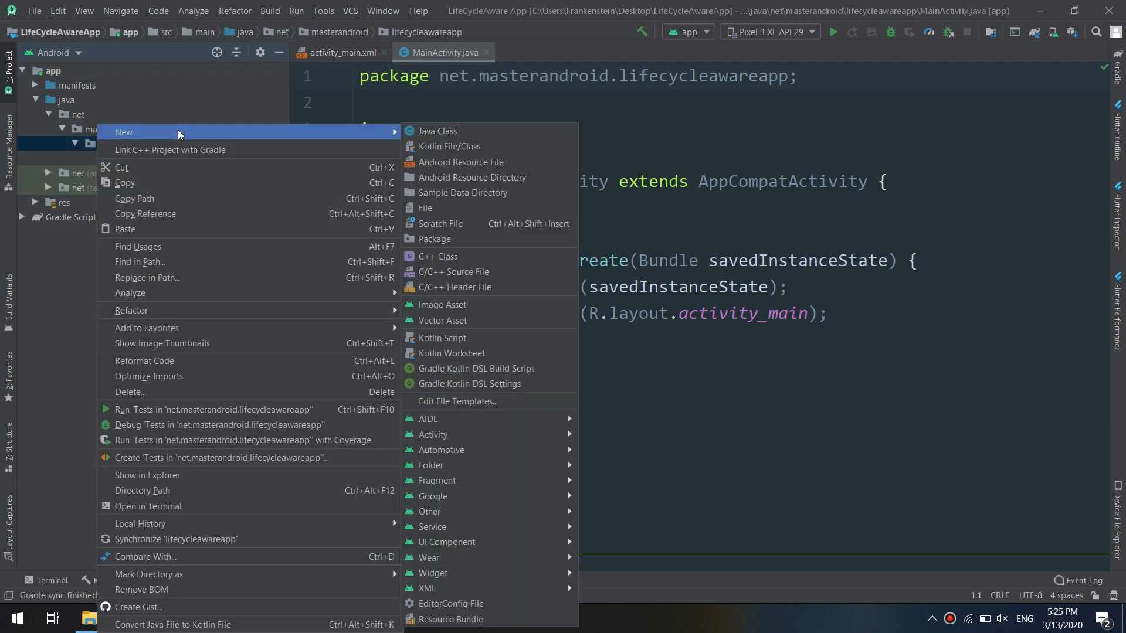
{"action": "left_click", "coordinate": [437, 131]}
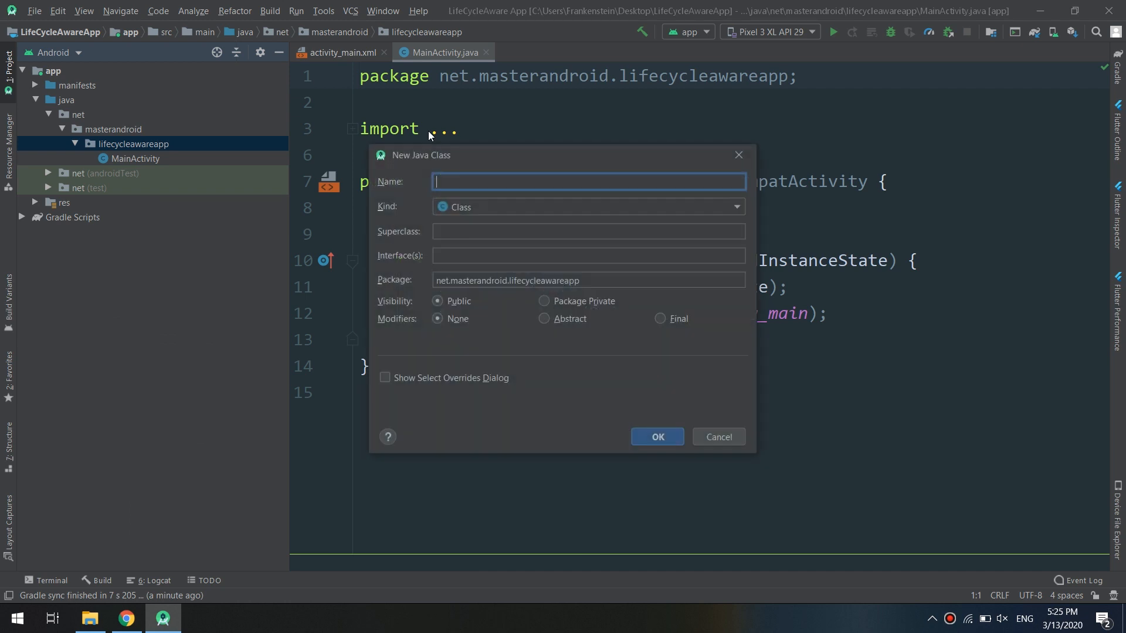
{"action": "type", "text": "MainActivityO"}
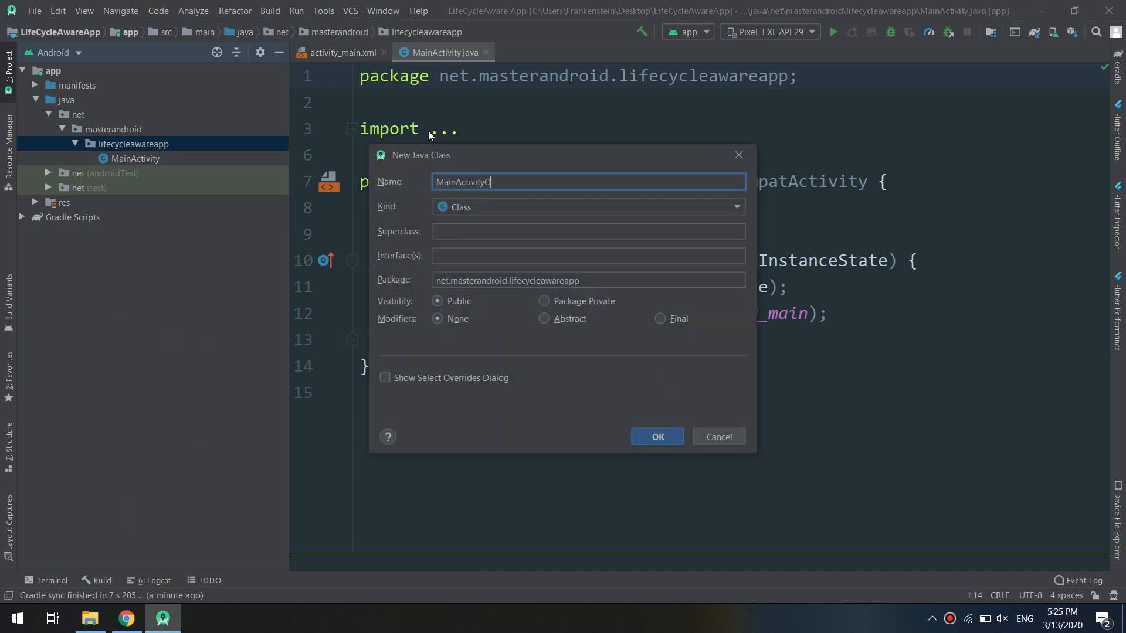
{"action": "type", "text": "bserv"}
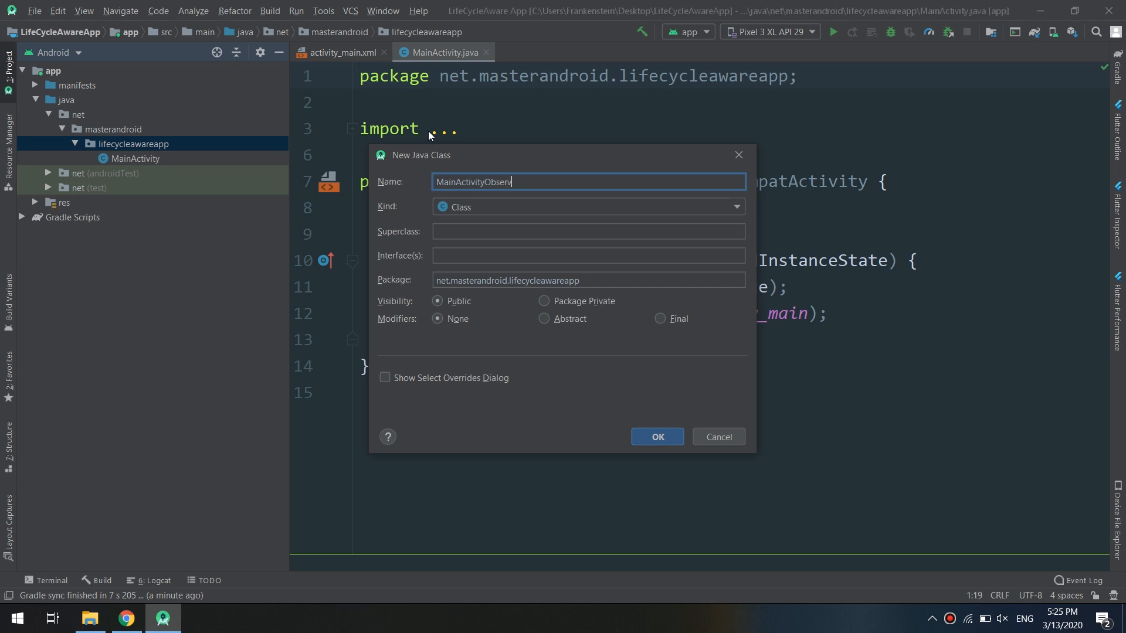
{"action": "left_click", "coordinate": [655, 436]}
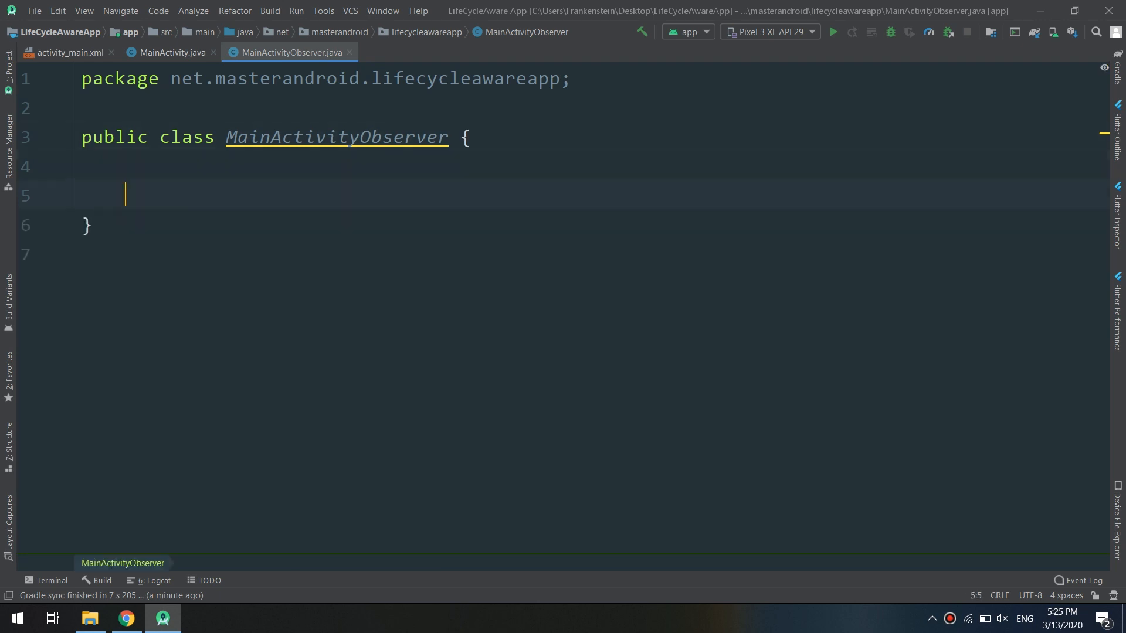
- Make MainActivityObserver implement LifecycleObserver via autocomplete
{"action": "key", "text": "enter"}
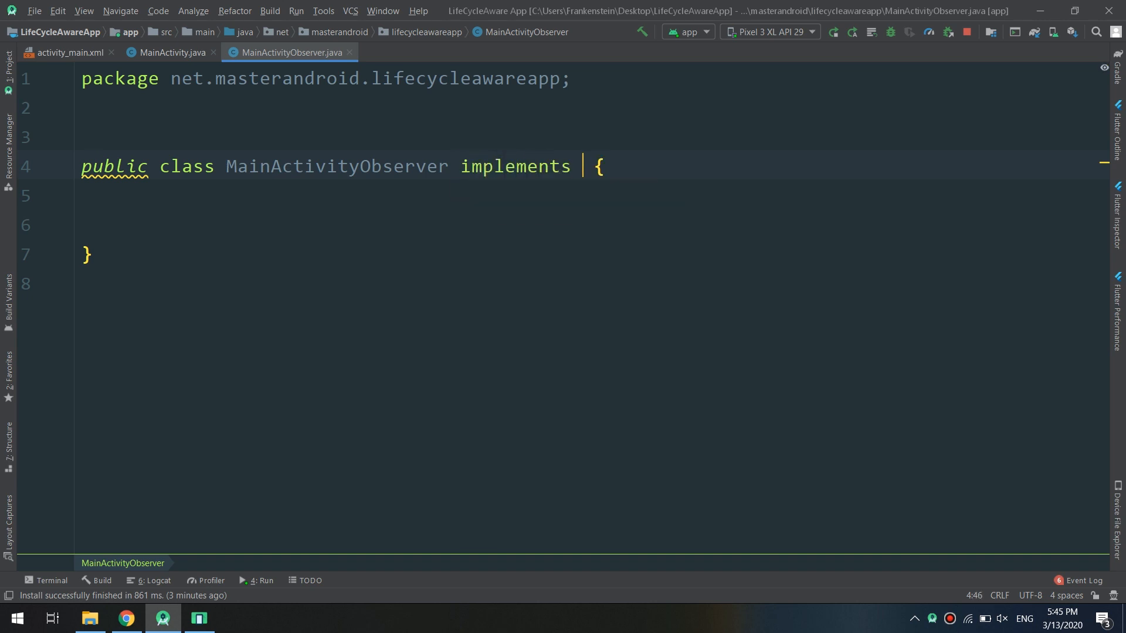
{"action": "type", "text": "Lif"}
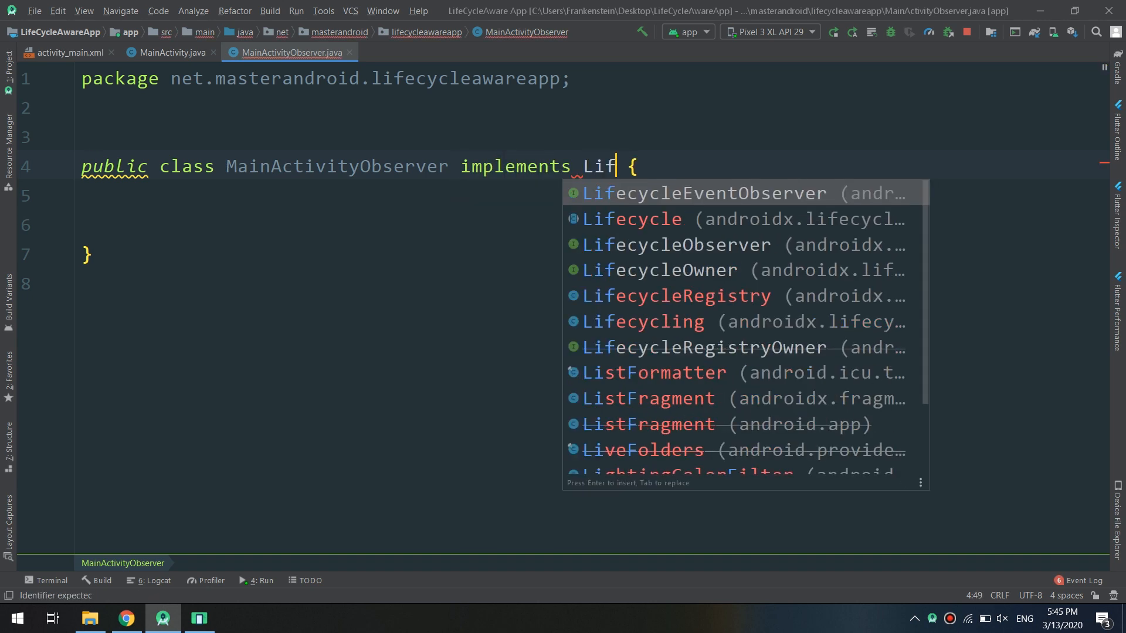
{"action": "left_click", "coordinate": [674, 244]}
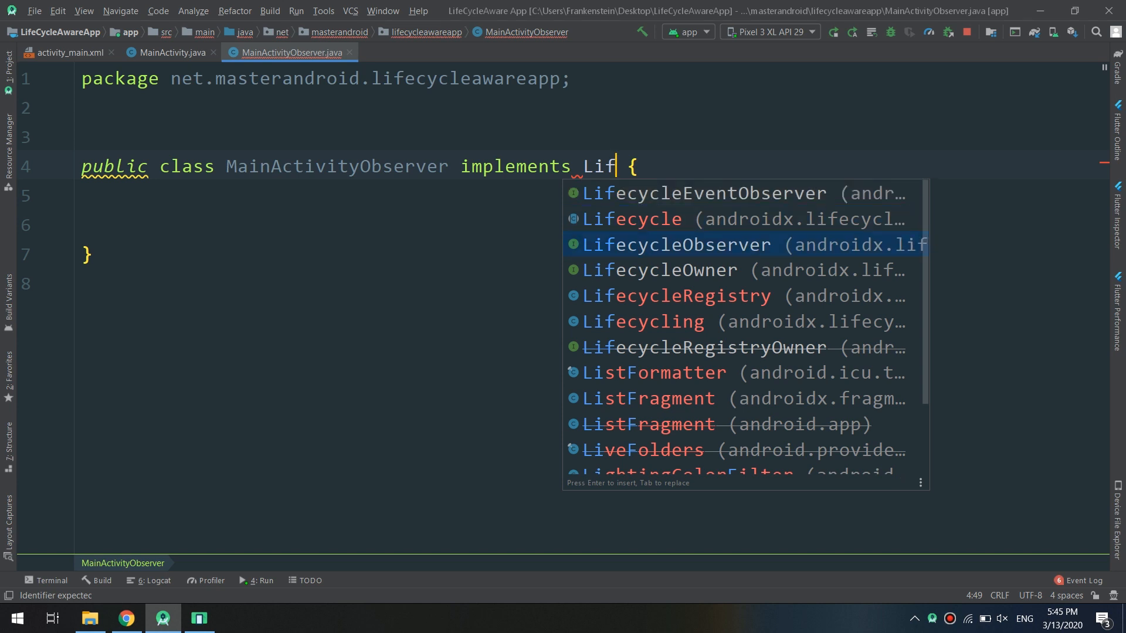
{"action": "key", "text": "Escape"}
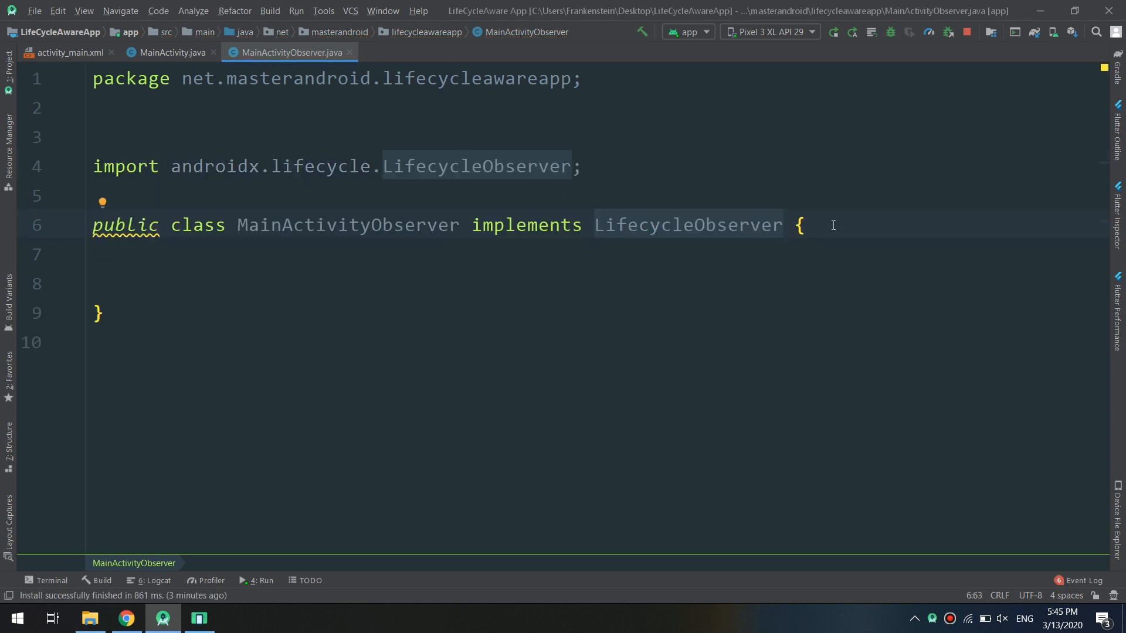
{"action": "key", "text": "enter"}
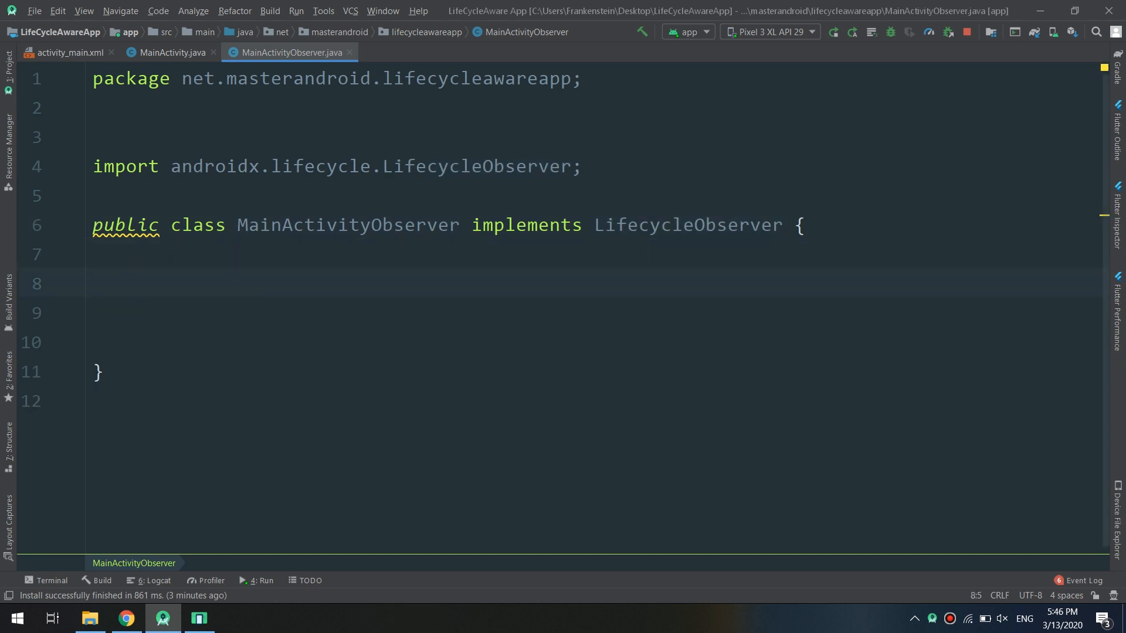
{"action": "type", "text": "@"}
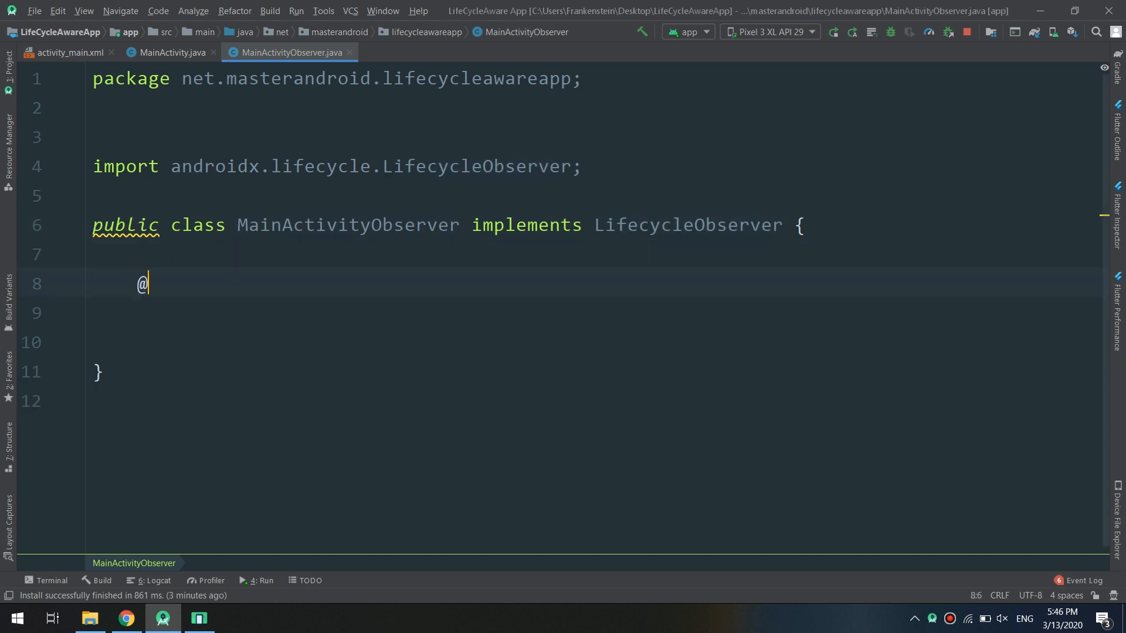
{"action": "type", "text": "O"}
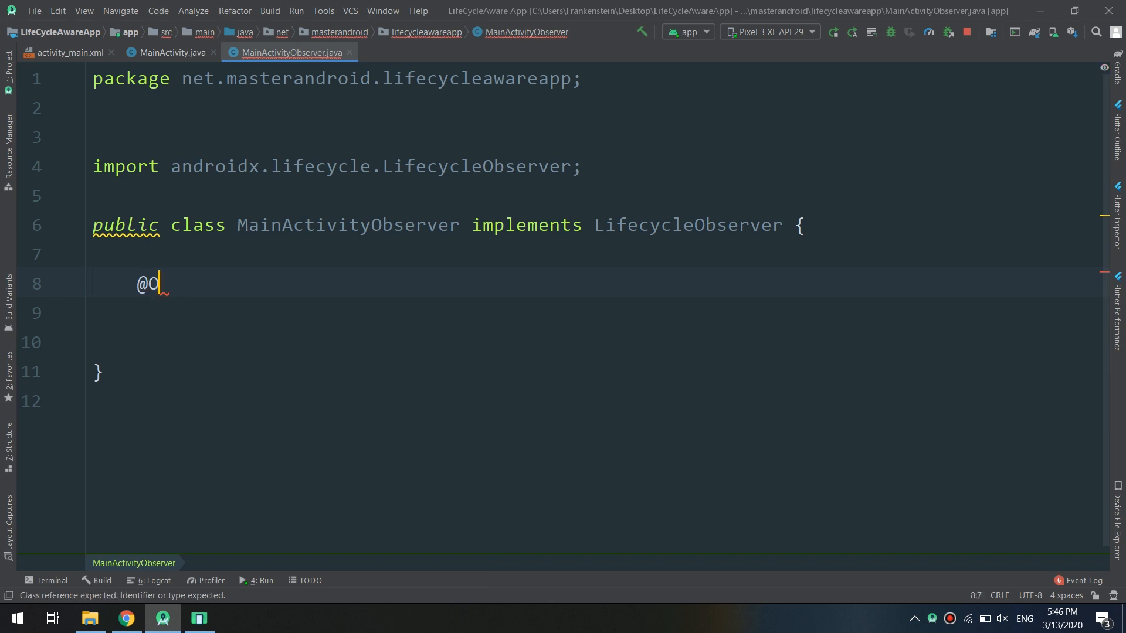
{"action": "type", "text": "nLifecycleEvent("}
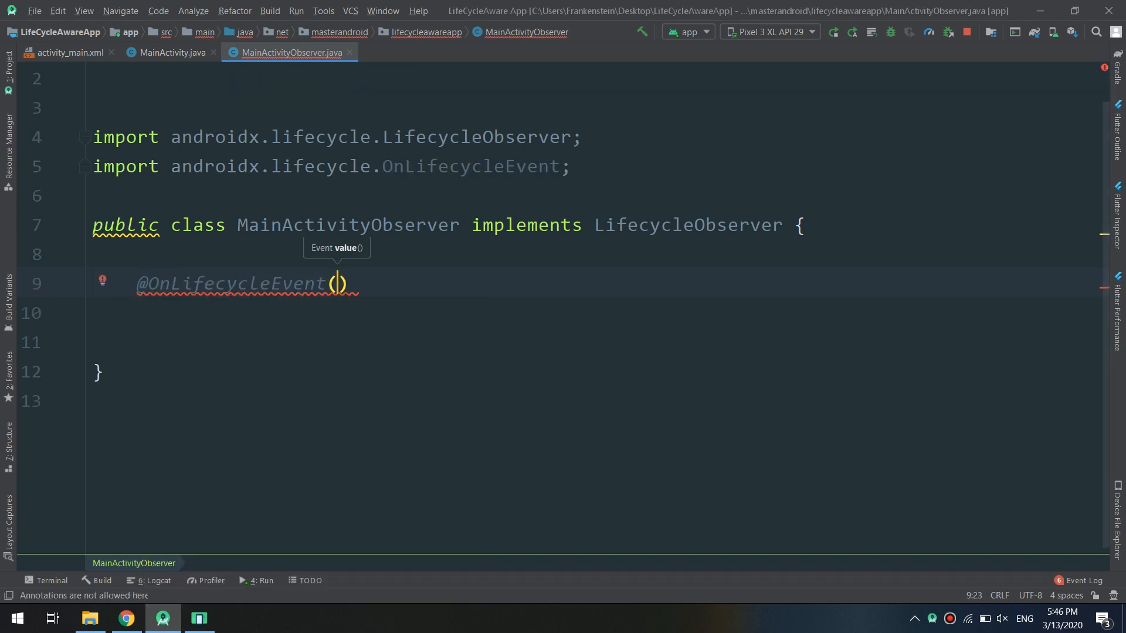
{"action": "type", "text": "Lifecycle.E"}
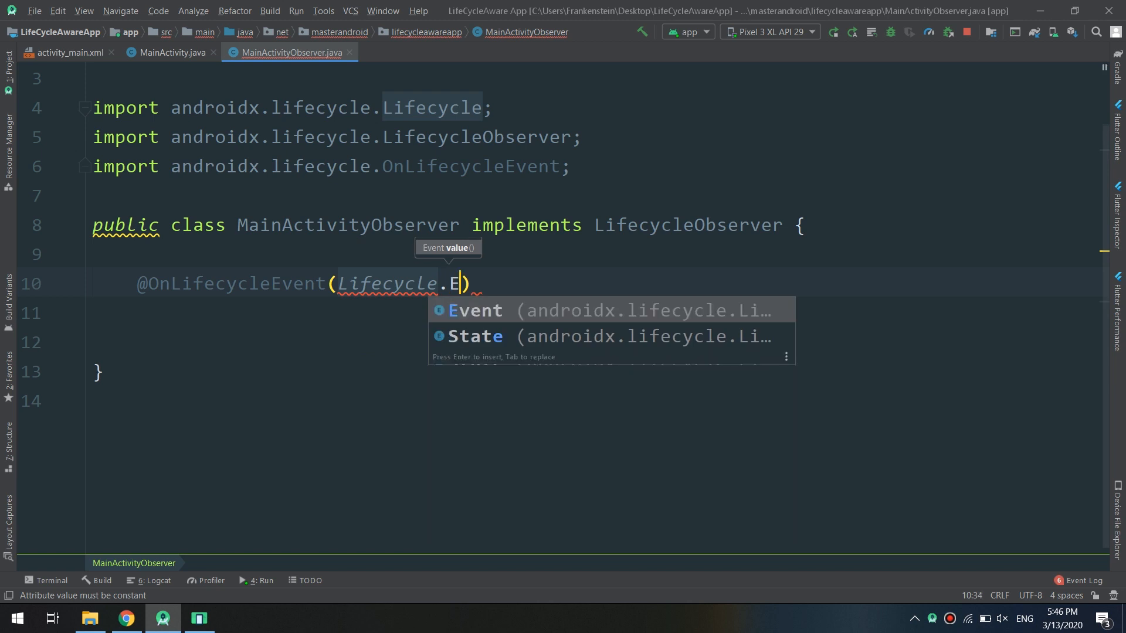
{"action": "type", "text": "vent.O"}
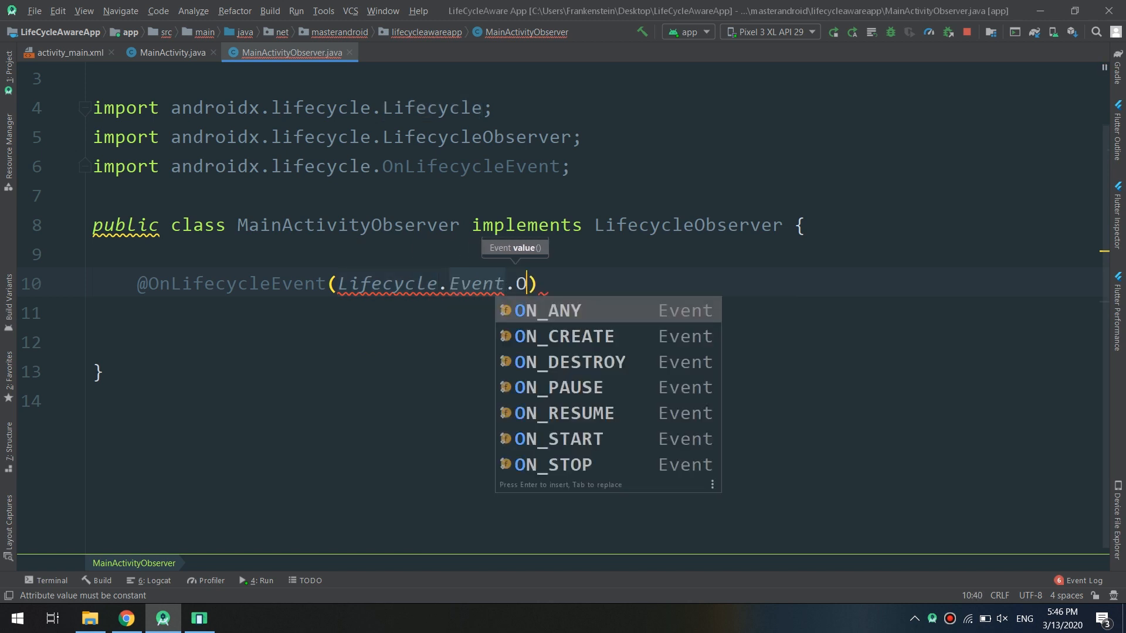
{"action": "type", "text": "N_CREATE"}
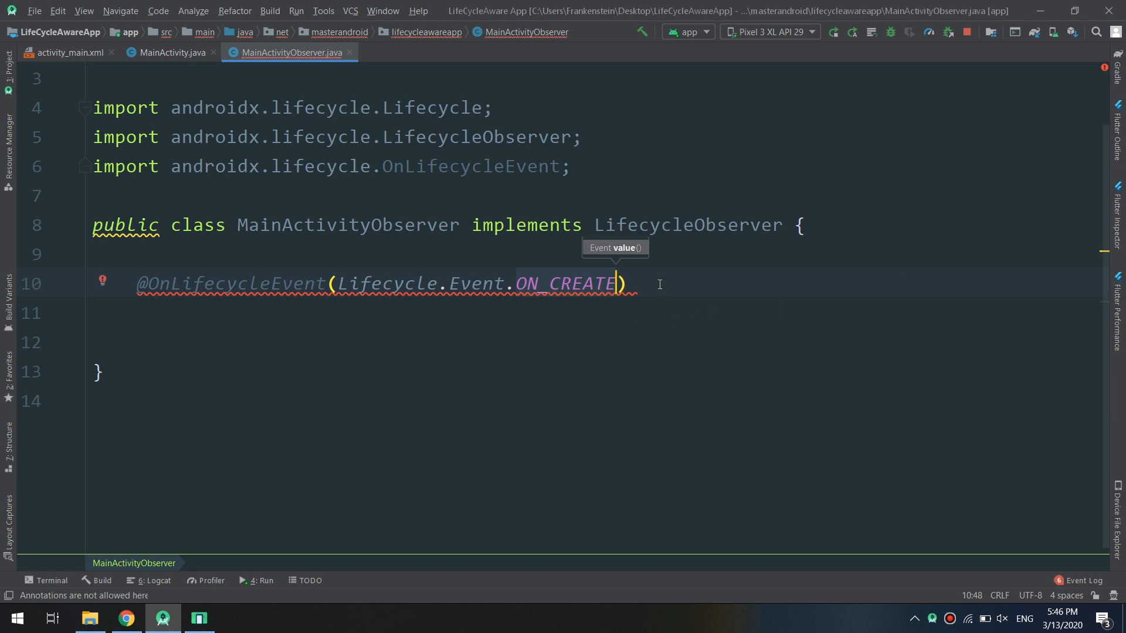
- Declare the public void init() method with an opening brace
{"action": "type", "text": "pr"}
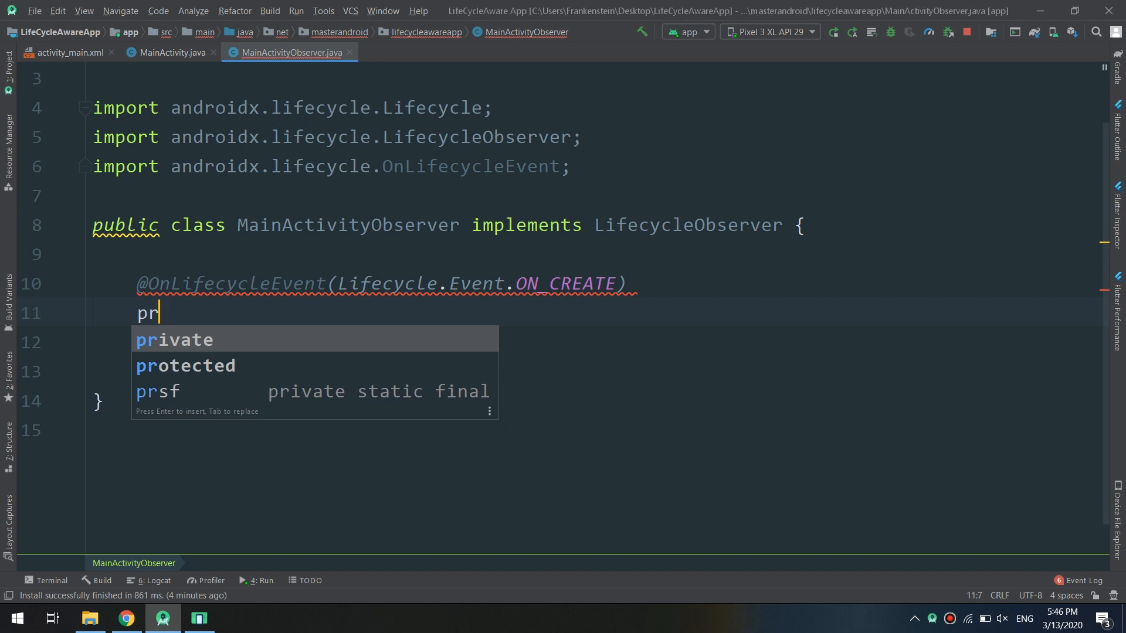
{"action": "type", "text": "ublic"}
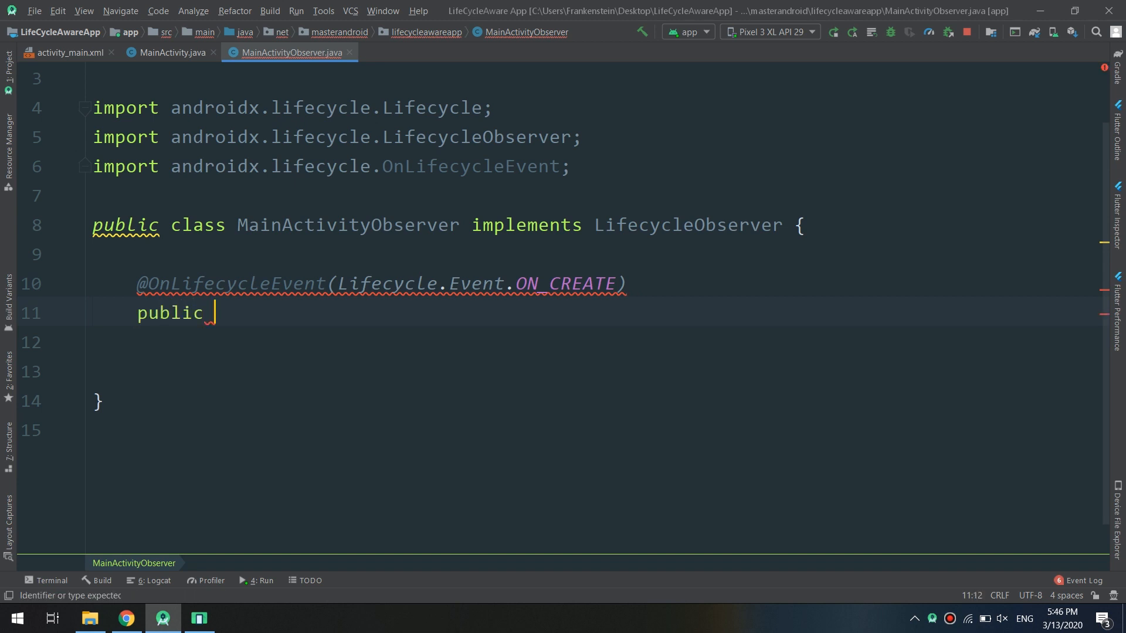
{"action": "type", "text": "void"}
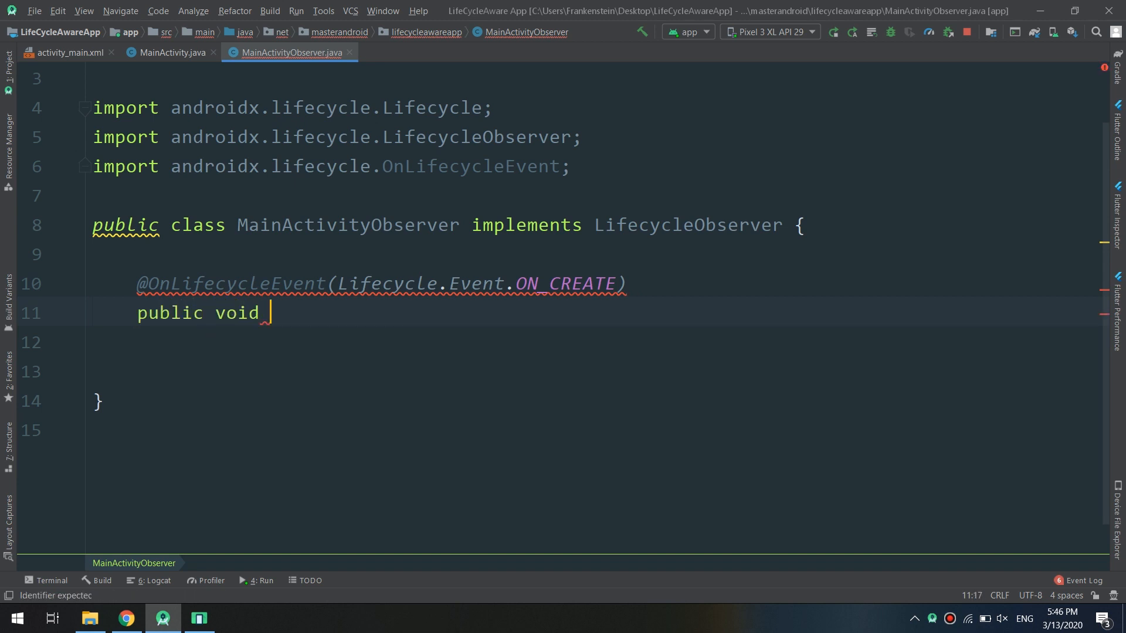
{"action": "type", "text": "init"}
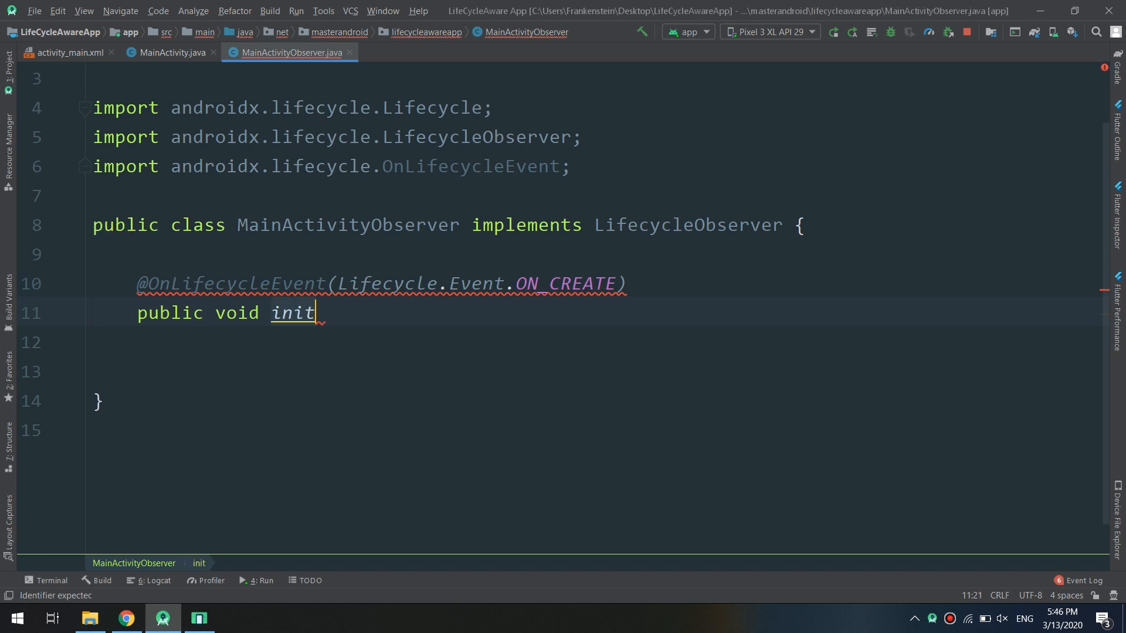
{"action": "type", "text": "()"}
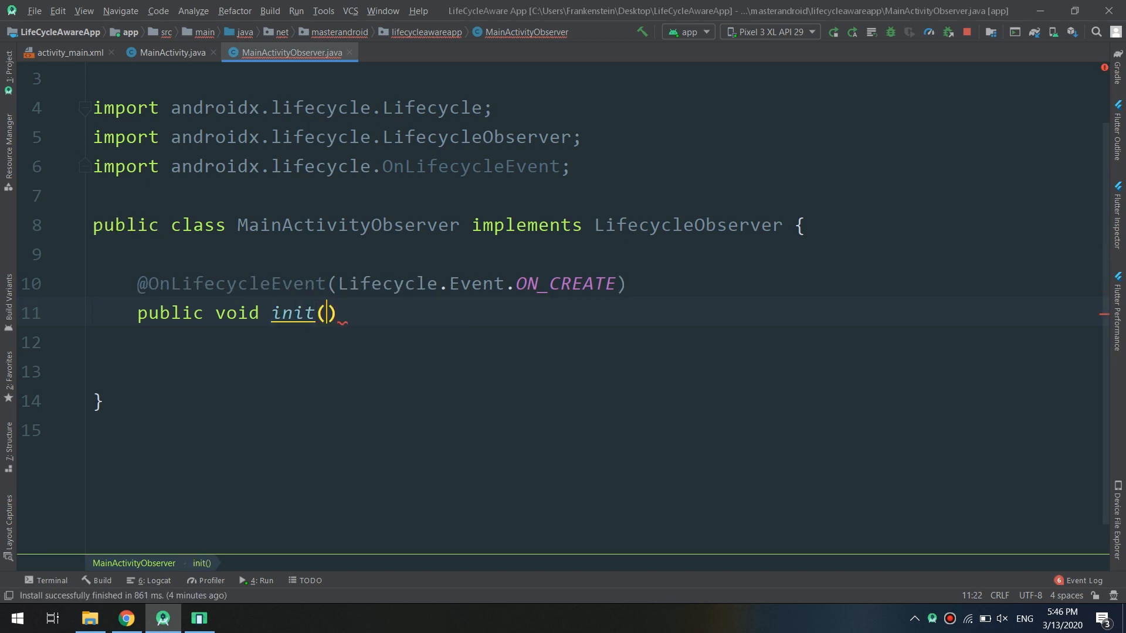
{"action": "type", "text": "{"}
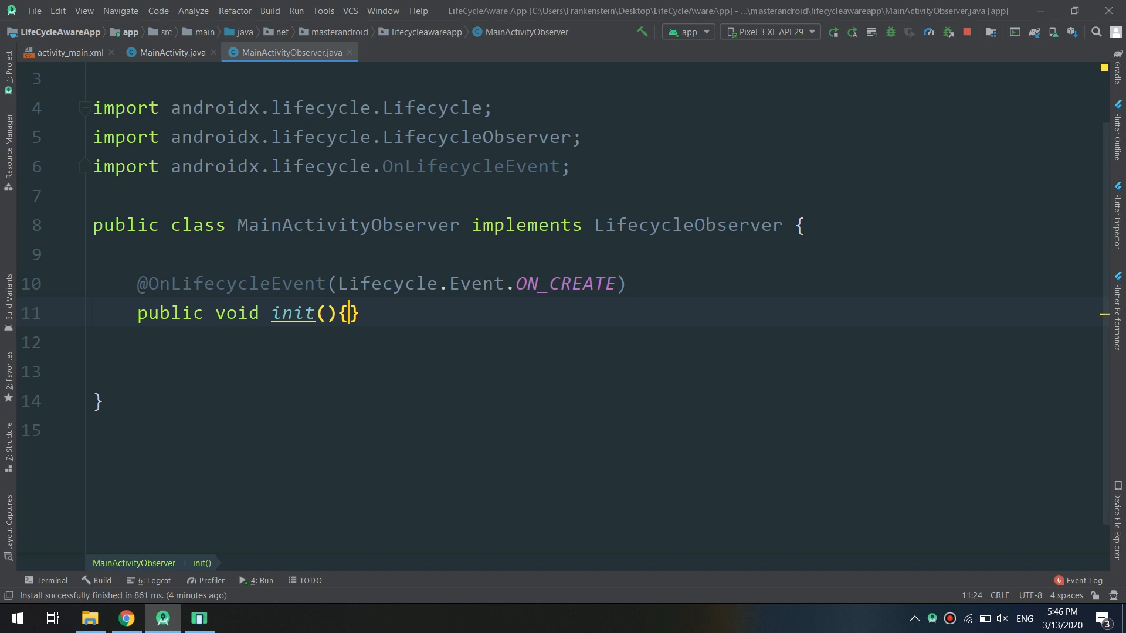
- Write the comment 'Put here the code to be executed when the app is created (onCreate() is called'
{"action": "key", "text": "enter"}
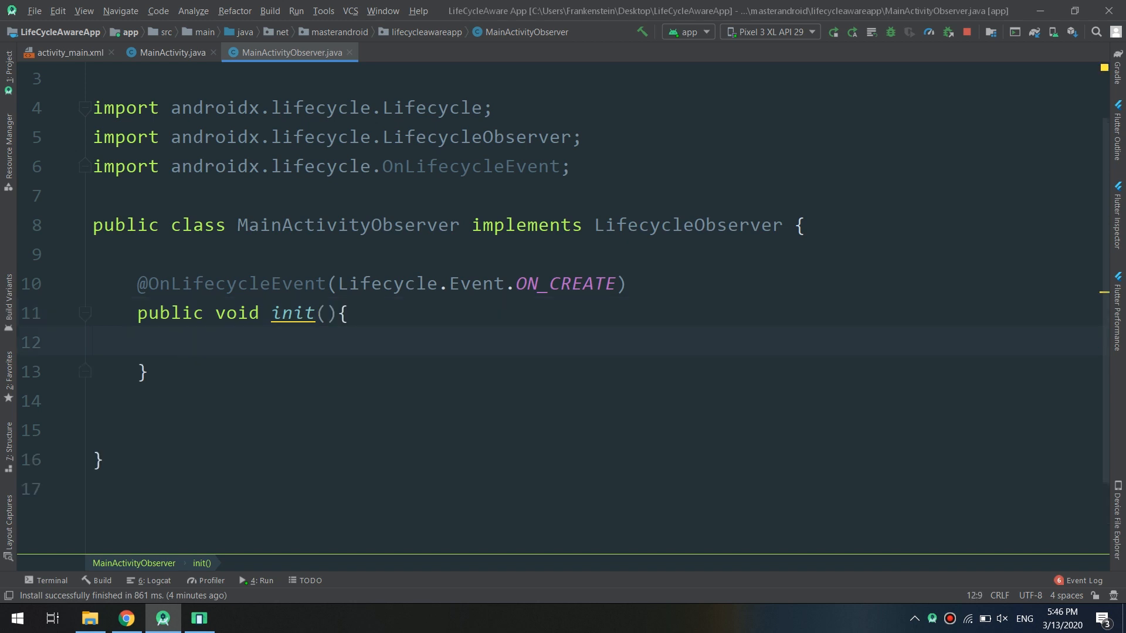
{"action": "type", "text": "//"}
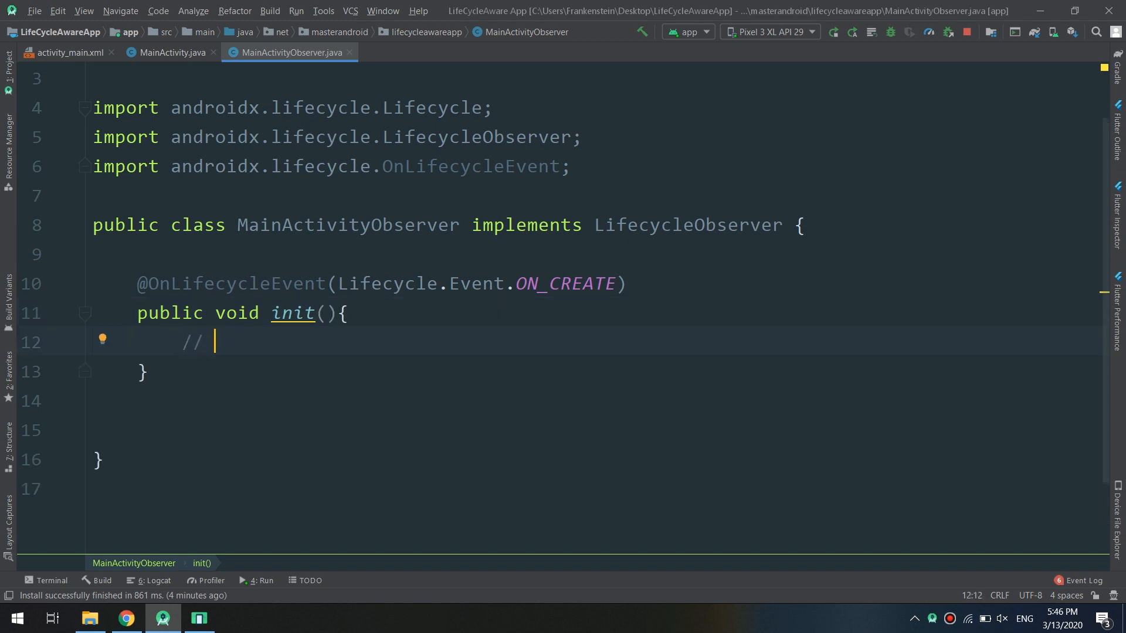
{"action": "type", "text": "Put here"}
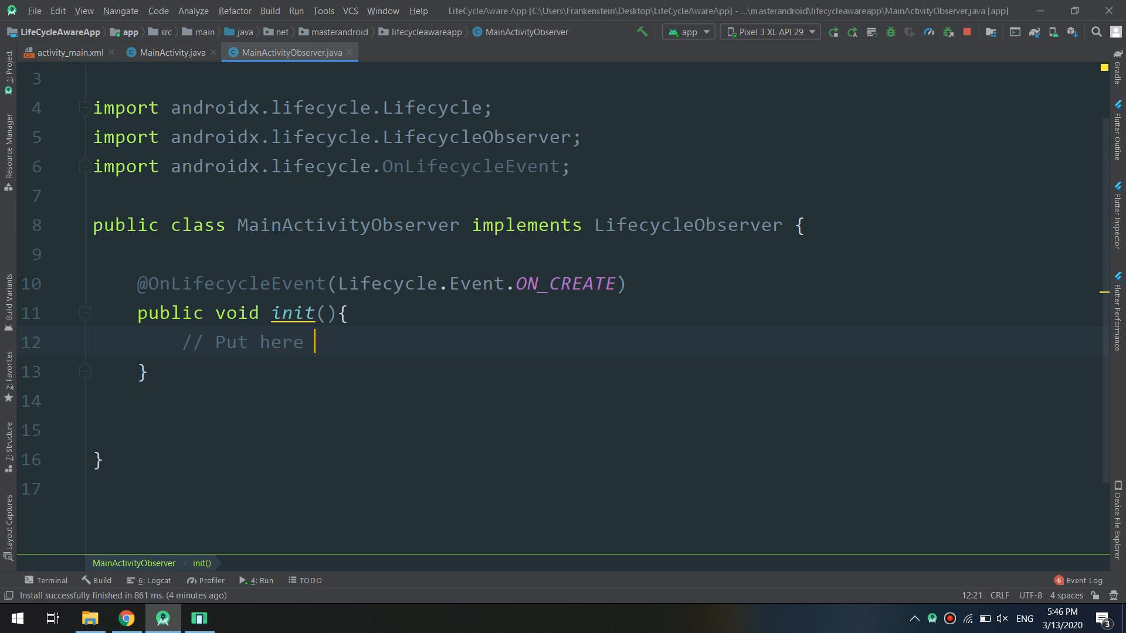
{"action": "type", "text": "the code to b"}
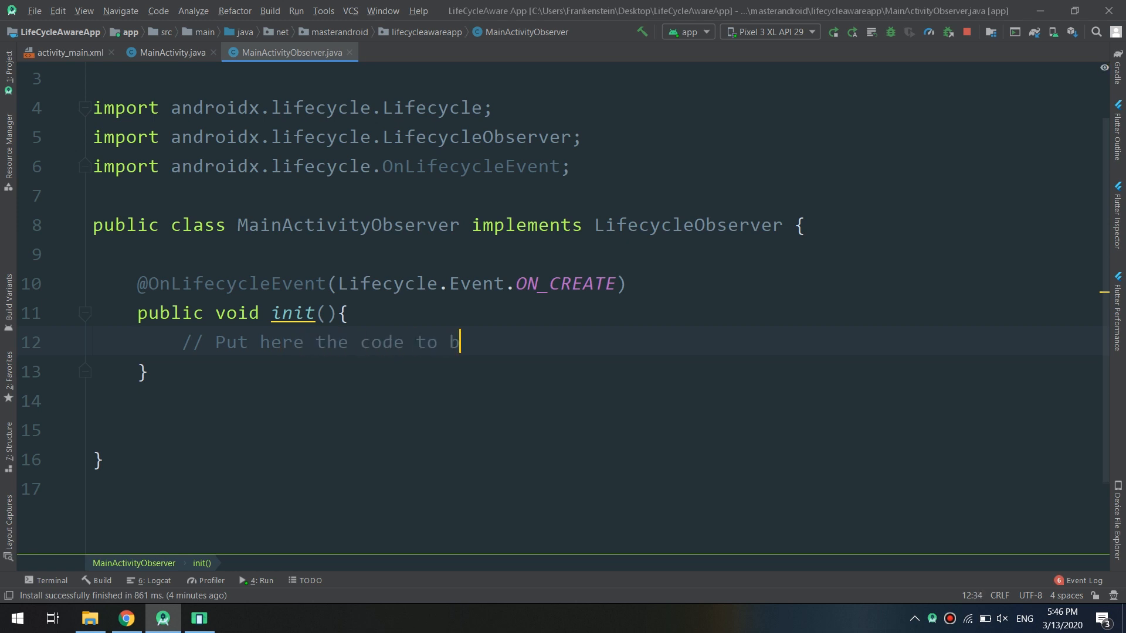
{"action": "type", "text": "e executed whe"}
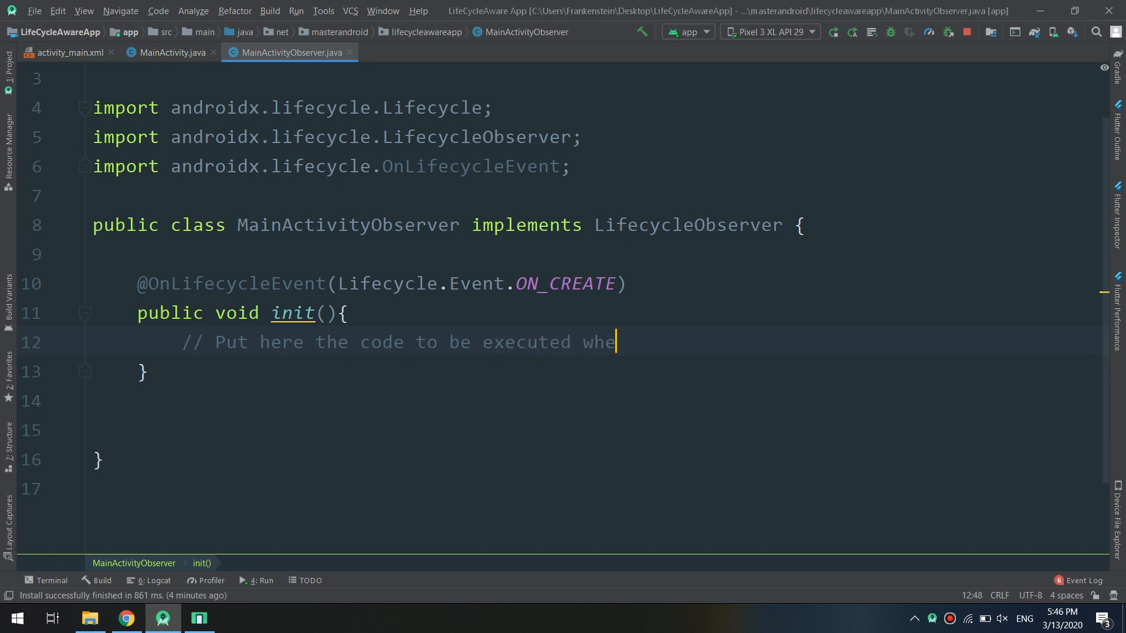
{"action": "type", "text": "n the app is"}
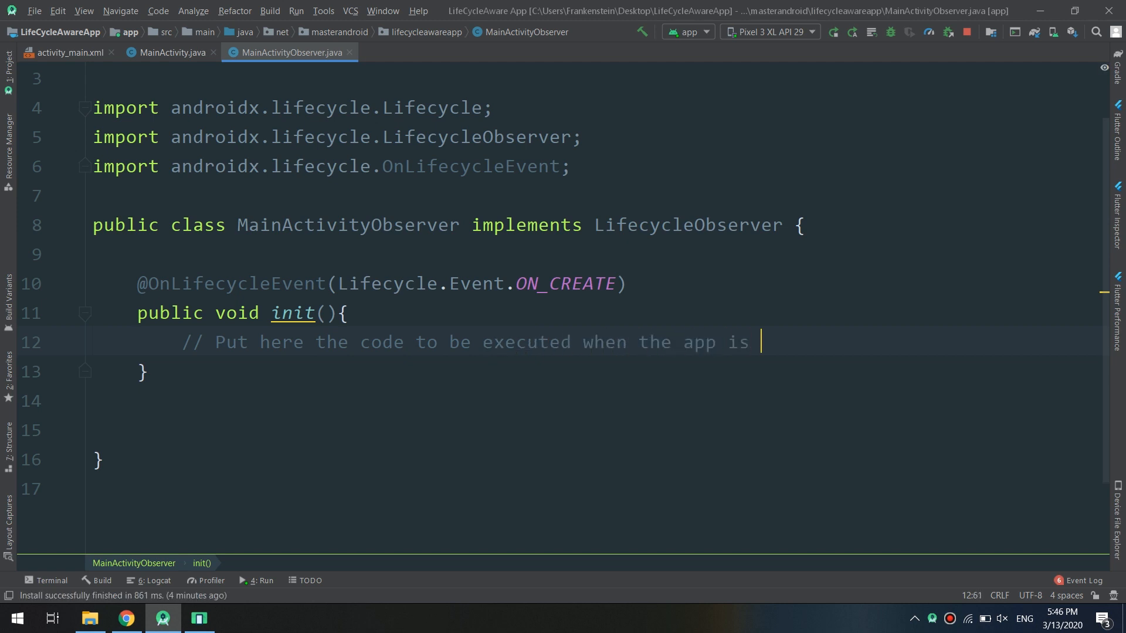
{"action": "type", "text": "creat"}
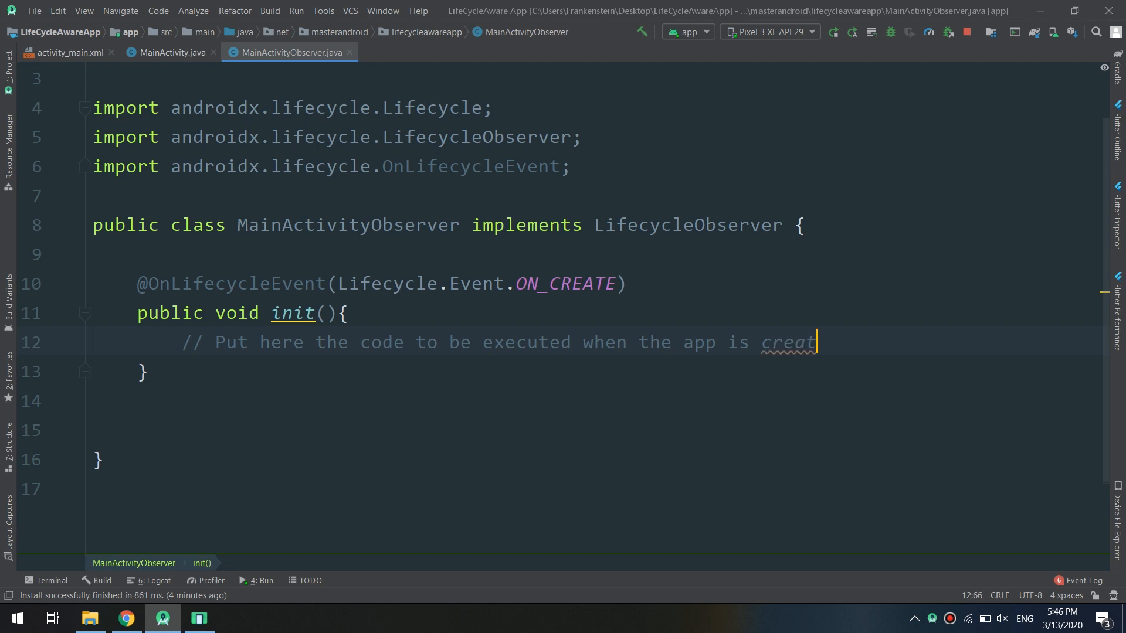
{"action": "type", "text": "ed   (O"}
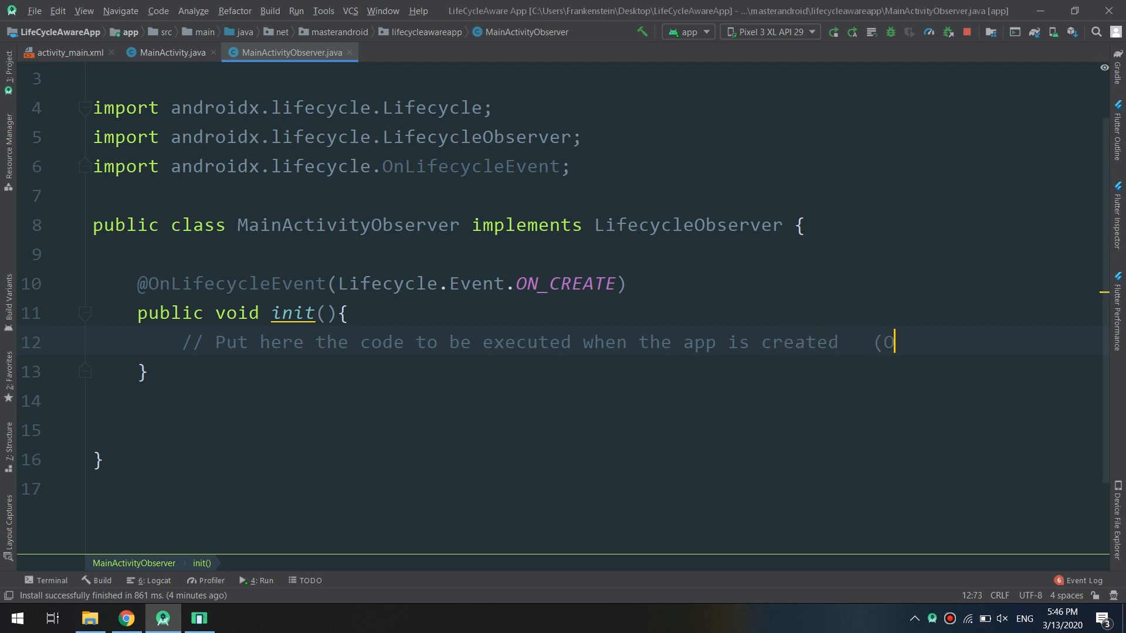
{"action": "type", "text": "nCrea"}
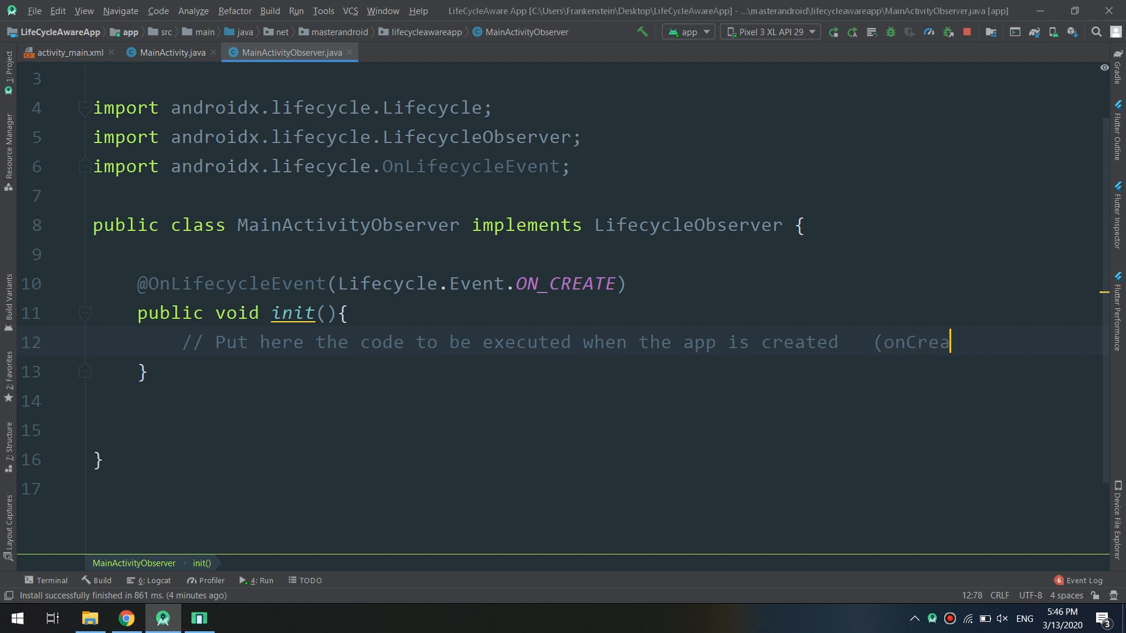
{"action": "type", "text": "te()"}
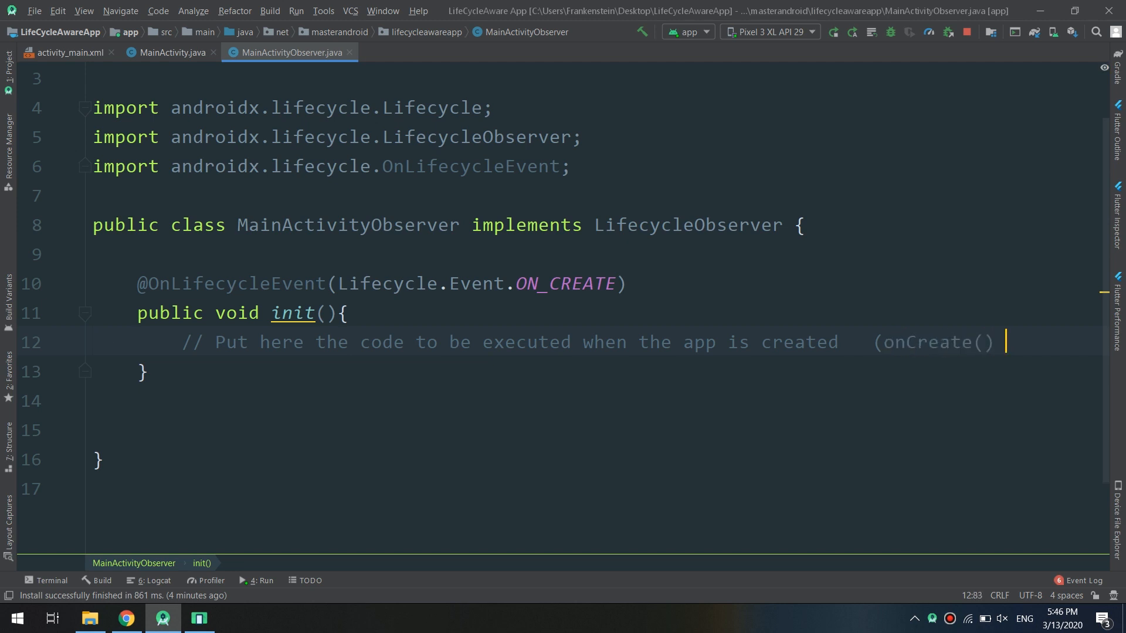
{"action": "type", "text": "is called"}
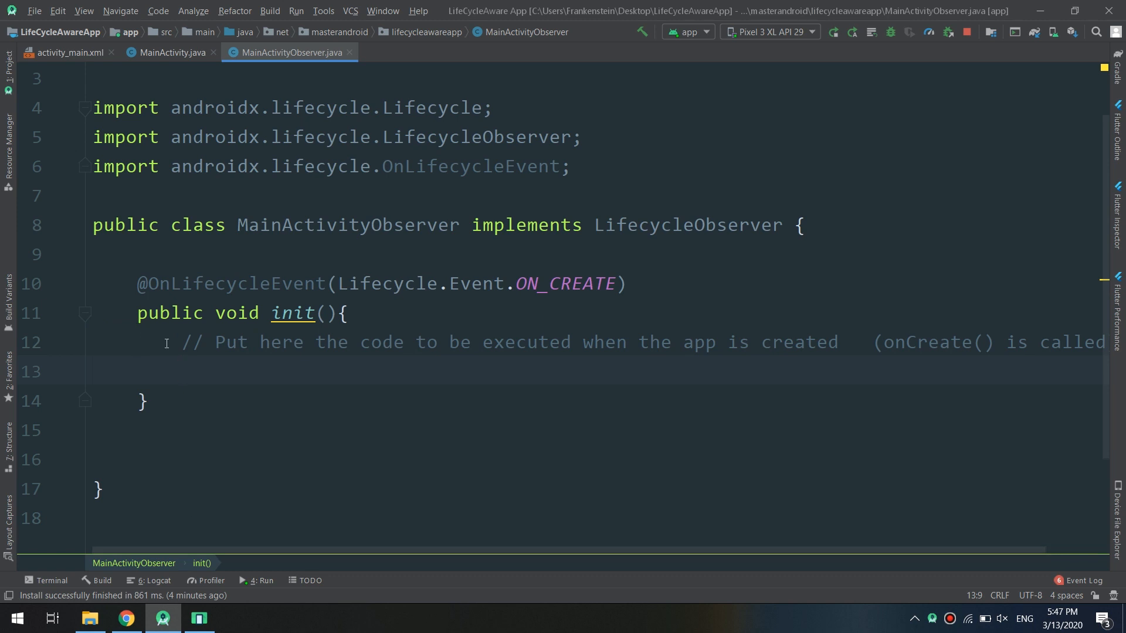
- Log "OnCreate() is called" with tag TAGY via Log.i inside init()
{"action": "type", "text": "Log"}
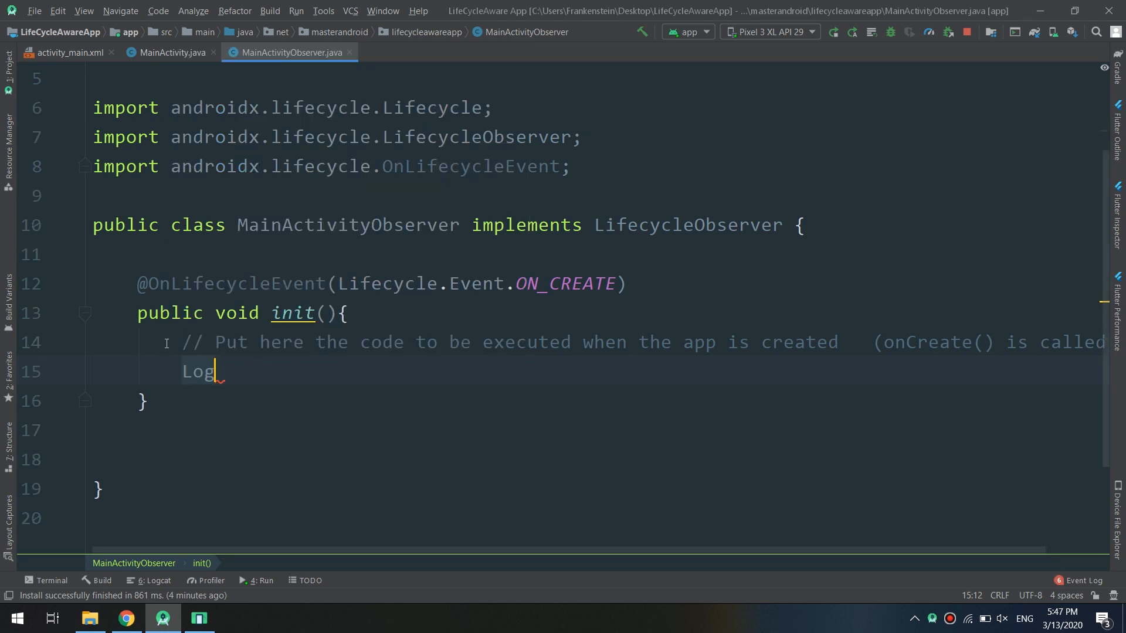
{"action": "type", "text": ".i"}
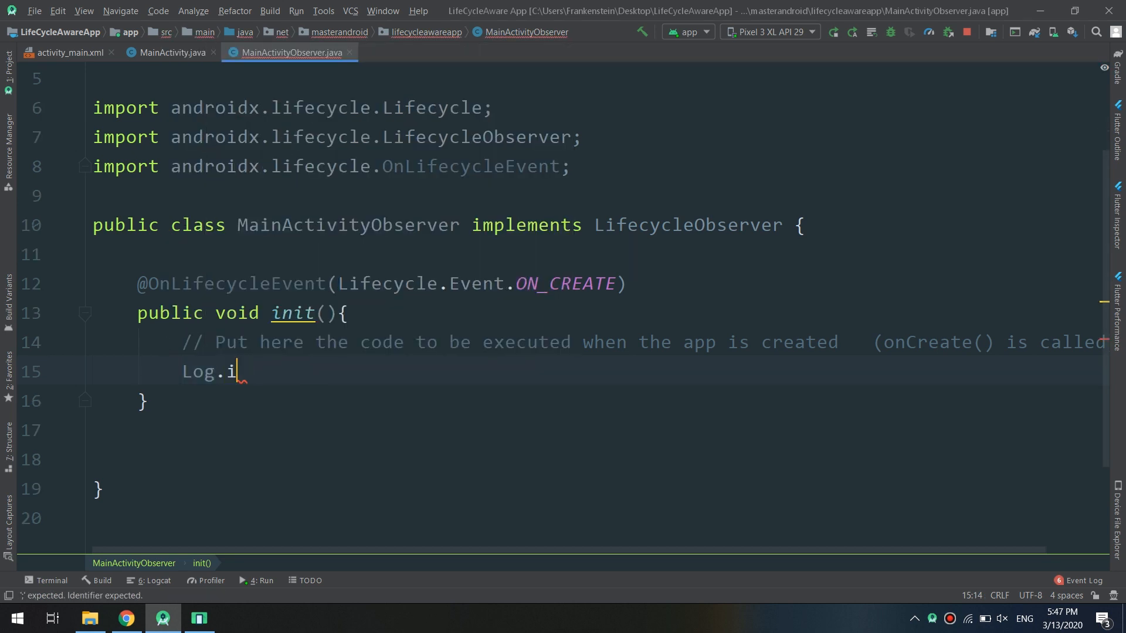
{"action": "type", "text": "(n"}
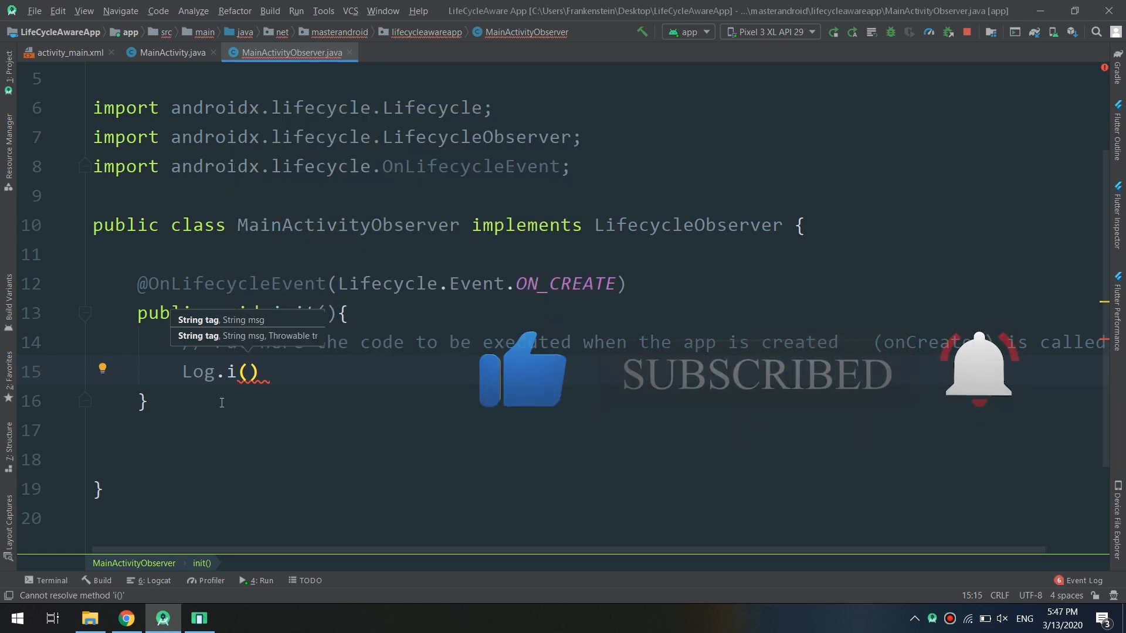
{"action": "type", "text": "\""}
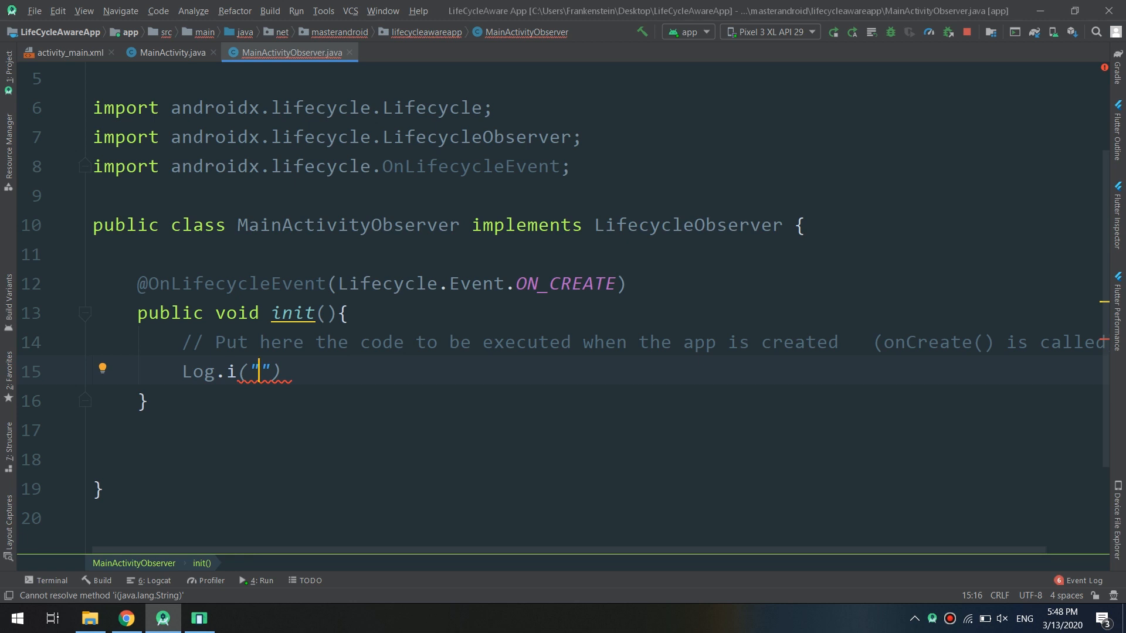
{"action": "type", "text": "T"}
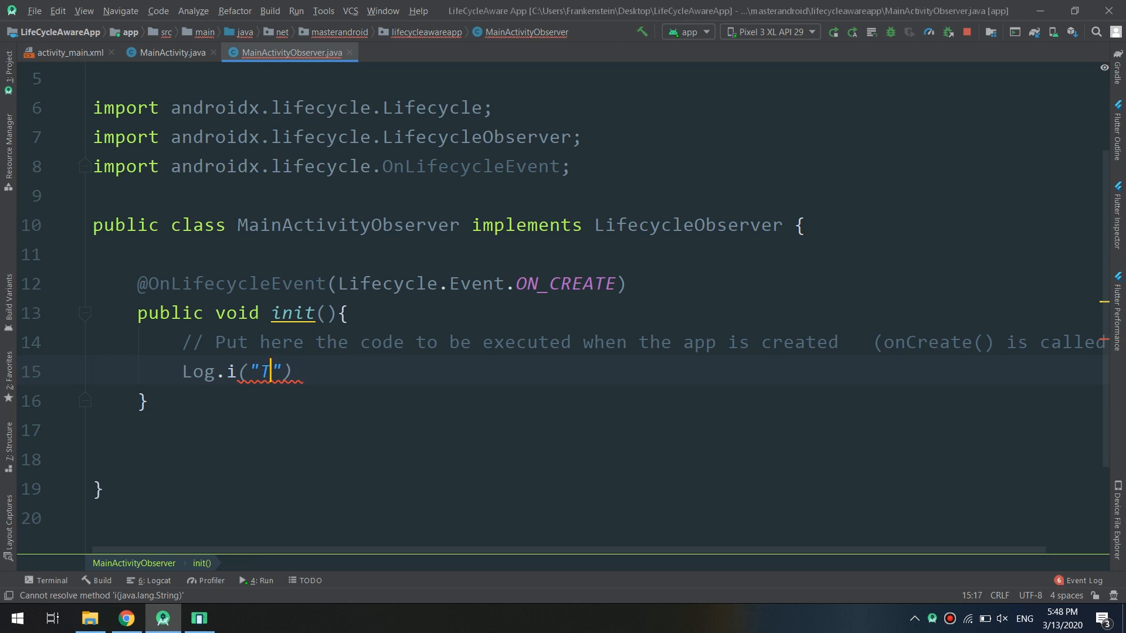
{"action": "type", "text": "AGY"}
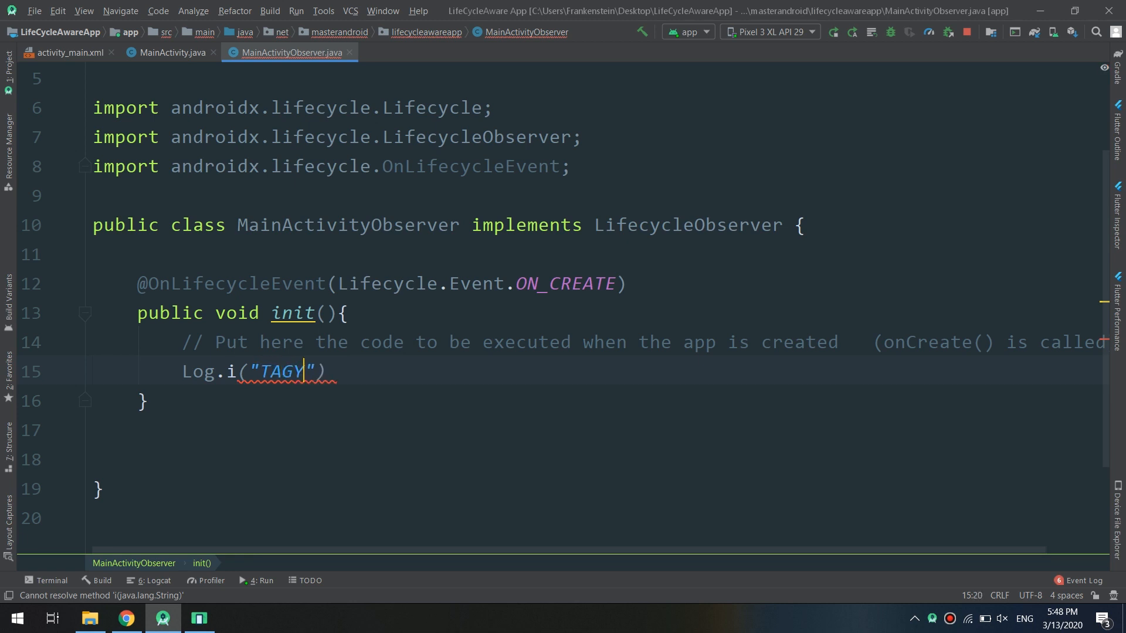
{"action": "type", "text": ","}
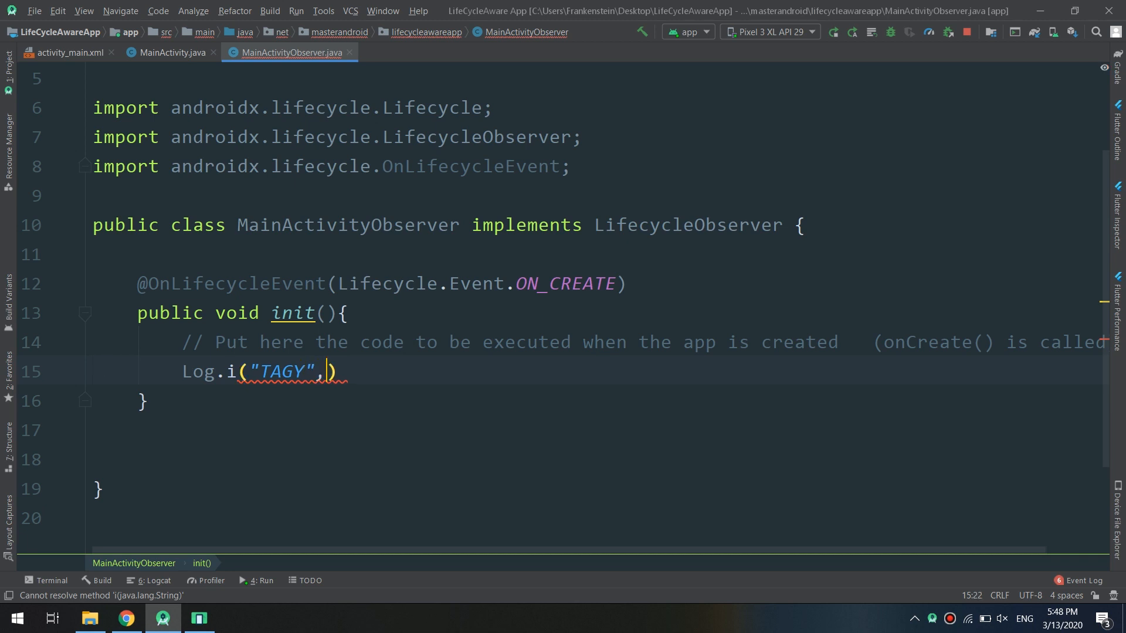
{"action": "type", "text": "\"\""}
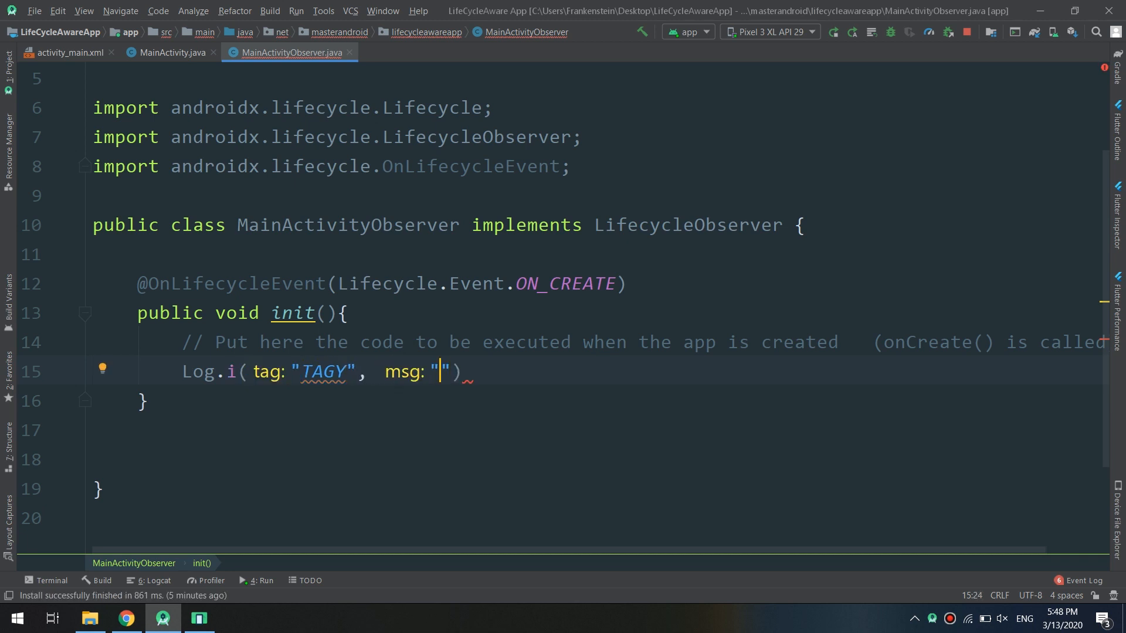
{"action": "type", "text": "On crea"}
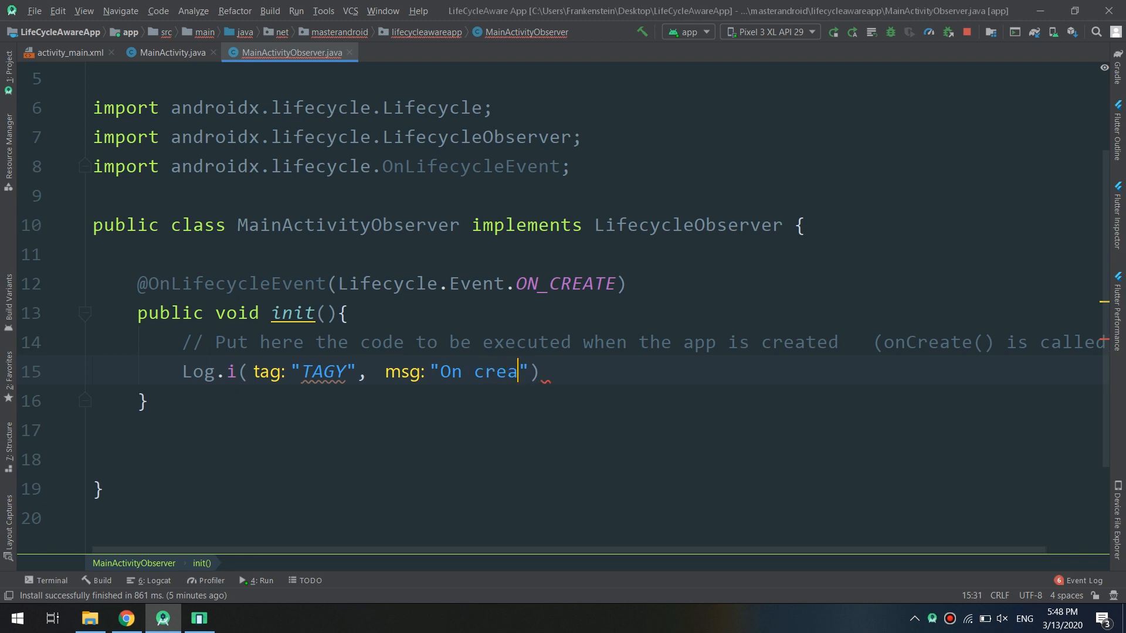
{"action": "type", "text": "te()"}
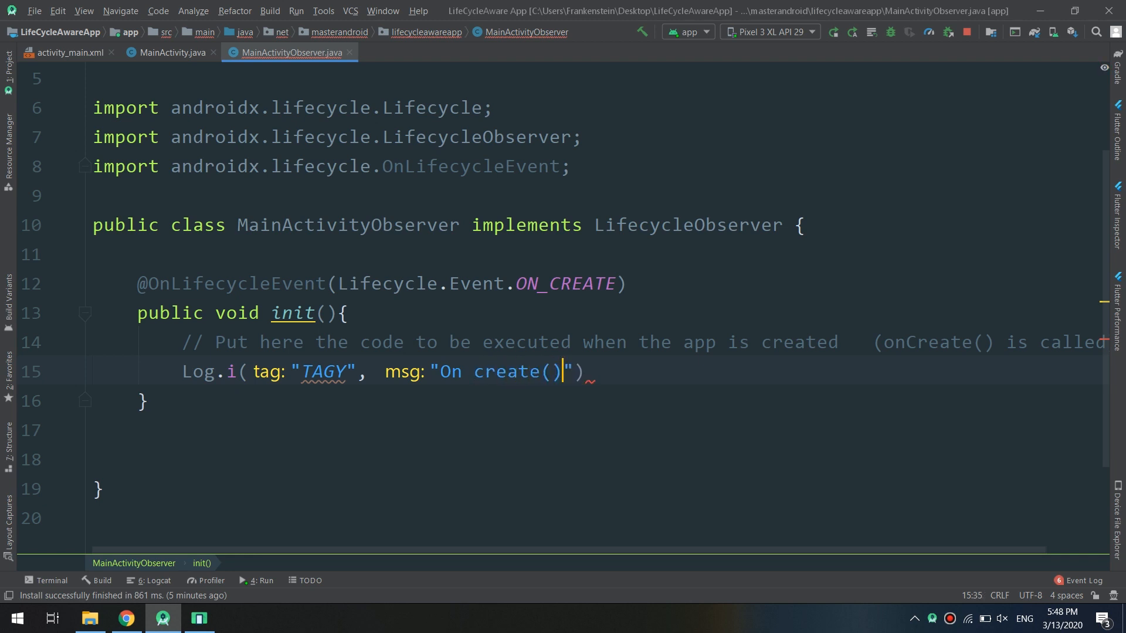
{"action": "type", "text": "is cal"}
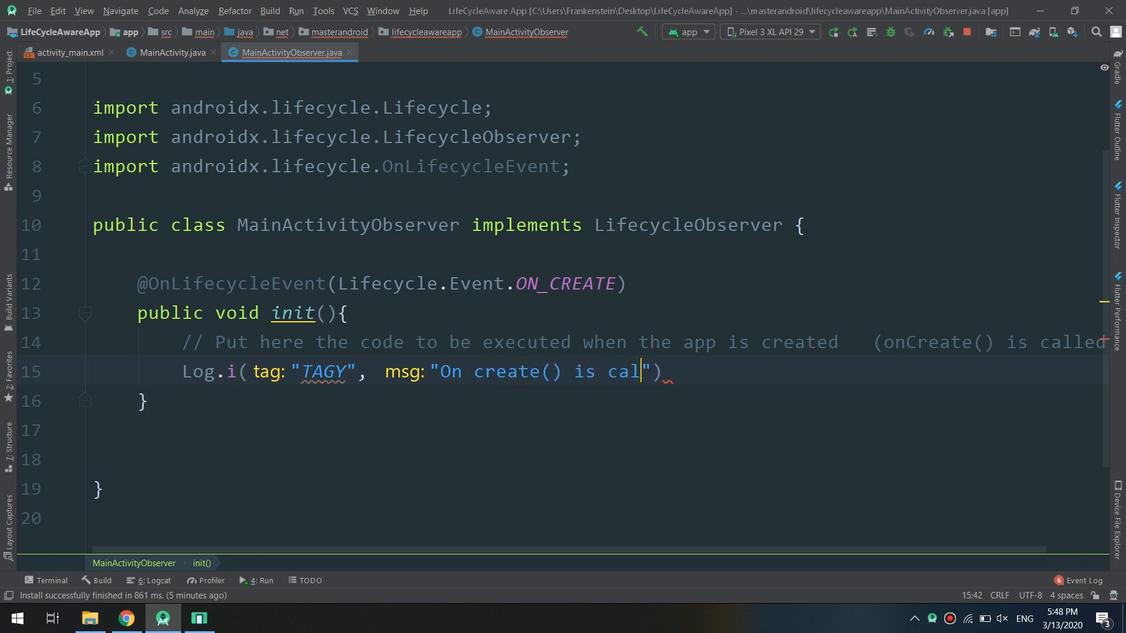
{"action": "type", "text": "led"}
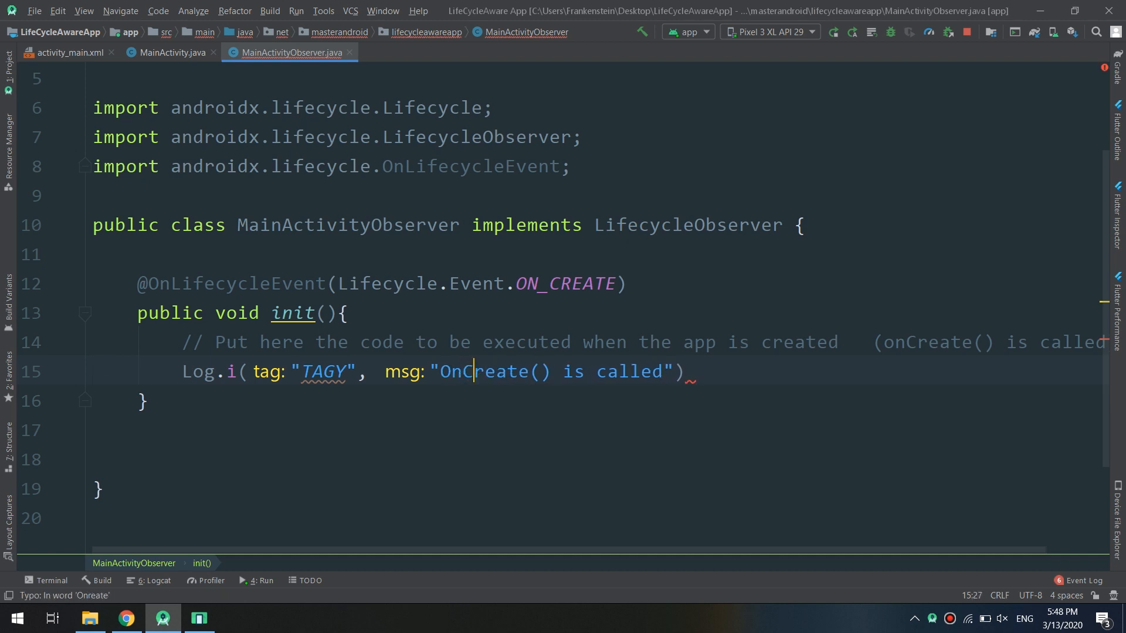
{"action": "type", "text": ";"}
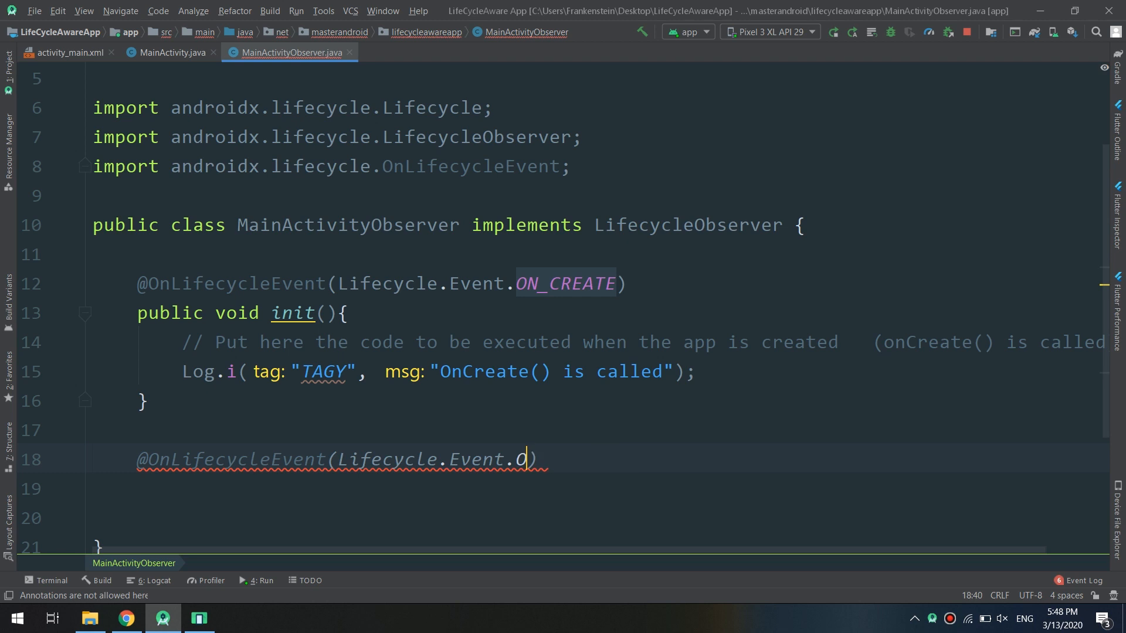
- Paste the TAGY Log.i line under the ON_PAUSE annotation and wrap it in braces on separate lines
{"action": "type", "text": "n"}
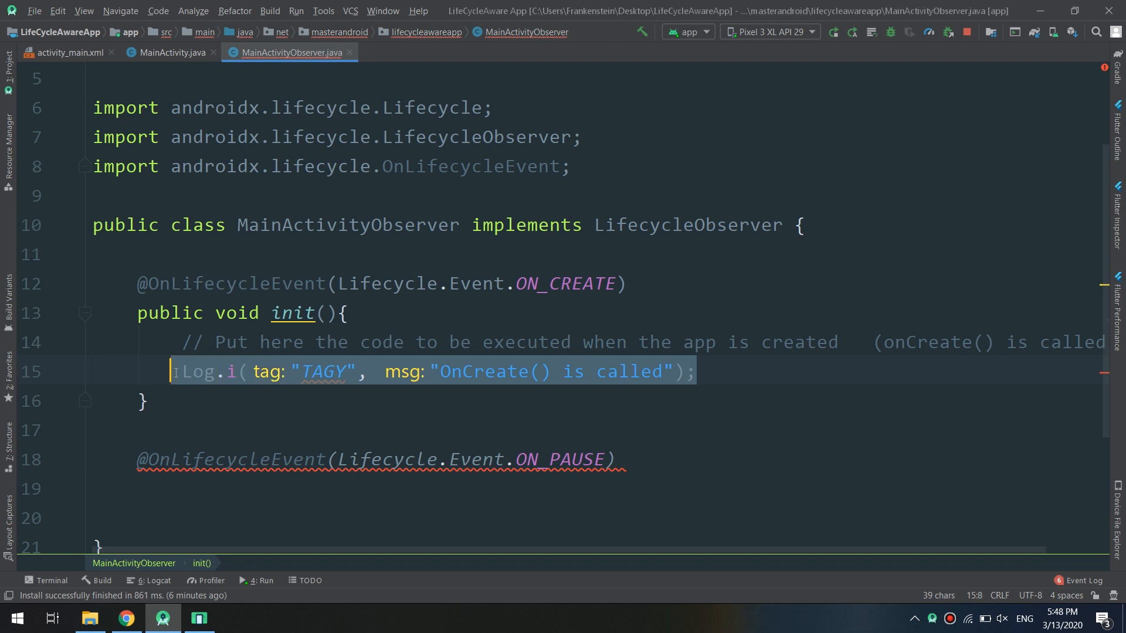
{"action": "type", "text": "Log.i(\"TAGY\", \"OnCreate() is called\");"}
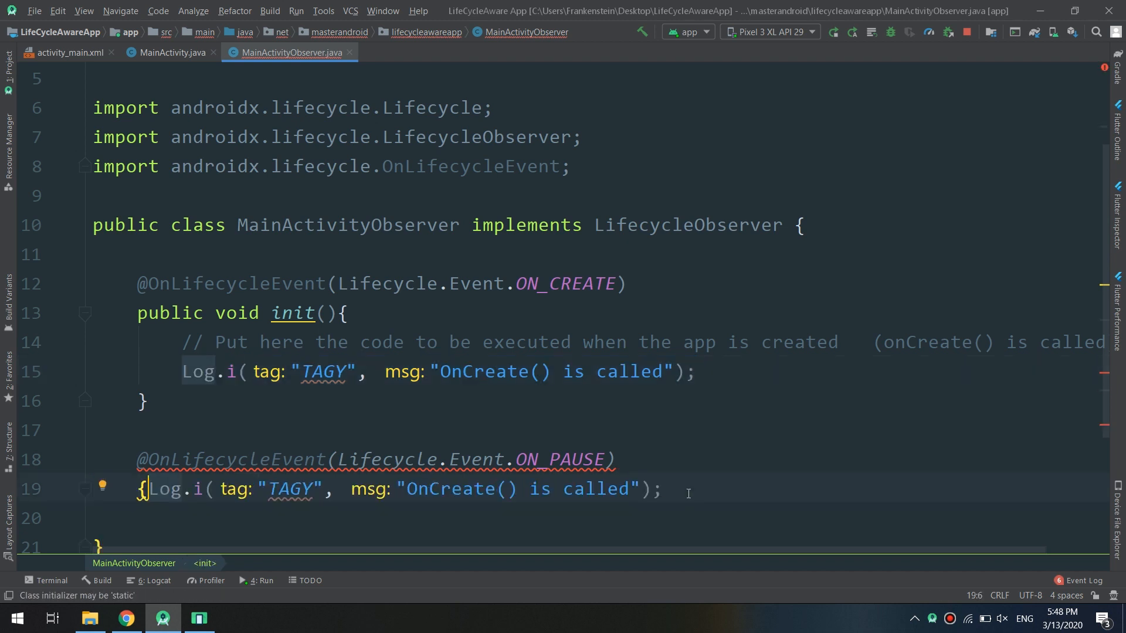
{"action": "type", "text": "}"}
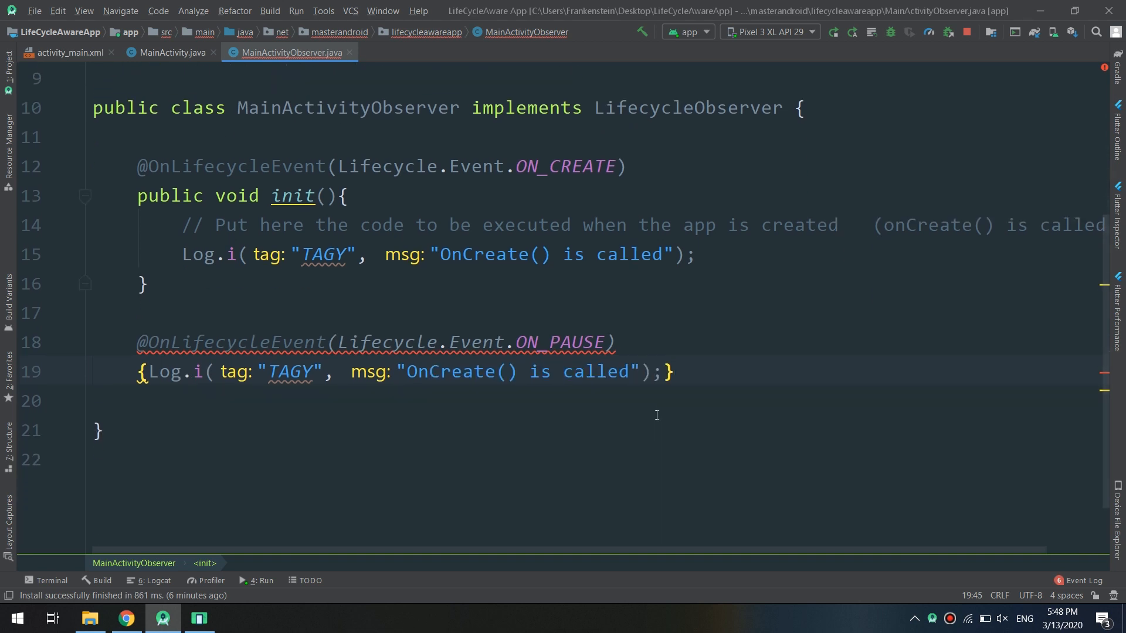
{"action": "key", "text": "Enter"}
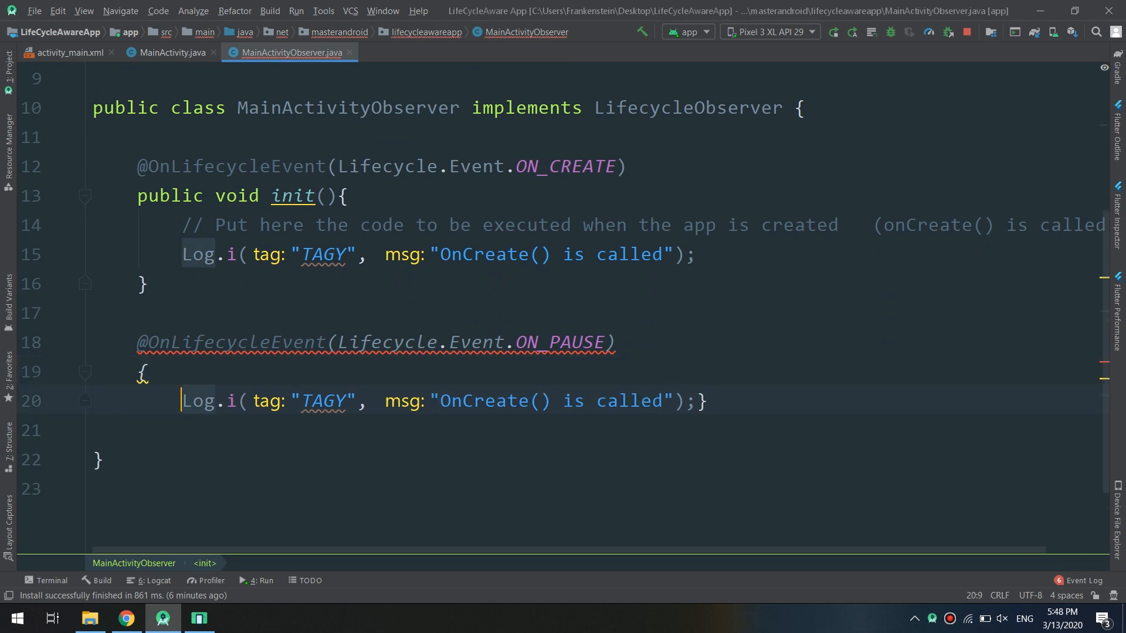
{"action": "left_click", "coordinate": [699, 401]}
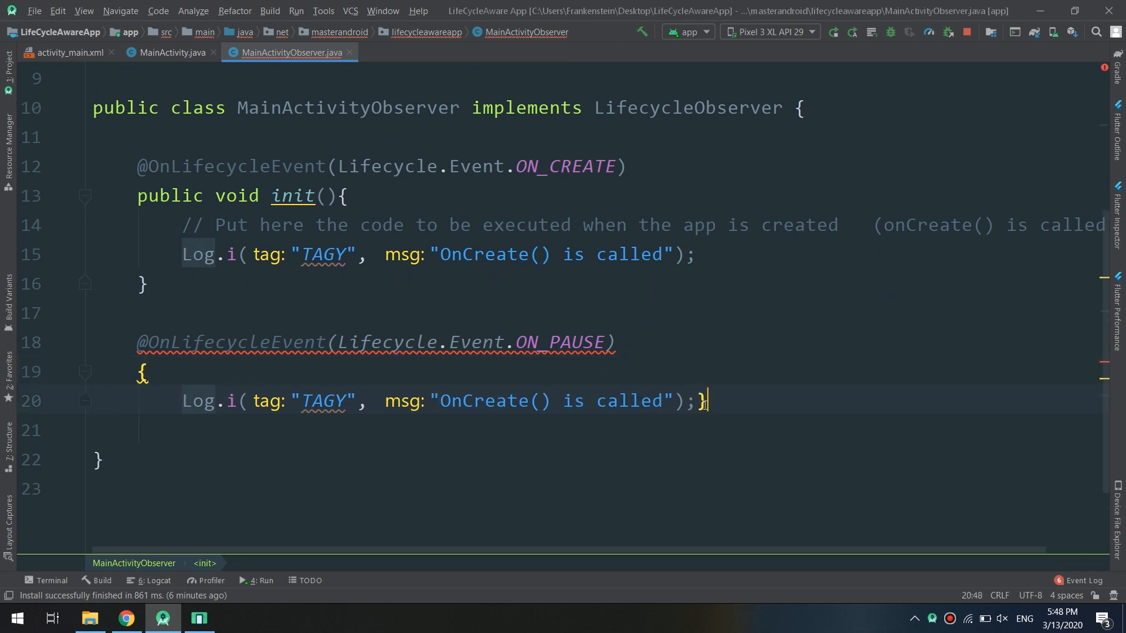
{"action": "key", "text": "enter"}
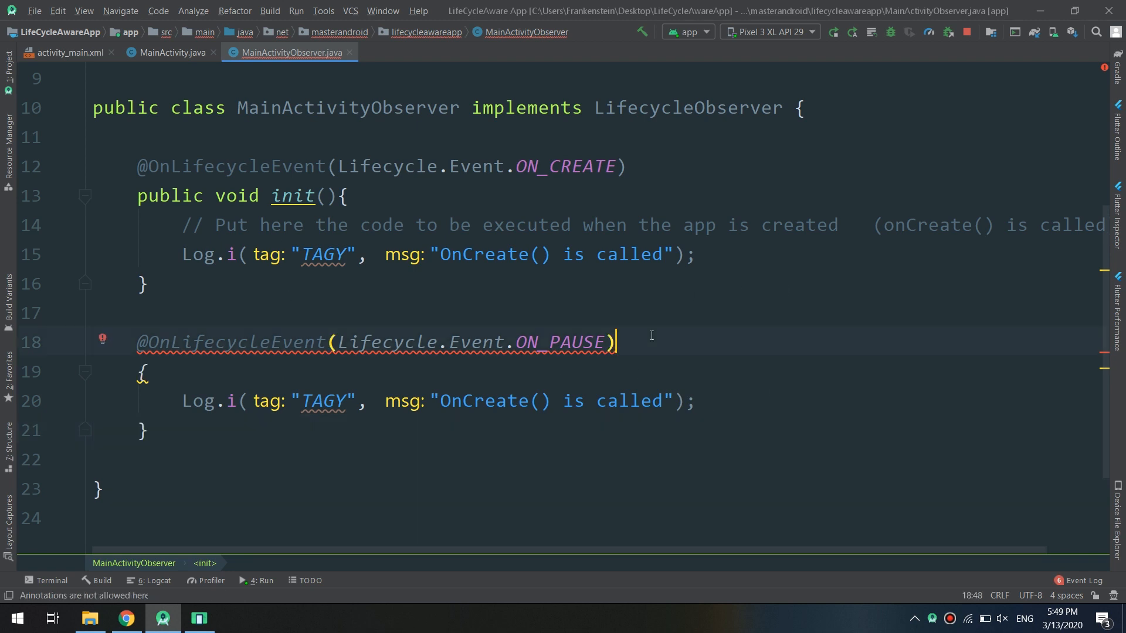
- Add the 'public void pause()' method header before the opening brace
{"action": "left_click", "coordinate": [141, 372]}
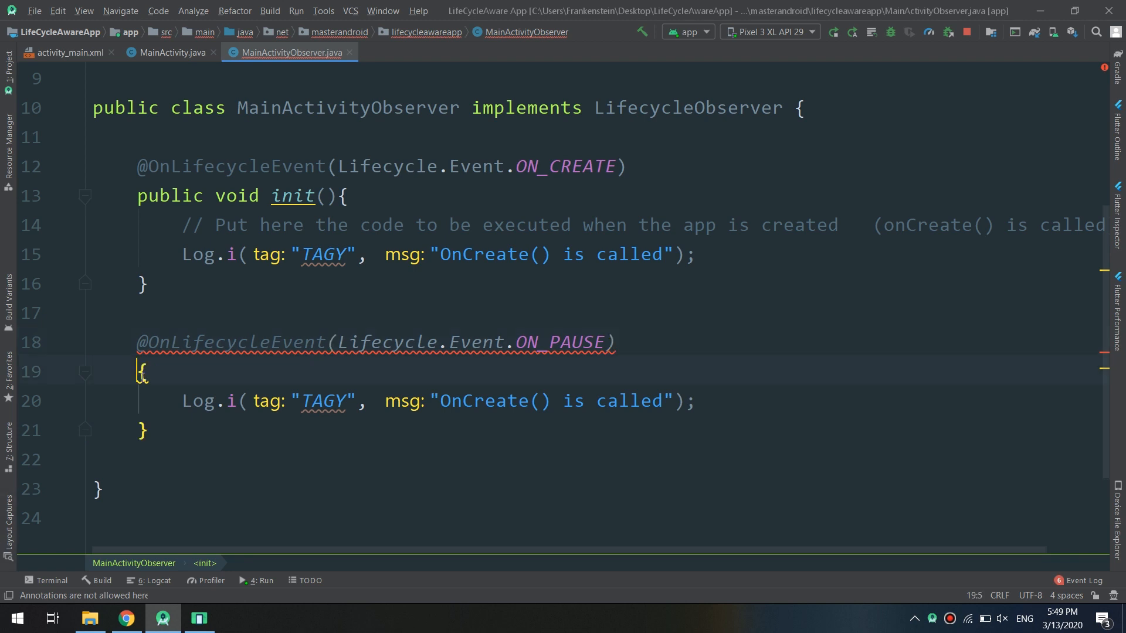
{"action": "type", "text": "public void i"}
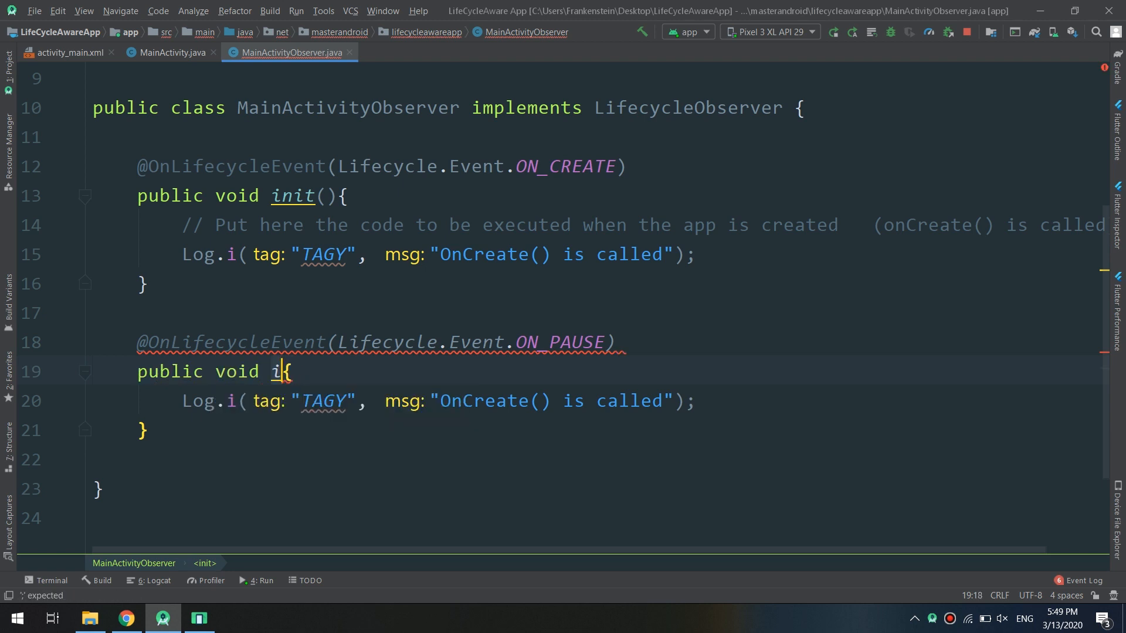
{"action": "type", "text": "pause"}
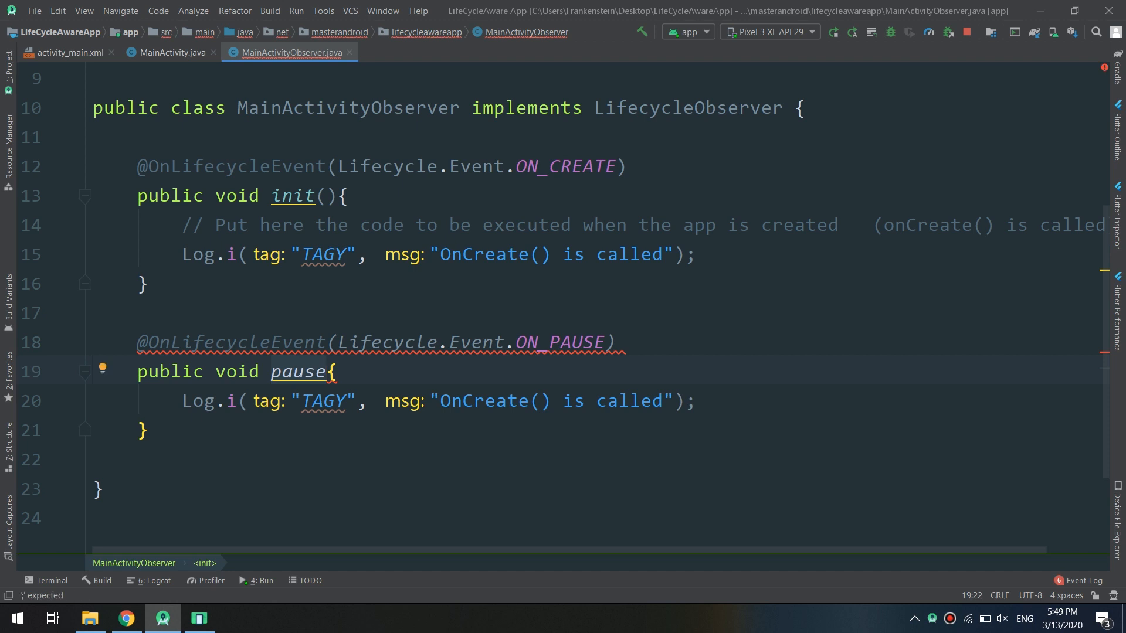
{"action": "type", "text": "()"}
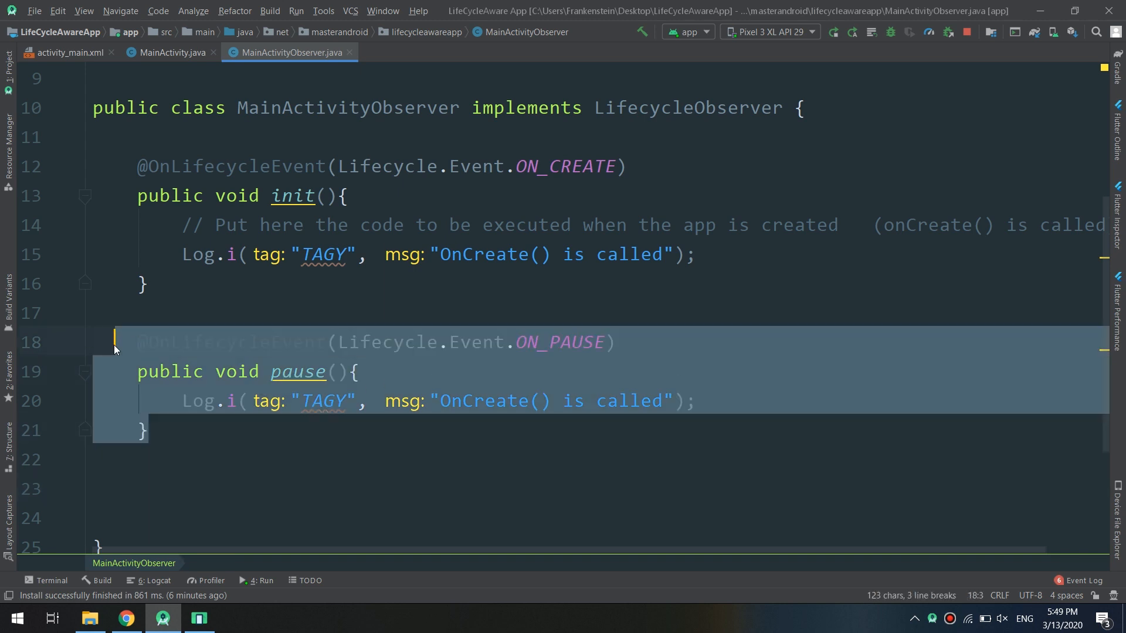
- Annotate the duplicated method below pause() with the ON_RESUME lifecycle event
{"action": "left_click", "coordinate": [133, 488]}
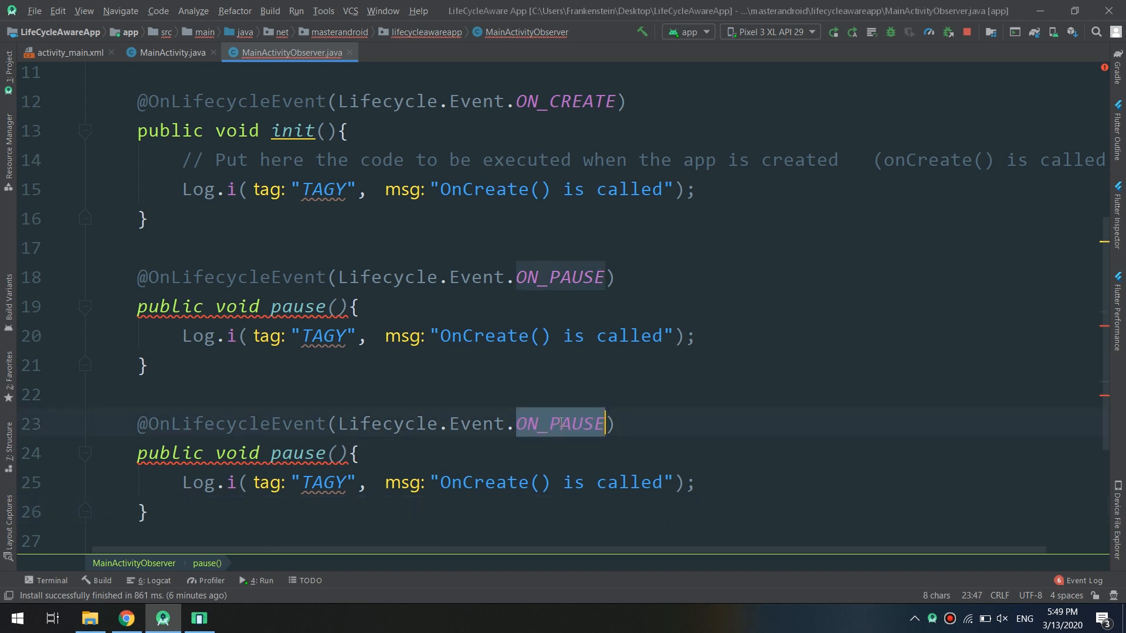
{"action": "type", "text": "onResu"}
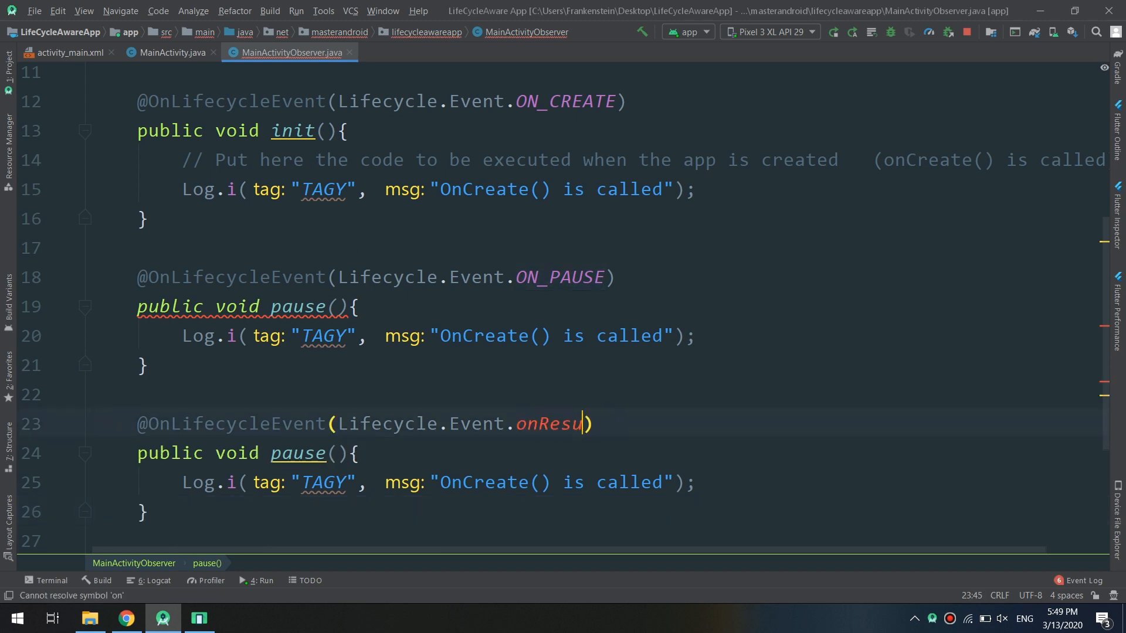
{"action": "key", "text": "BackSpace"}
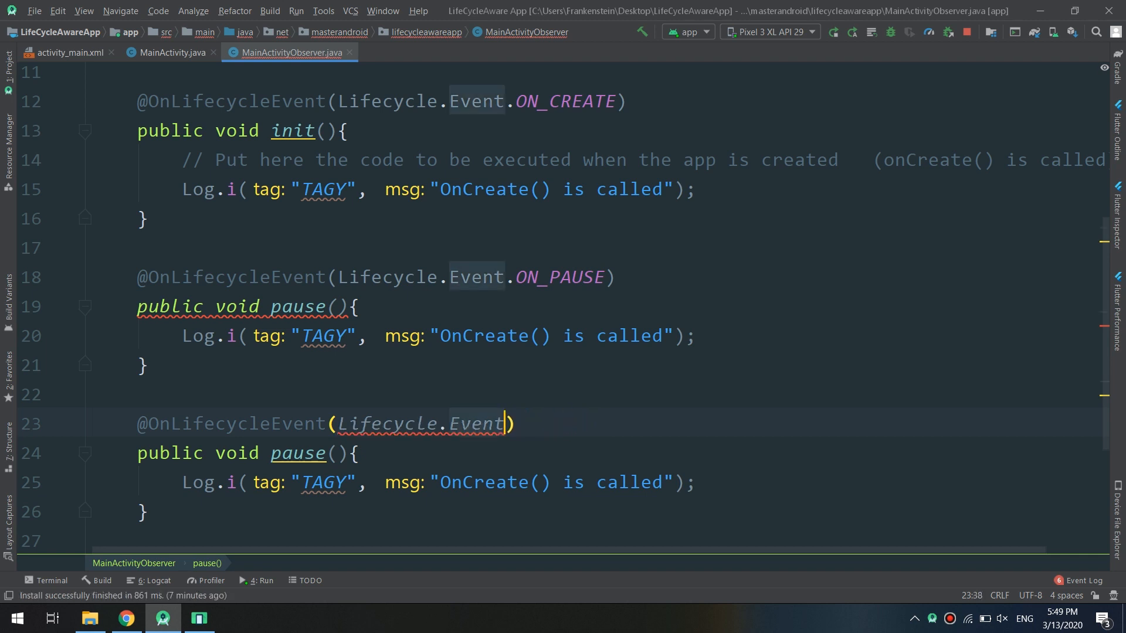
{"action": "type", "text": "OnRe"}
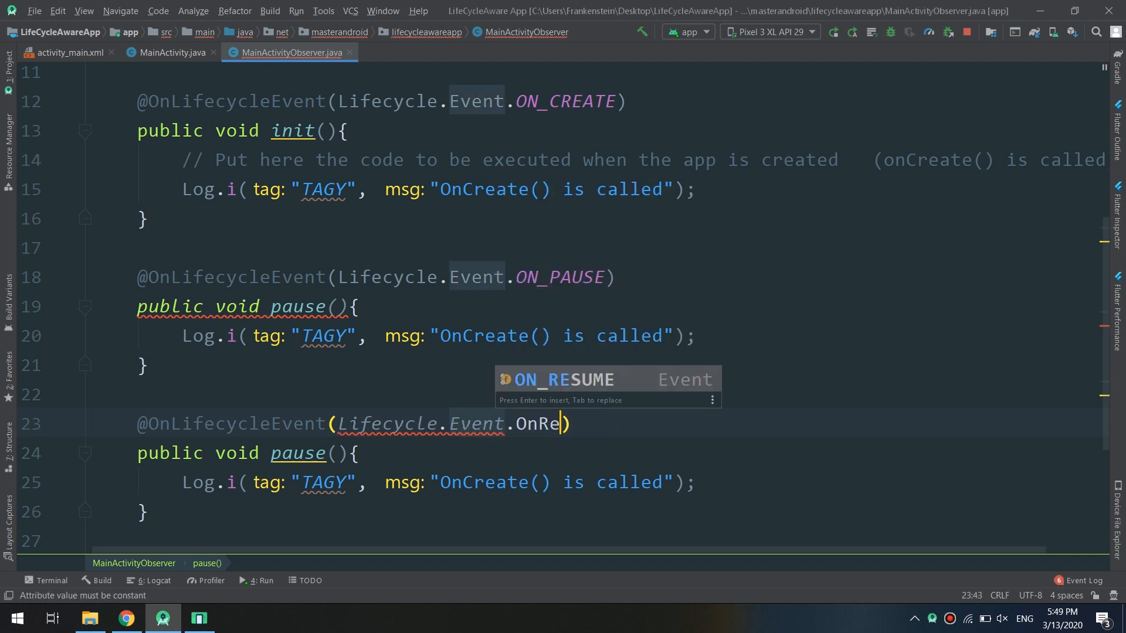
{"action": "key", "text": "Enter"}
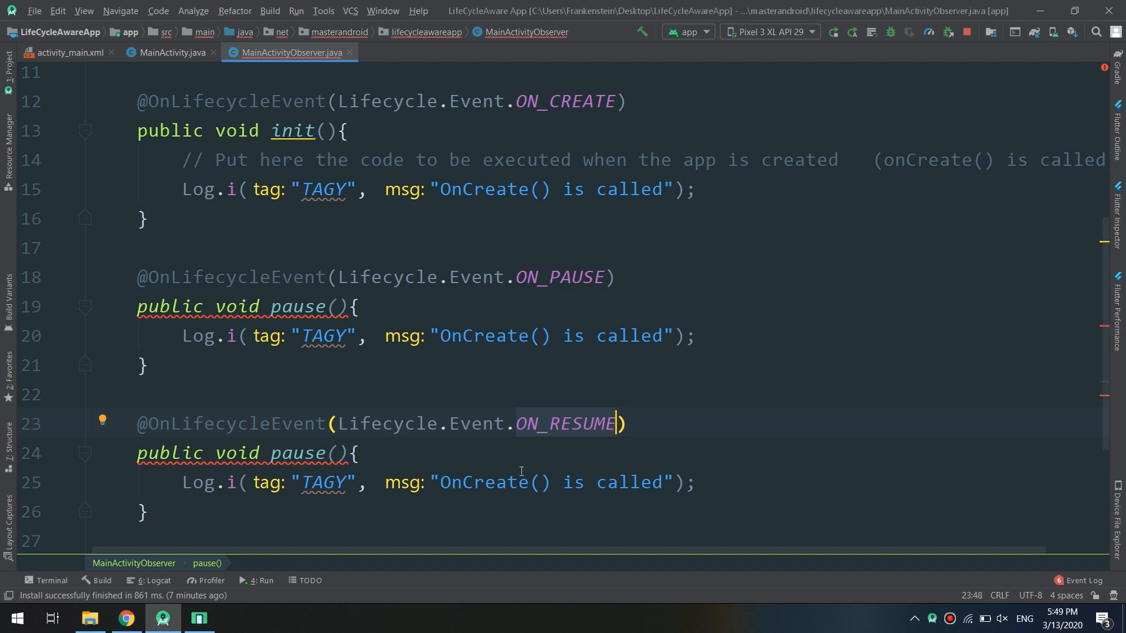
- Fix the log messages to "OnPause()"/"OnResume() is called" and rename the duplicate to resume()
{"action": "double_click", "coordinate": [491, 336]}
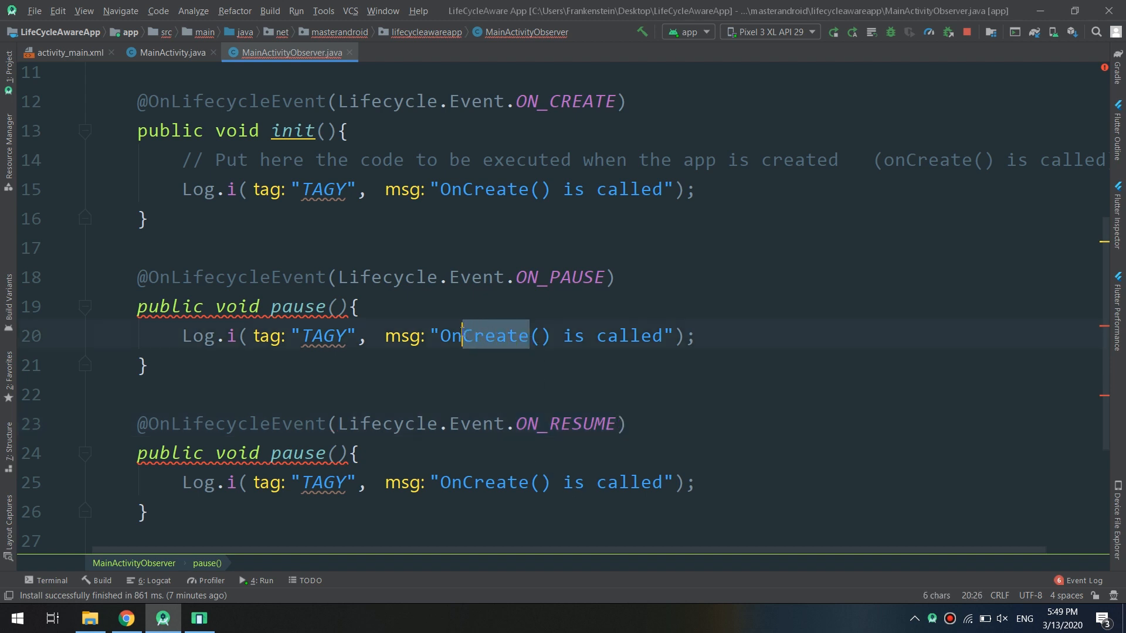
{"action": "type", "text": "Pause"}
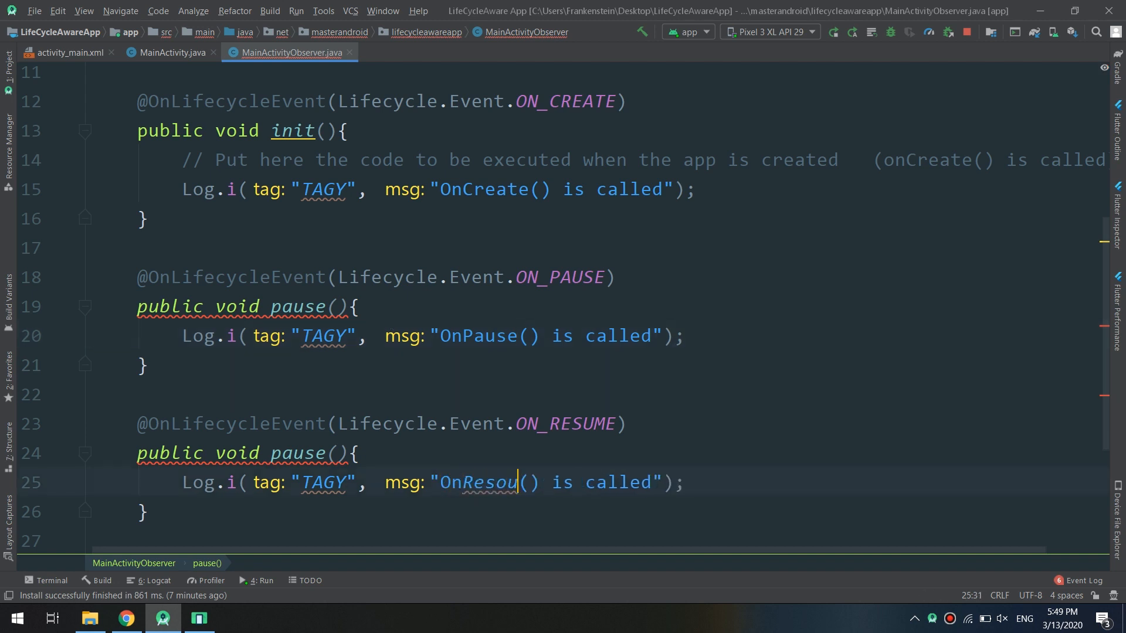
{"action": "type", "text": "me"}
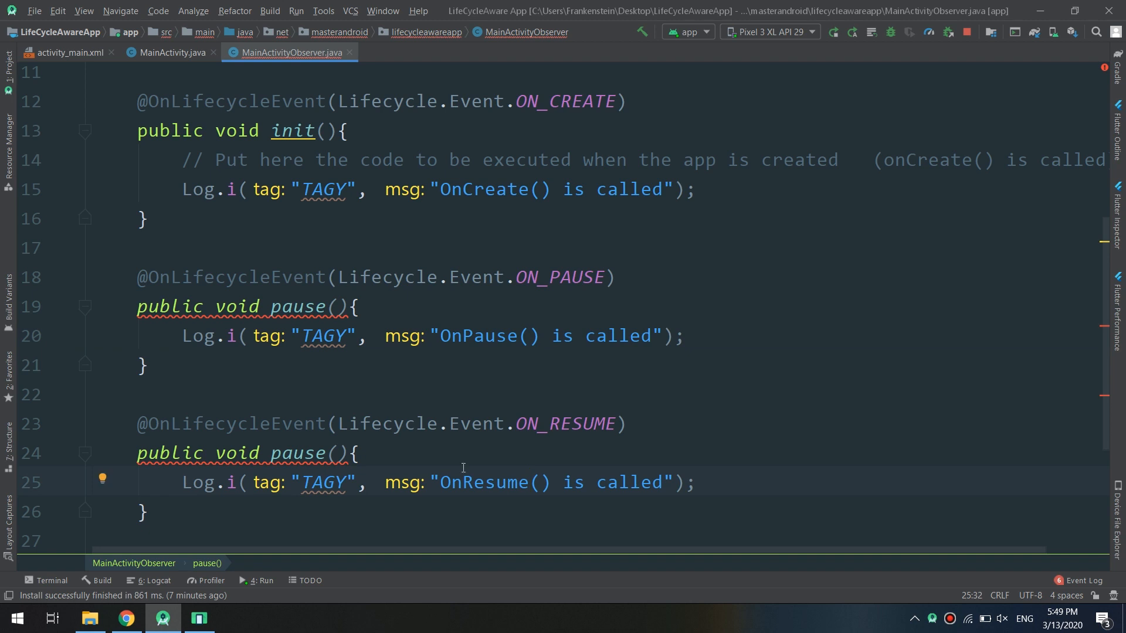
{"action": "double_click", "coordinate": [298, 452]}
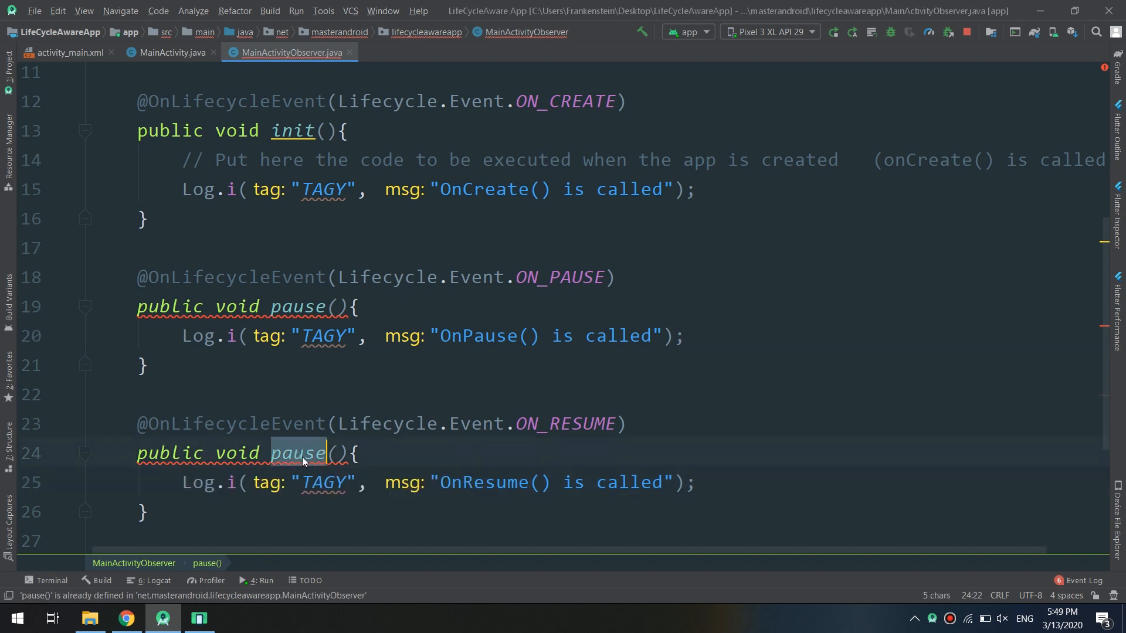
{"action": "type", "text": "resu"}
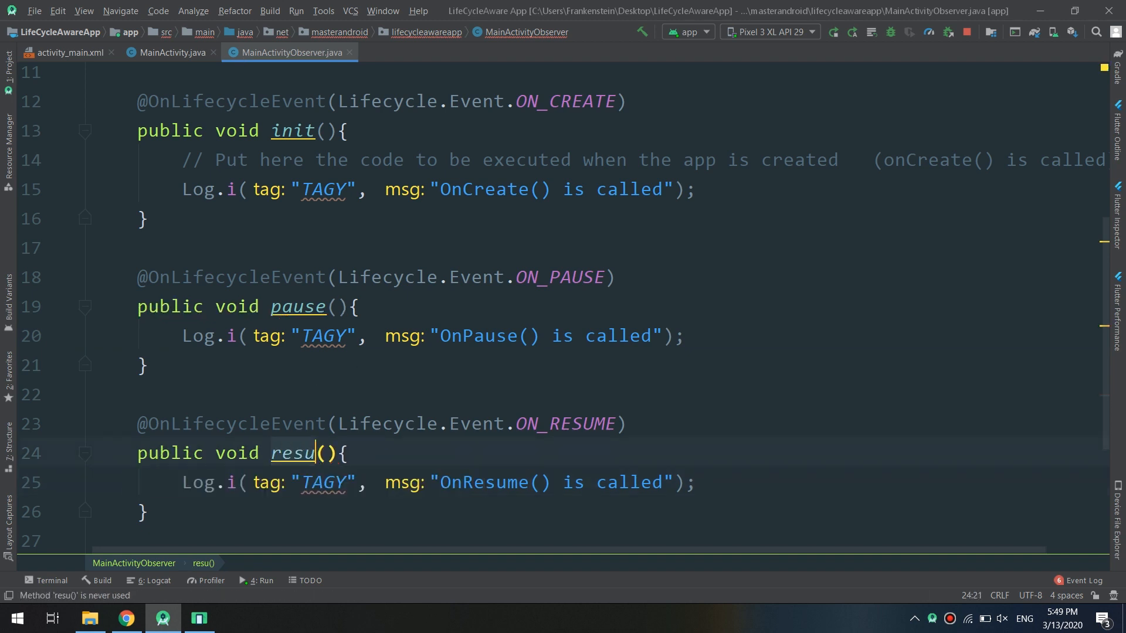
{"action": "type", "text": "me"}
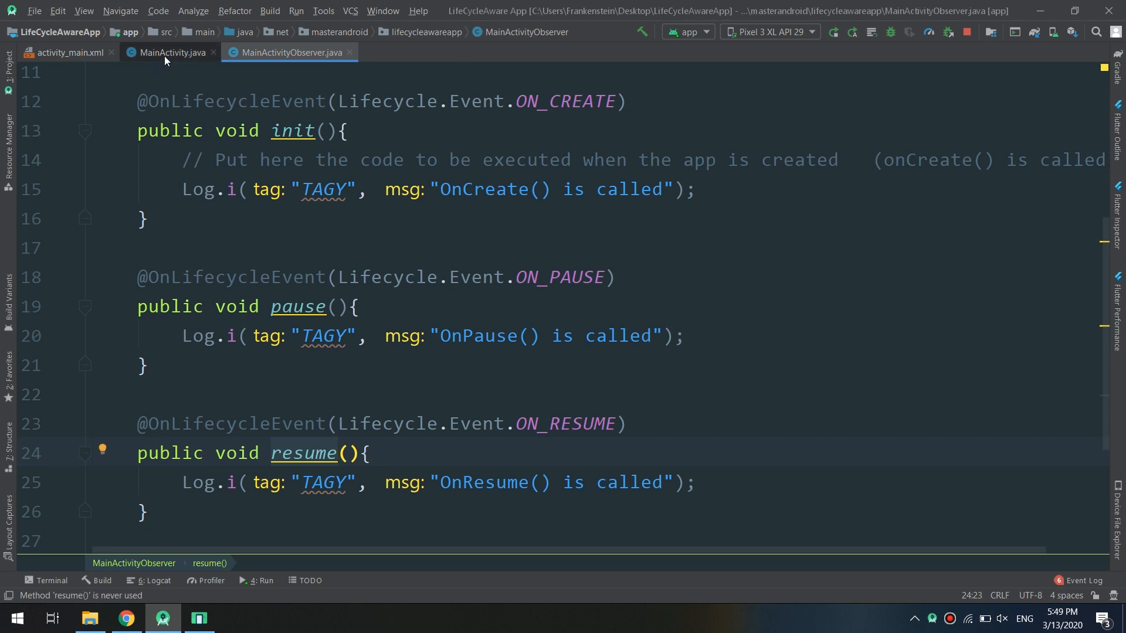
- In MainActivity's onCreate, add the comment "// Connecting the observer"
{"action": "left_click", "coordinate": [170, 51]}
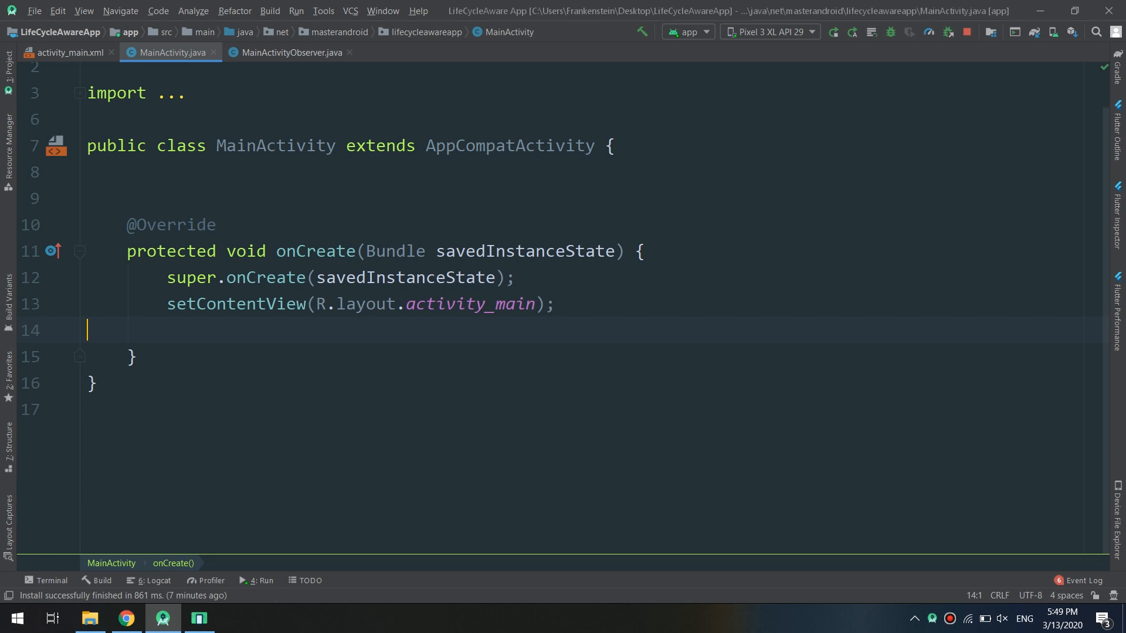
{"action": "key", "text": "enter"}
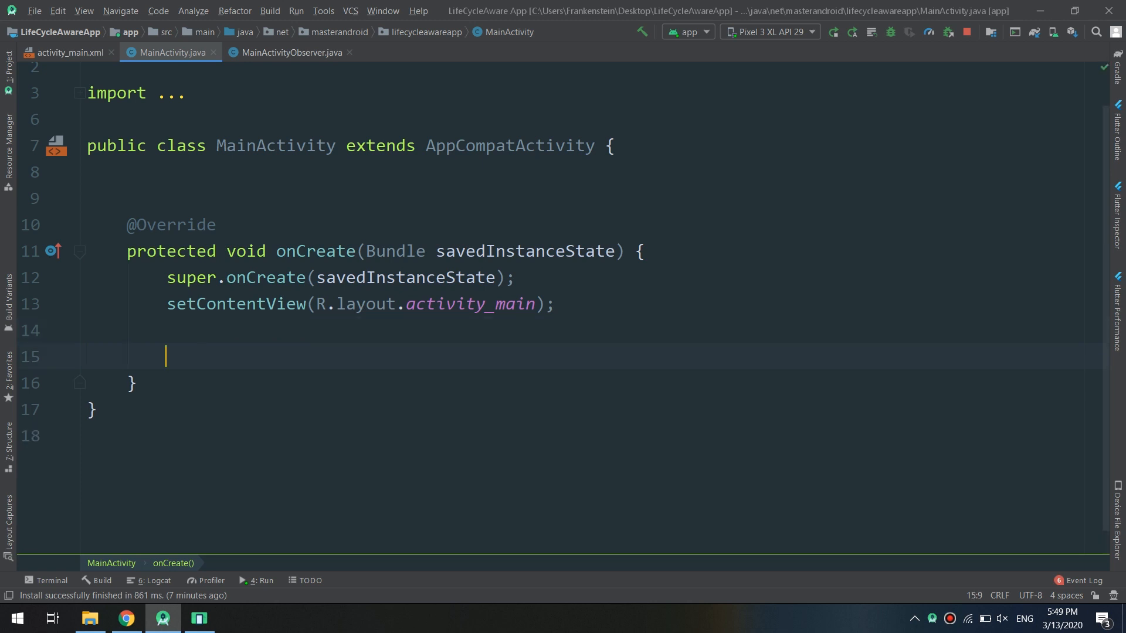
{"action": "key", "text": "enter"}
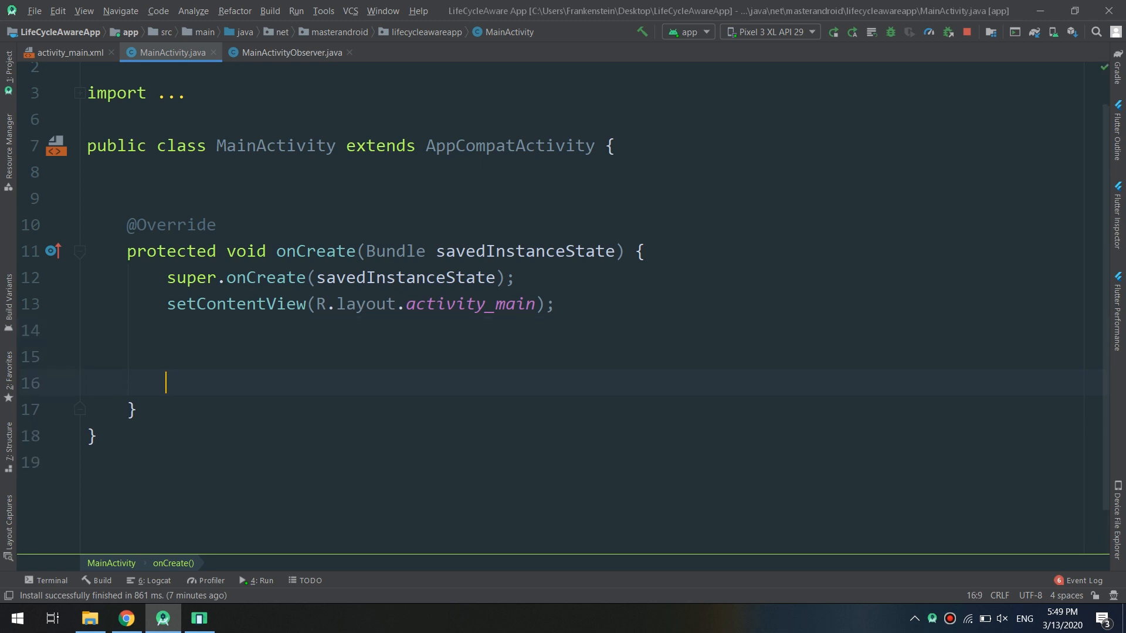
{"action": "type", "text": "// Co"}
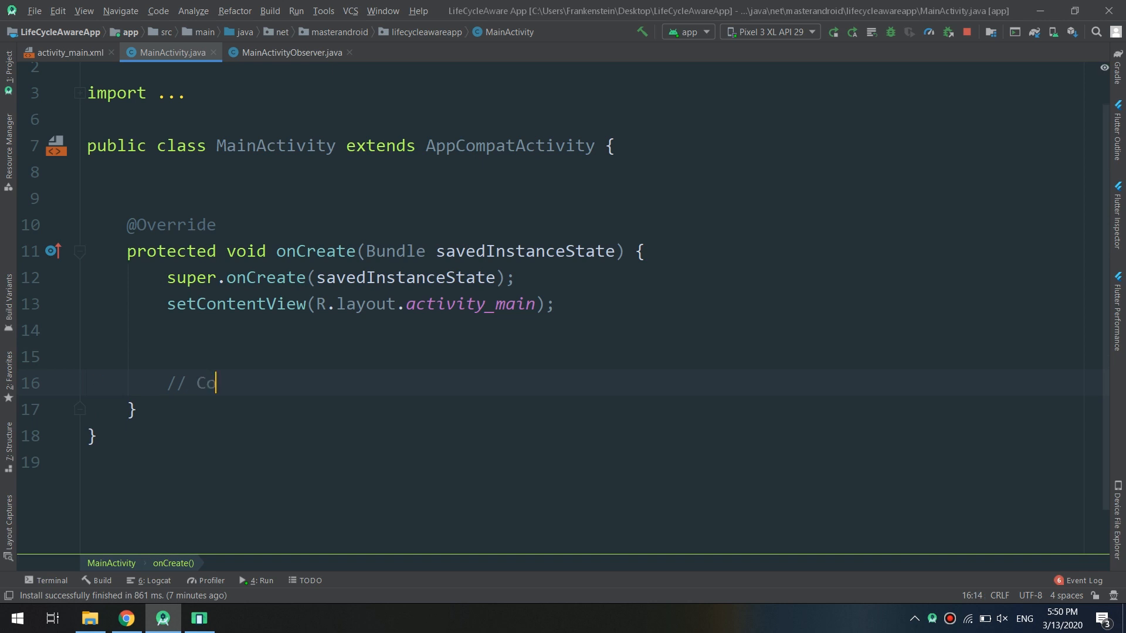
{"action": "type", "text": "nnecting"}
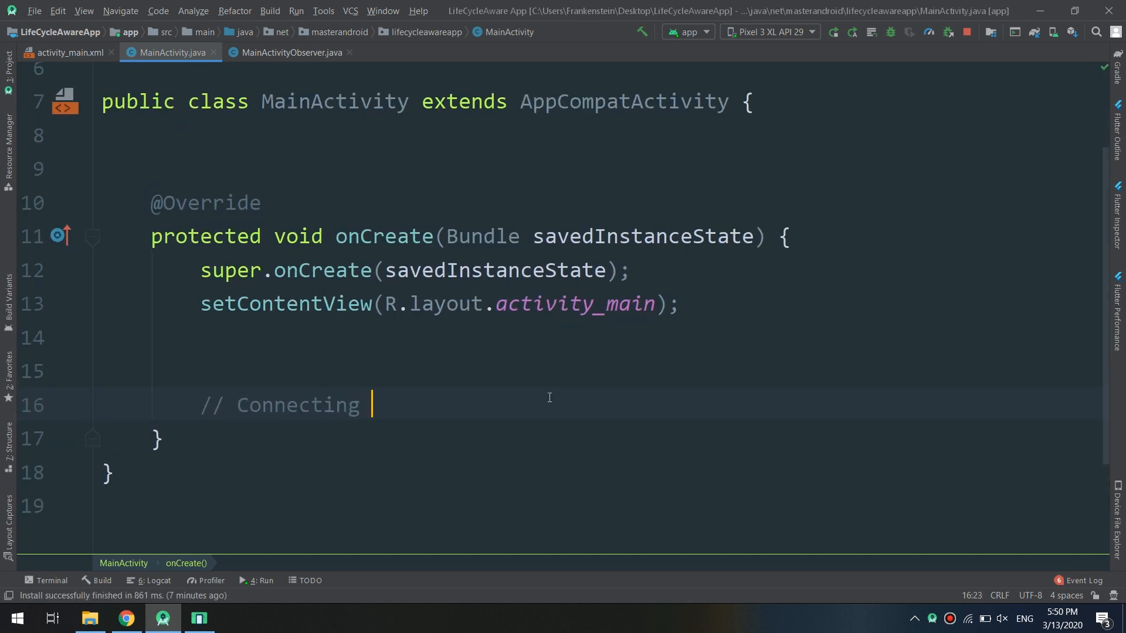
{"action": "scroll", "scroll_direction": "down", "scroll_amount": 3}
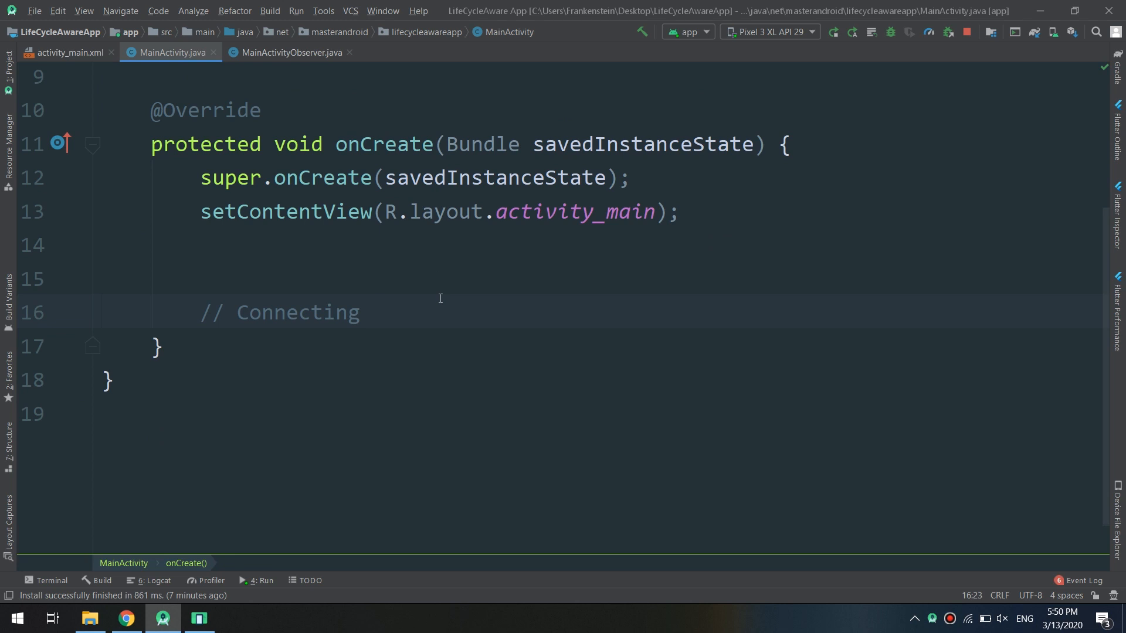
{"action": "type", "text": "the"}
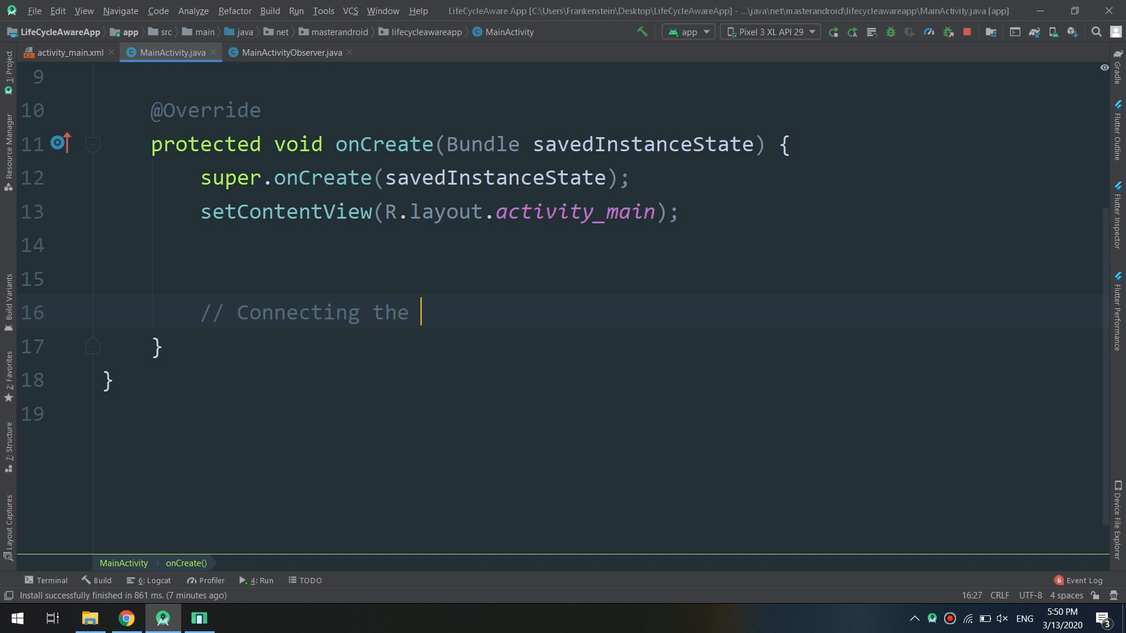
{"action": "type", "text": "o"}
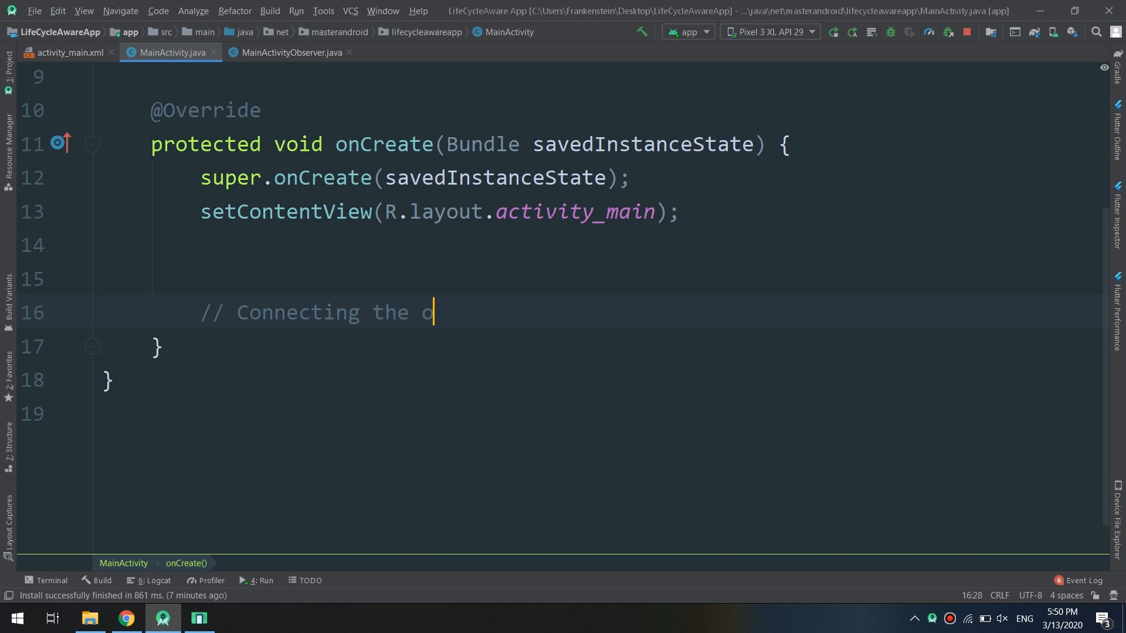
{"action": "type", "text": "bserver"}
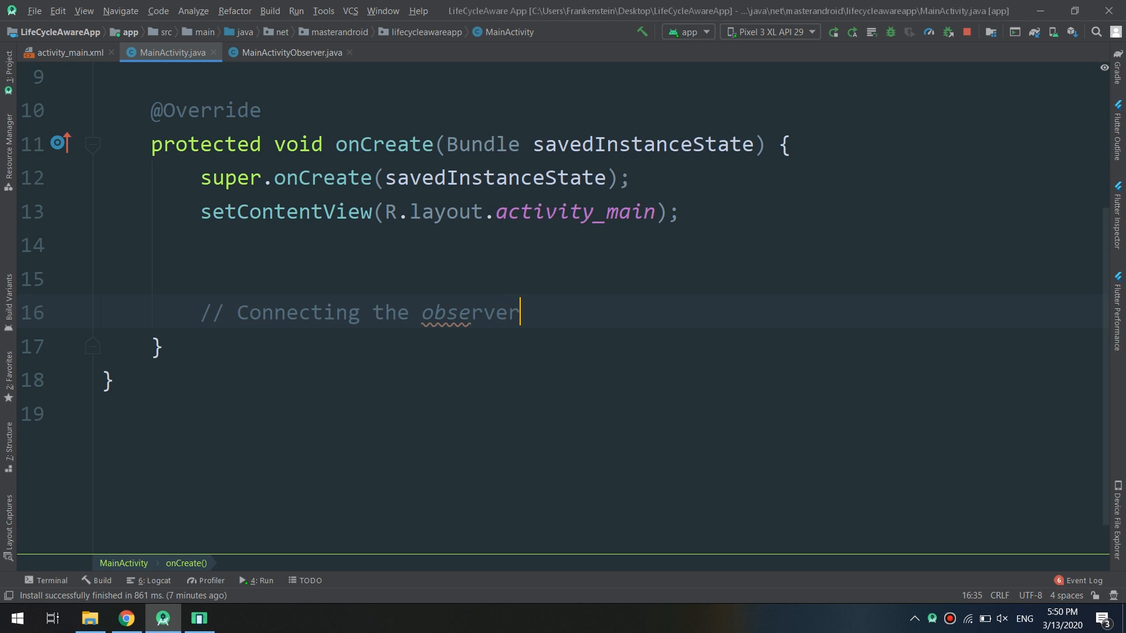
- Register the observer with getLifecycle().addObserver(new MainActivityObserver());
{"action": "key", "text": "enter"}
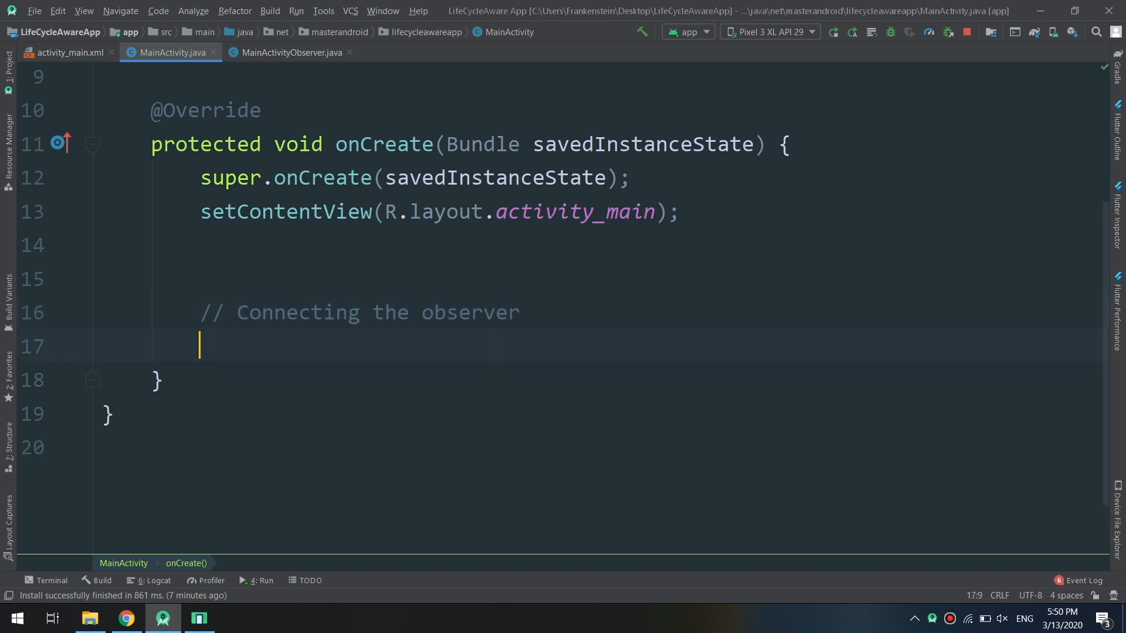
{"action": "type", "text": "getLifecycle().addObserver();"}
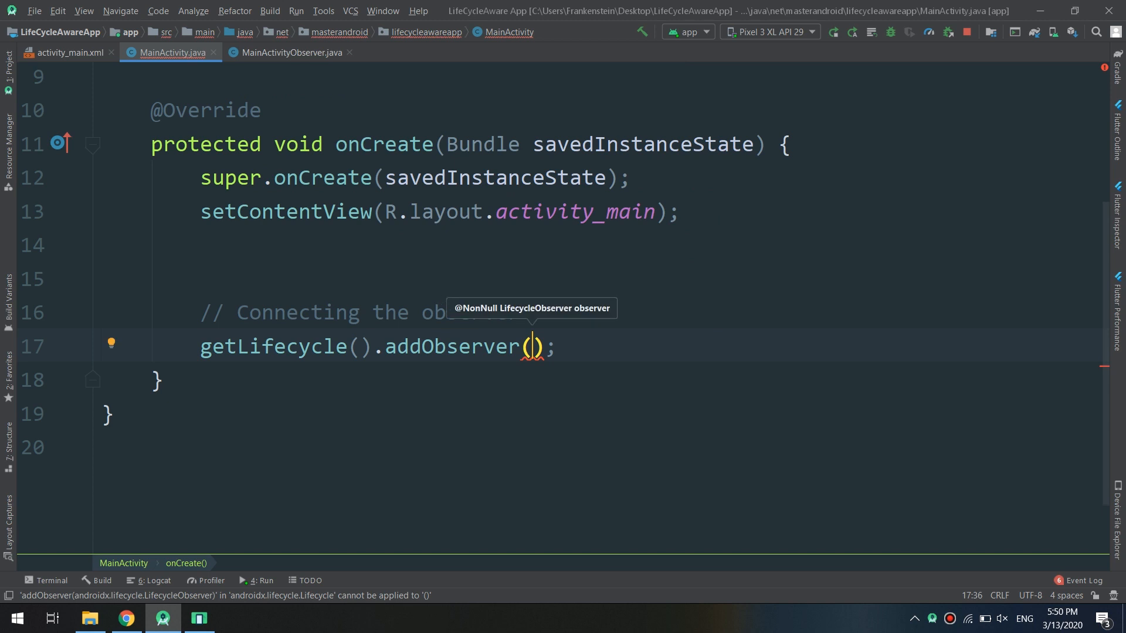
{"action": "type", "text": "new MainActivityObserver("}
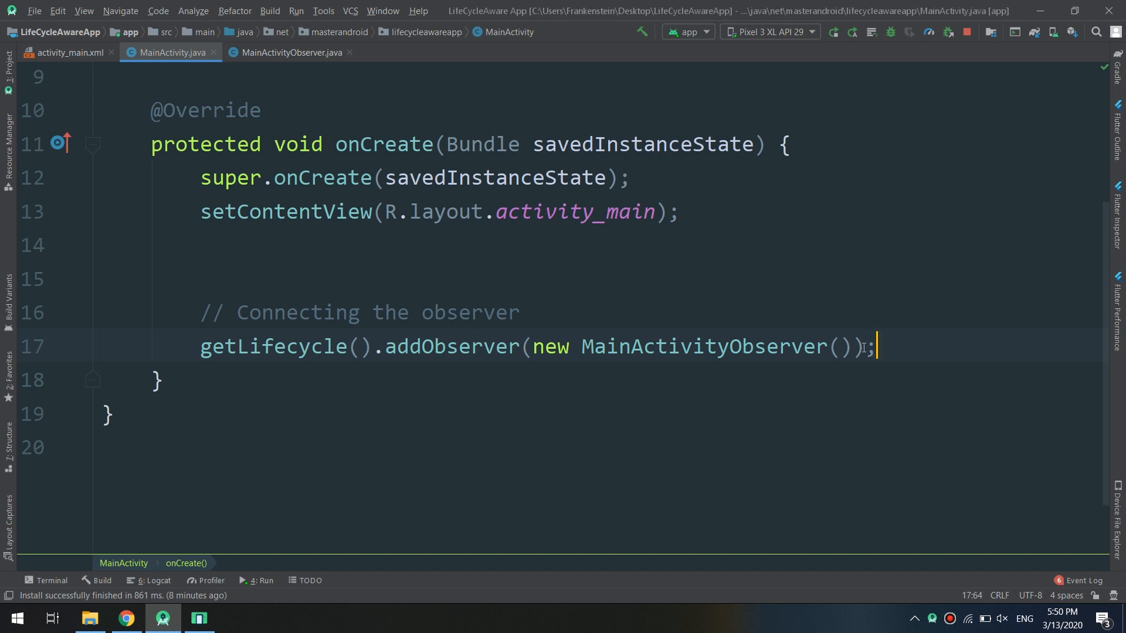
{"action": "left_click", "coordinate": [160, 380]}
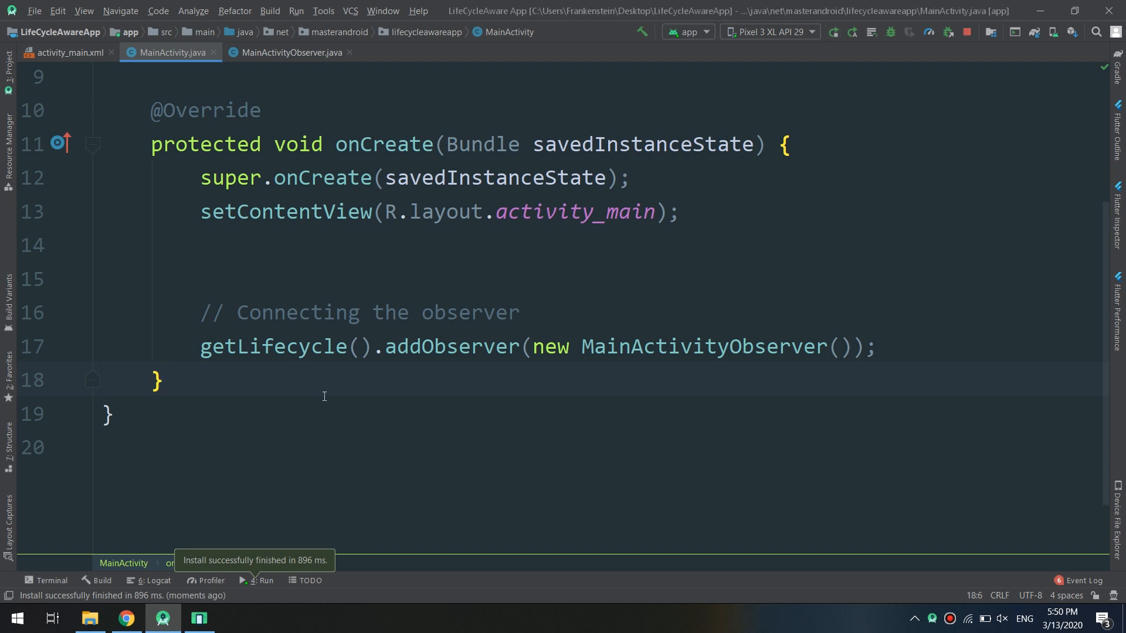
- Run the app, switch to Logcat and filter the log by TAGY
{"action": "left_click", "coordinate": [199, 618]}
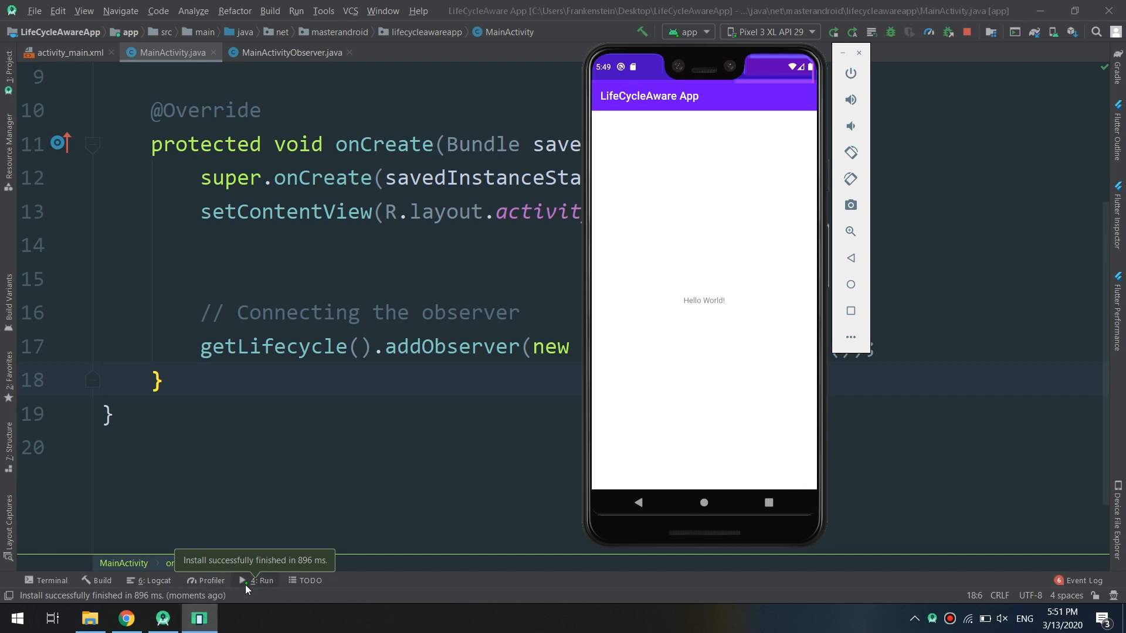
{"action": "left_click", "coordinate": [261, 580]}
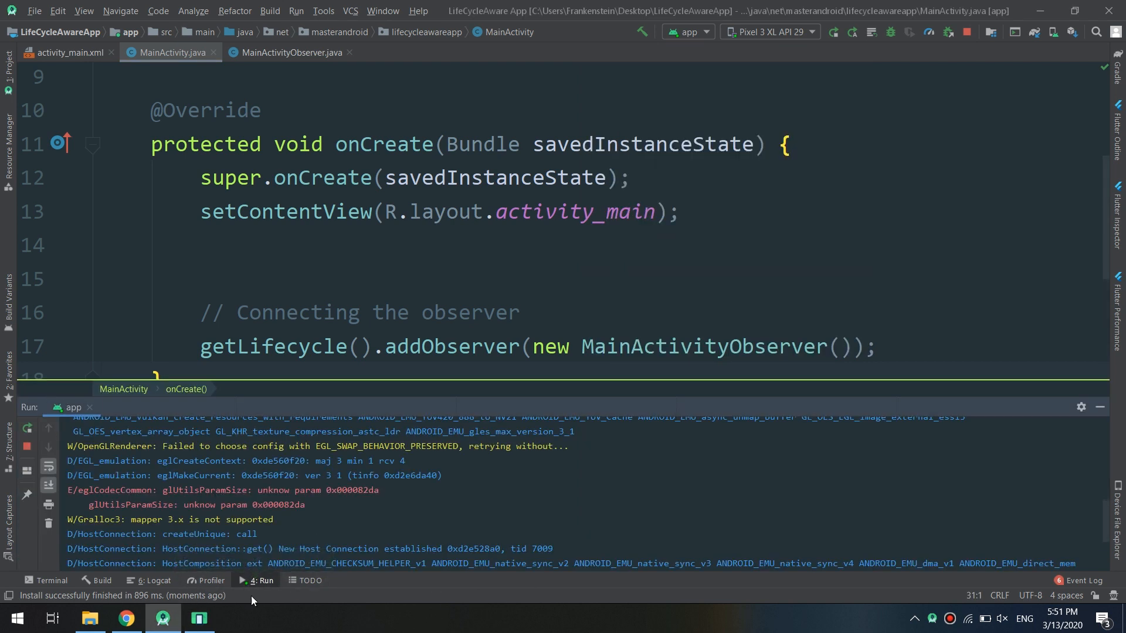
{"action": "left_click", "coordinate": [151, 581]}
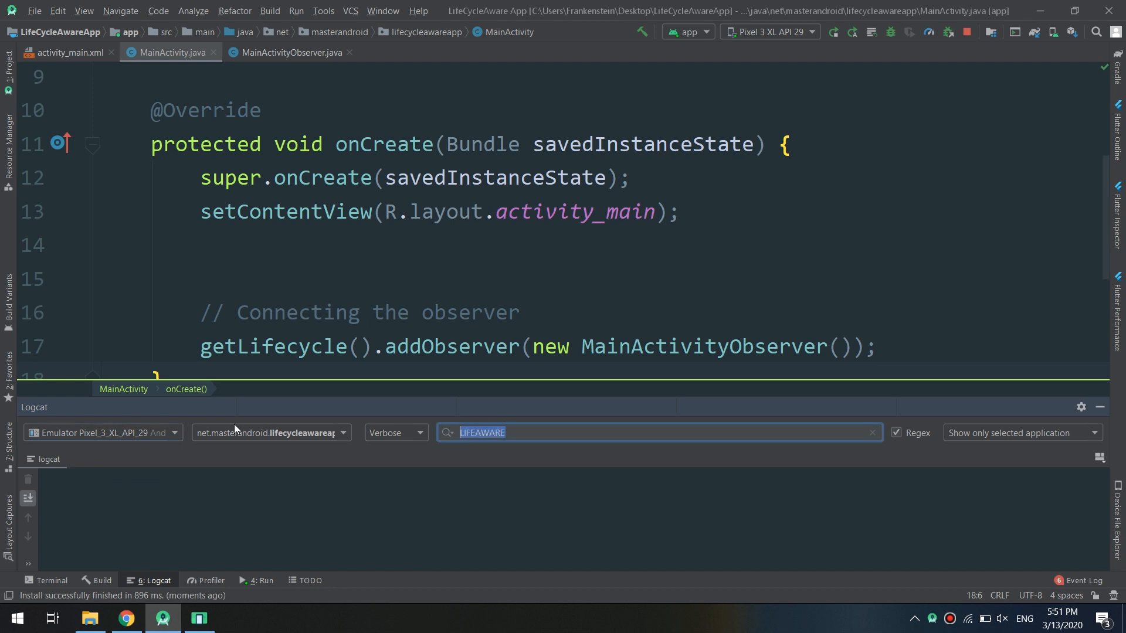
{"action": "type", "text": "TAG"}
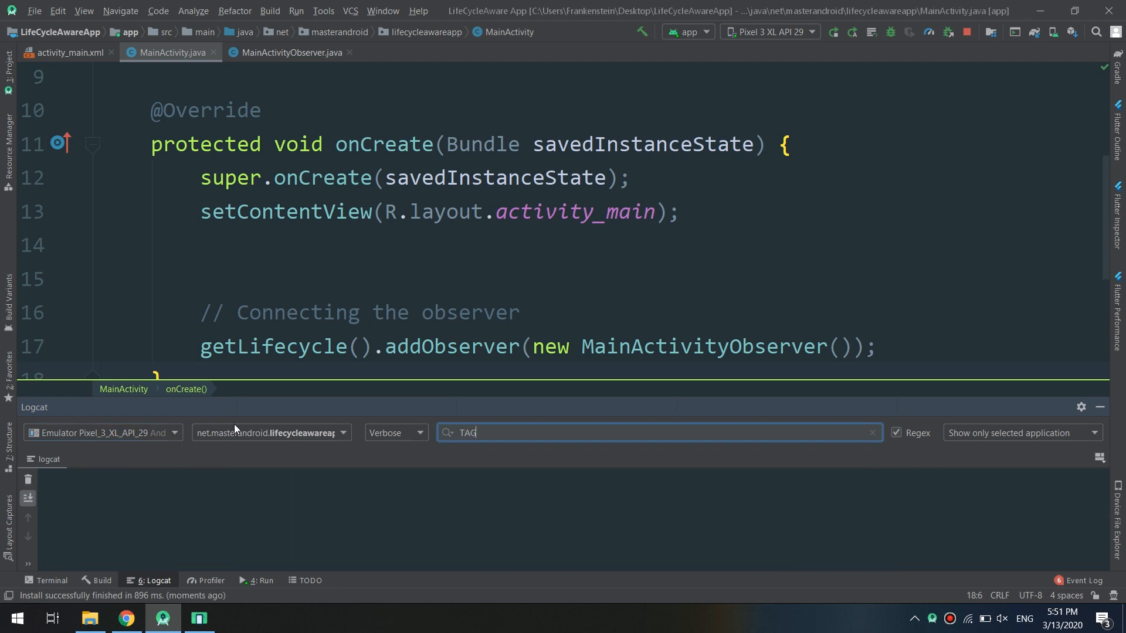
{"action": "type", "text": "Y"}
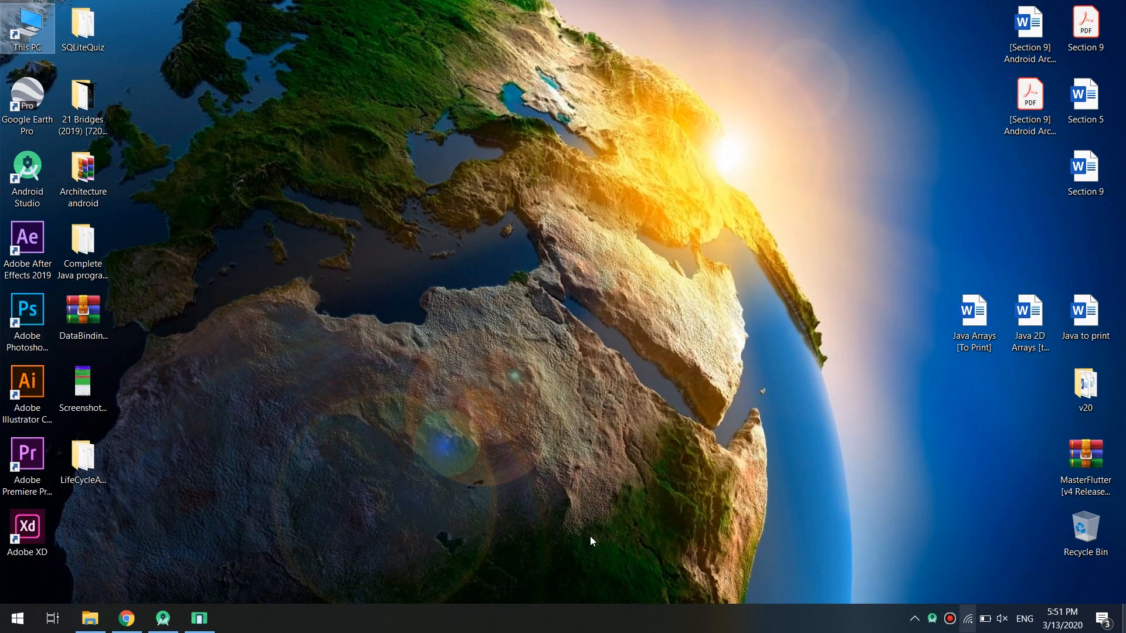
- Restore the IDE beside the emulator and background the app to see OnPause/OnResume in Logcat
{"action": "left_click", "coordinate": [165, 618]}
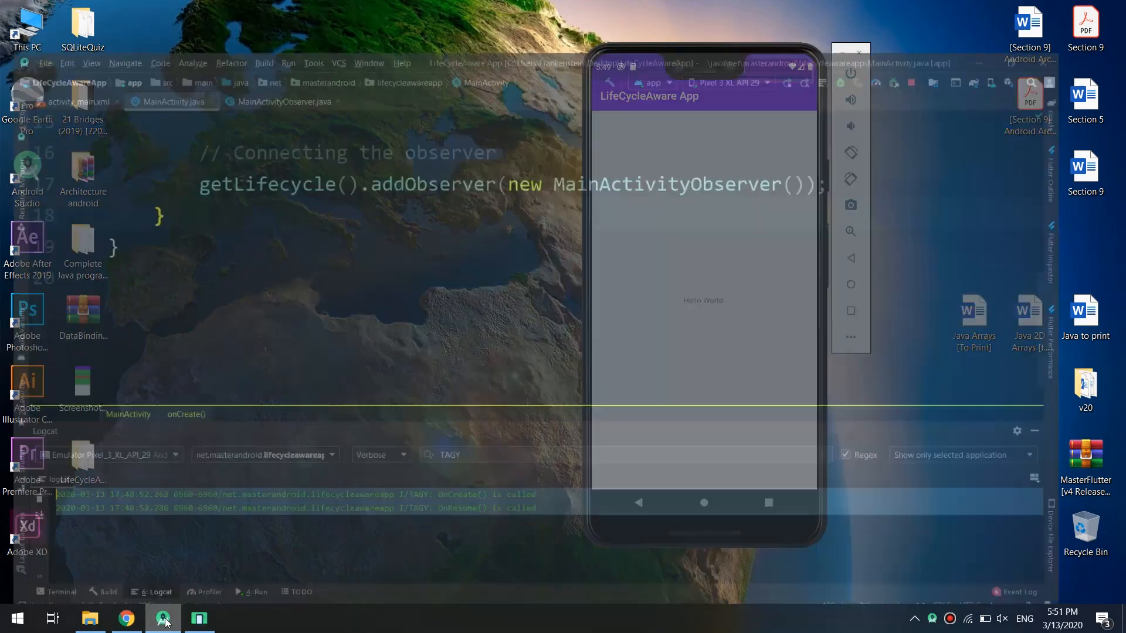
{"action": "left_click", "coordinate": [164, 618]}
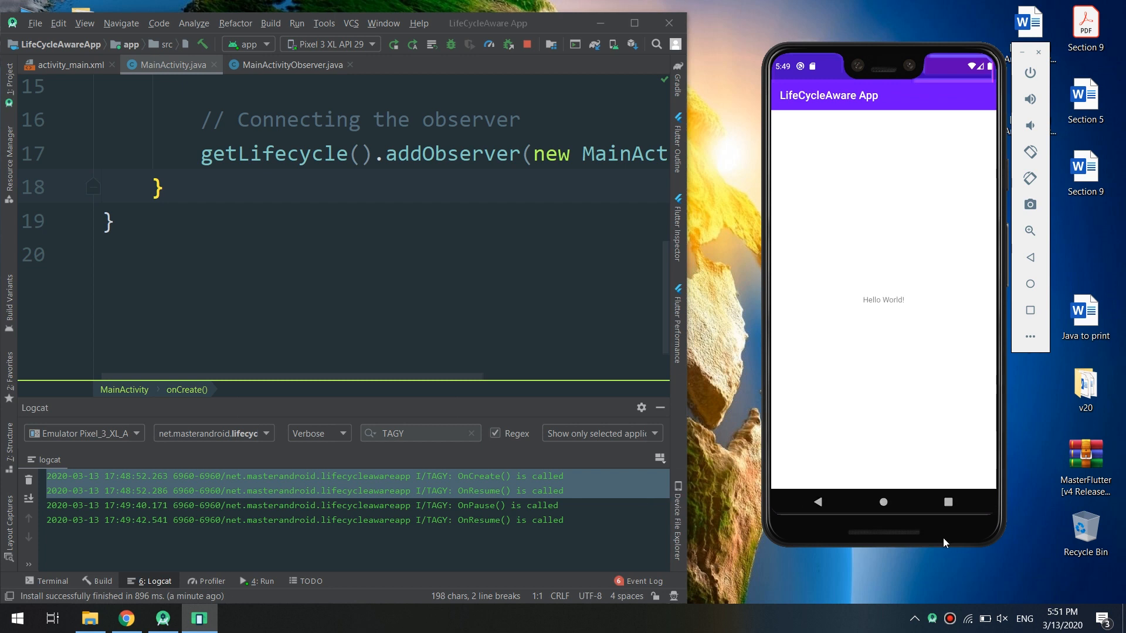
{"action": "left_click", "coordinate": [882, 502]}
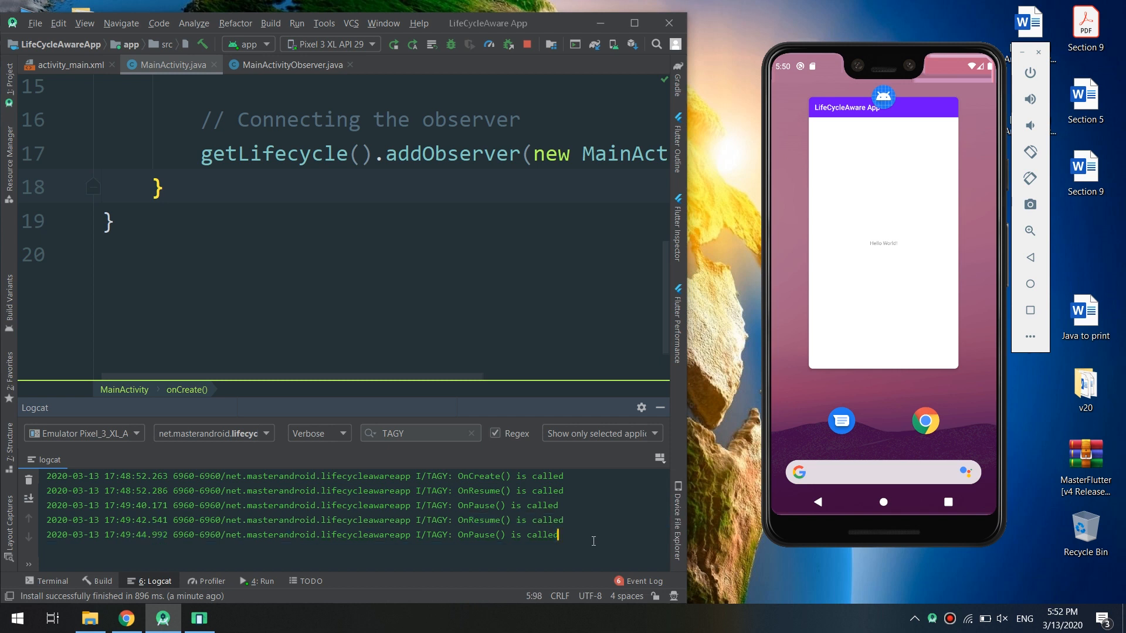
{"action": "mouse_move", "coordinate": [894, 343]}
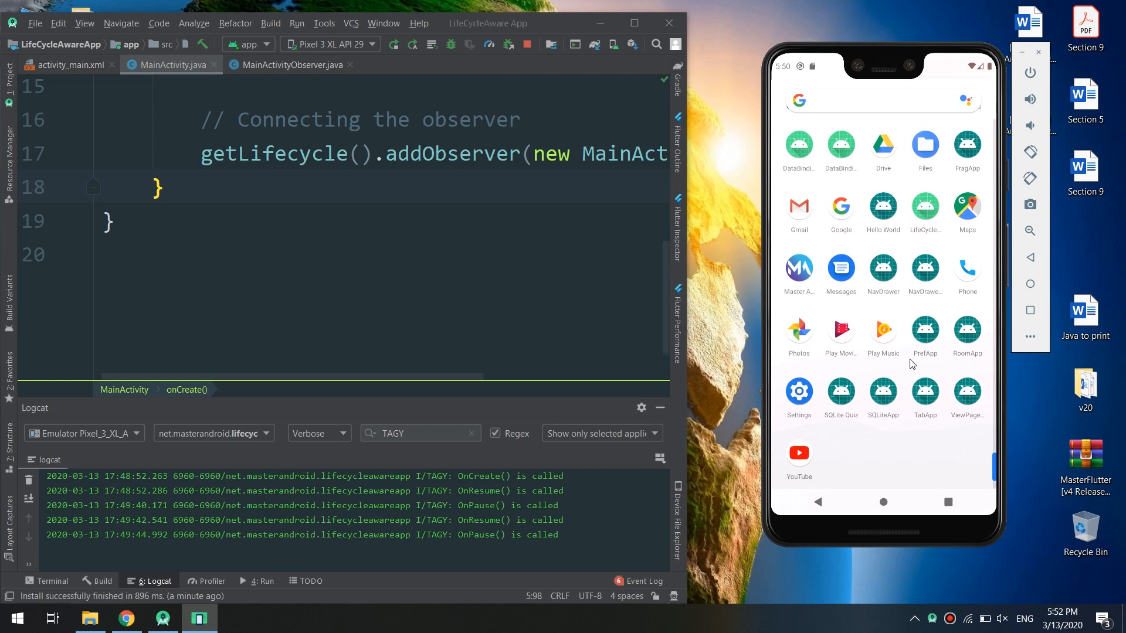
{"action": "mouse_move", "coordinate": [956, 420]}
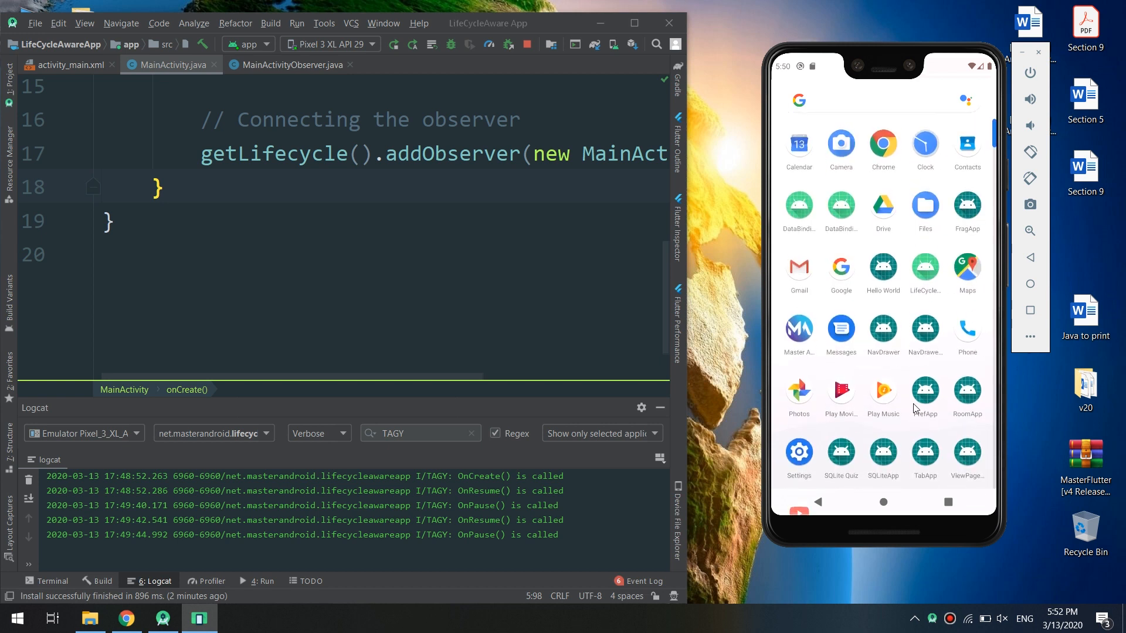
{"action": "scroll", "scroll_direction": "down", "scroll_amount": 3}
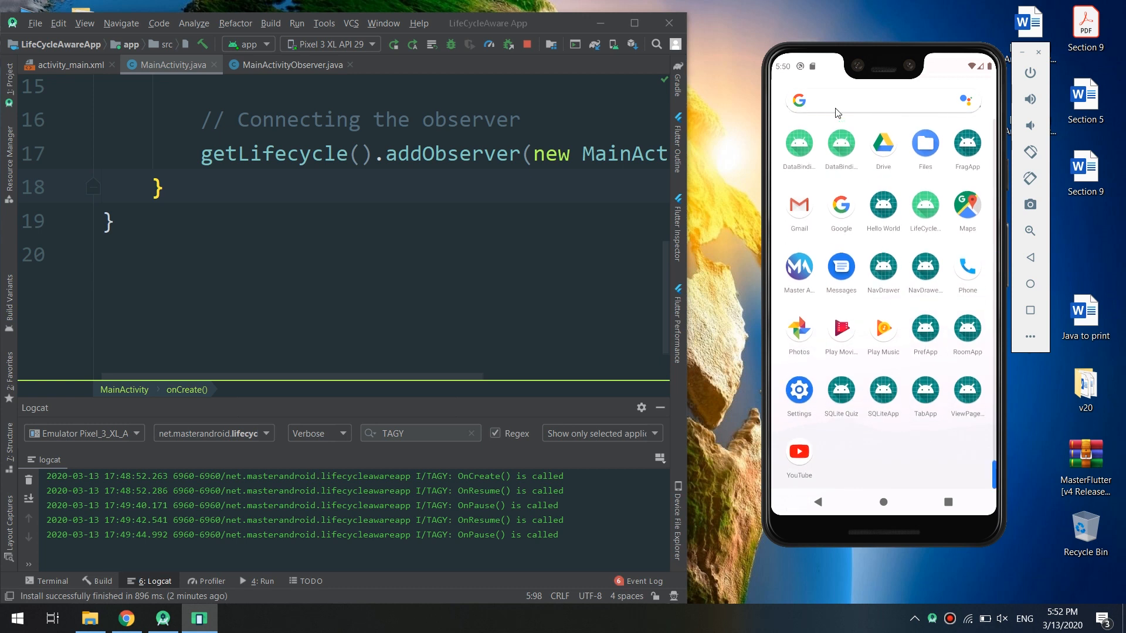